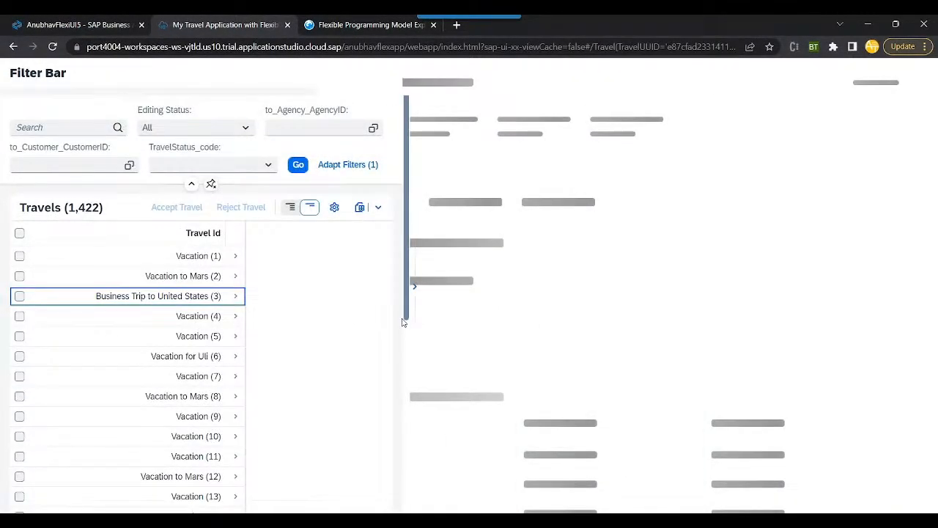
Open travel 3 'Business Trip to United States' and switch between its Travel and My Itinerary tabs.
{"action": "left_click", "coordinate": [153, 296]}
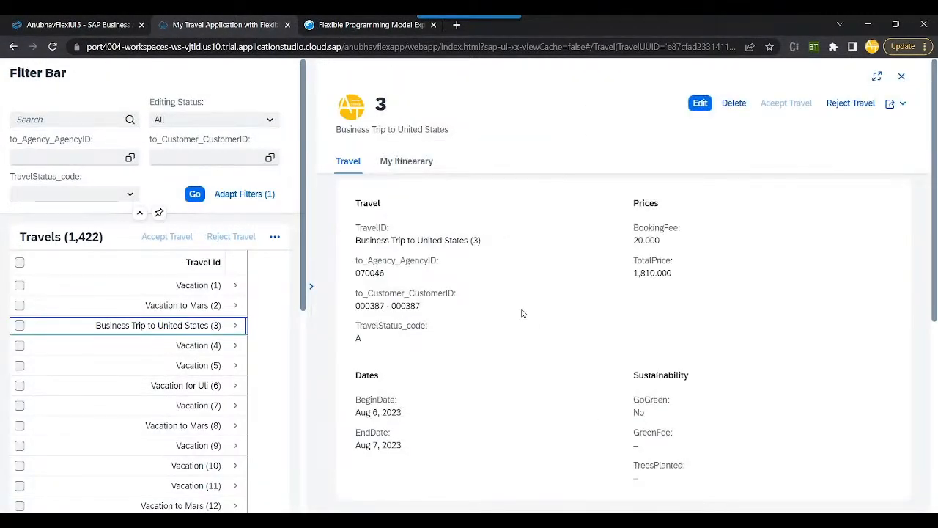
{"action": "left_click", "coordinate": [408, 160]}
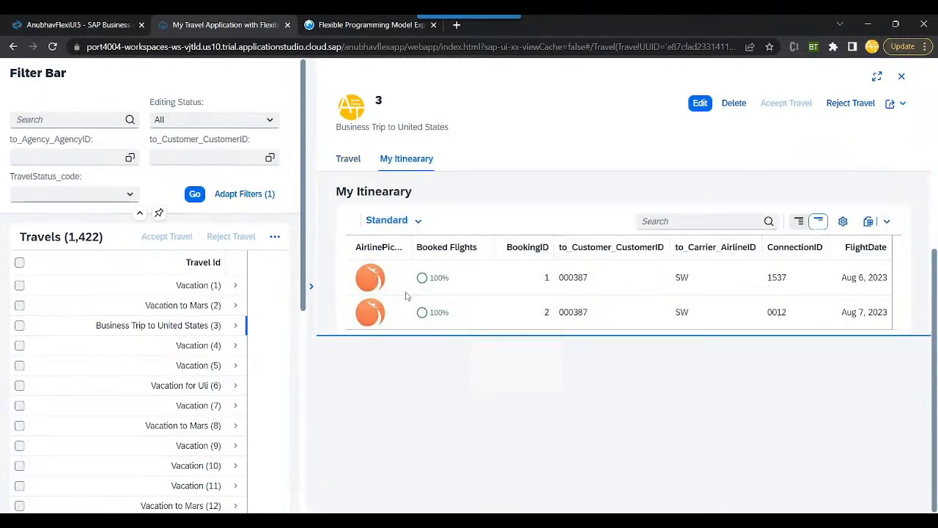
{"action": "left_click", "coordinate": [349, 160]}
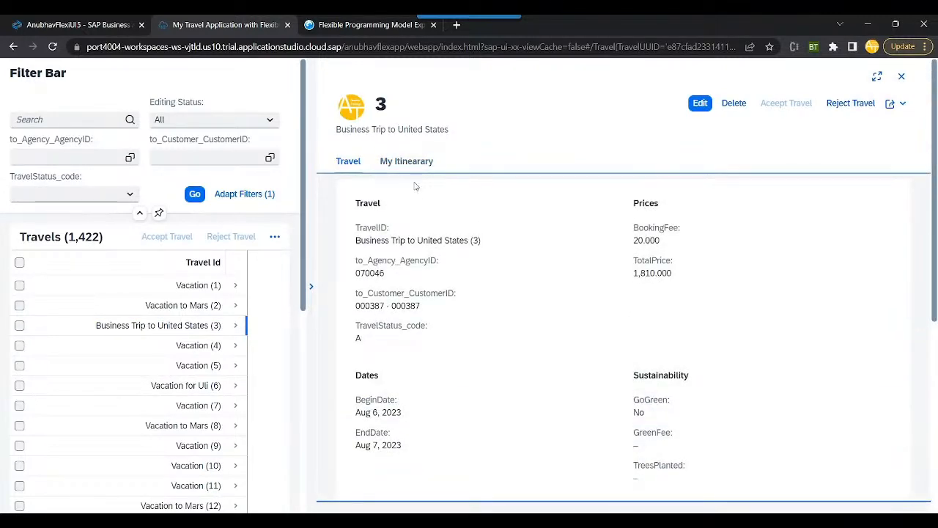
{"action": "left_click", "coordinate": [408, 160]}
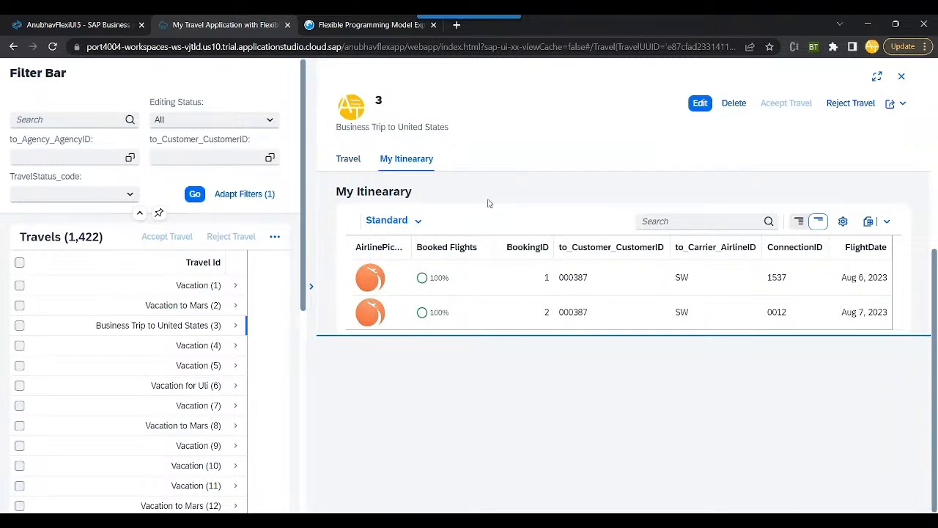
{"action": "mouse_move", "coordinate": [476, 349]}
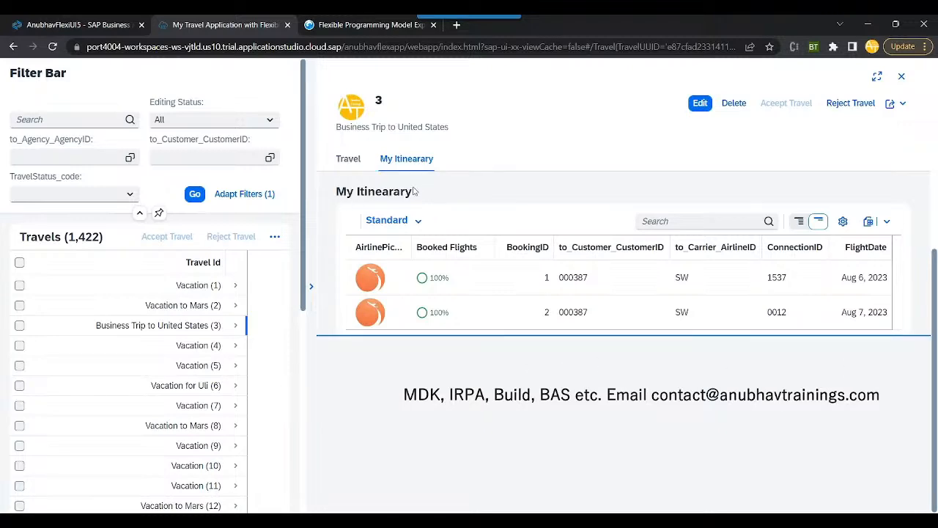
Show the project's Page Map and open the travel object page for editing.
{"action": "left_click", "coordinate": [74, 24]}
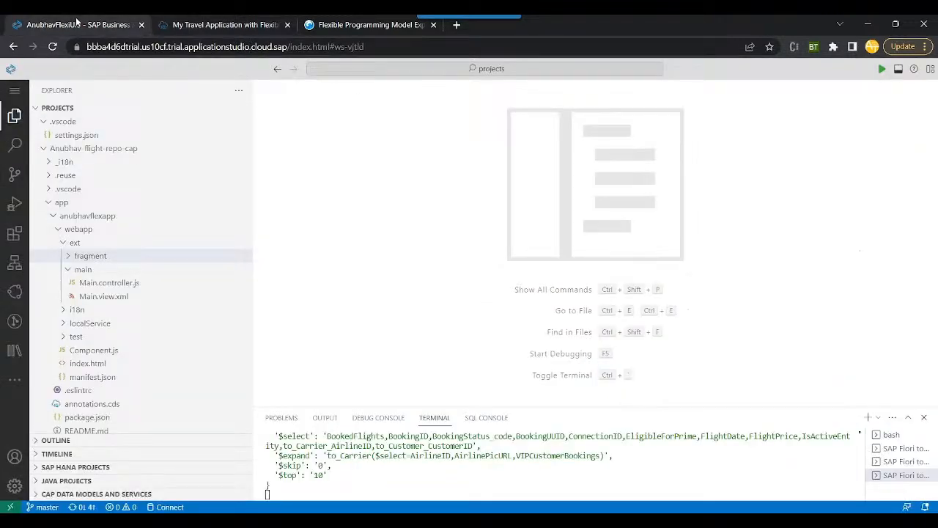
{"action": "right_click", "coordinate": [93, 148]}
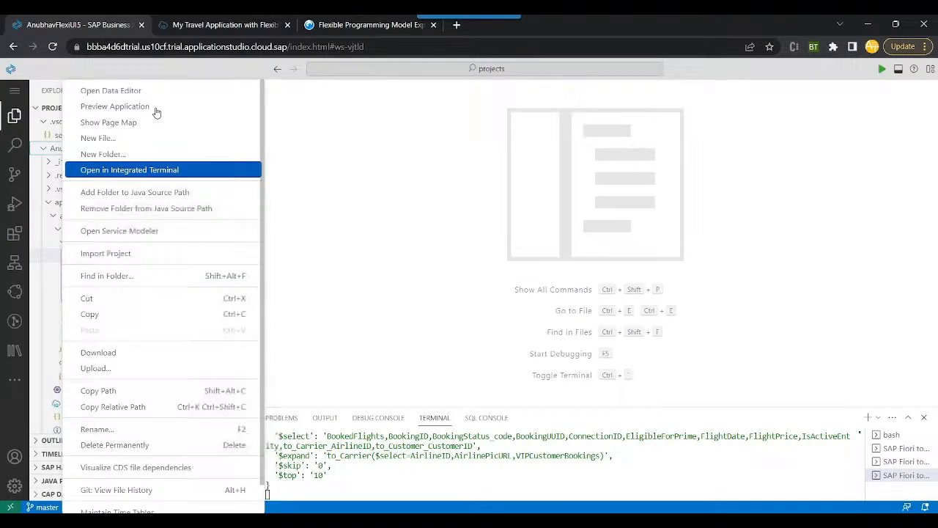
{"action": "mouse_move", "coordinate": [132, 122]}
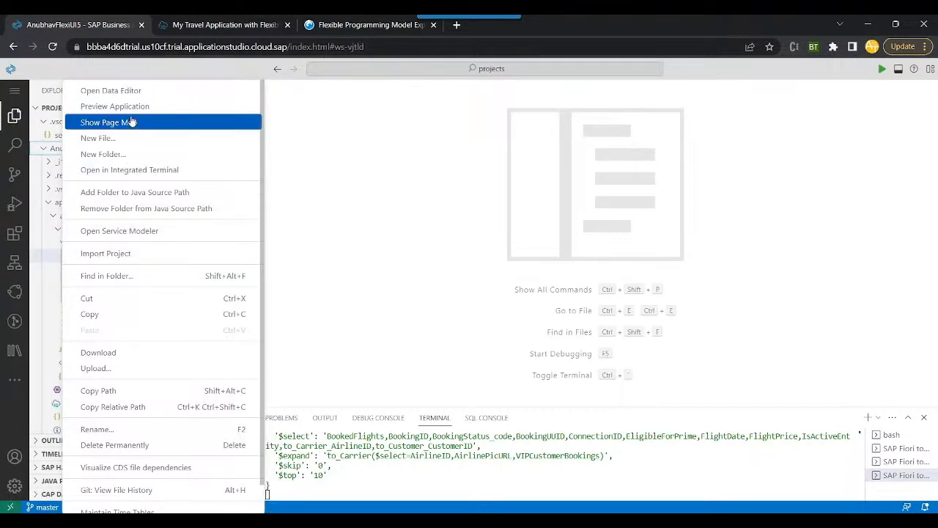
{"action": "left_click", "coordinate": [108, 121]}
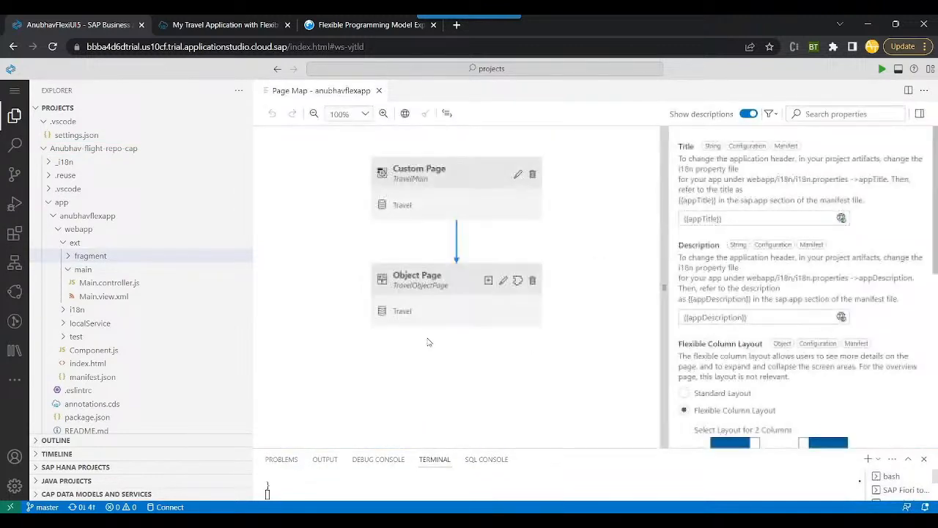
{"action": "left_click", "coordinate": [417, 279]}
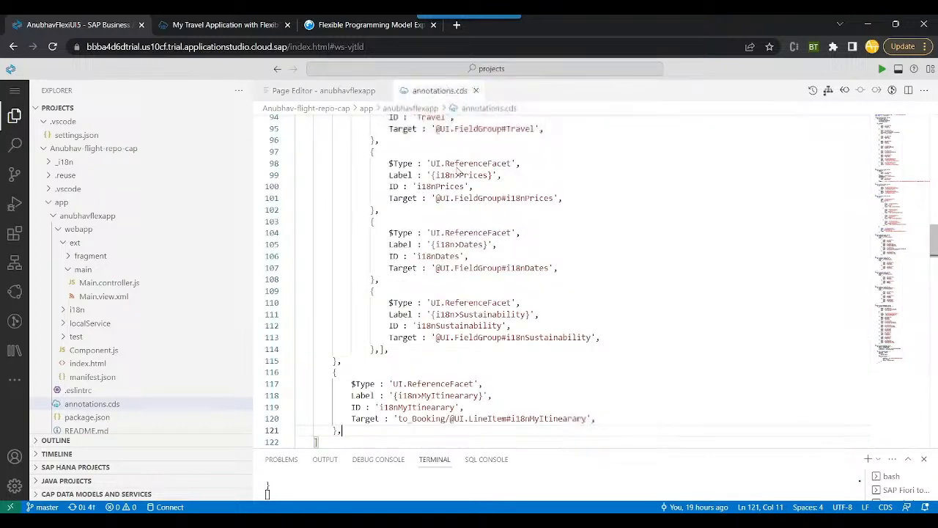
Delete the My Itinerary section from the object page's Sections and confirm.
{"action": "left_click", "coordinate": [323, 91]}
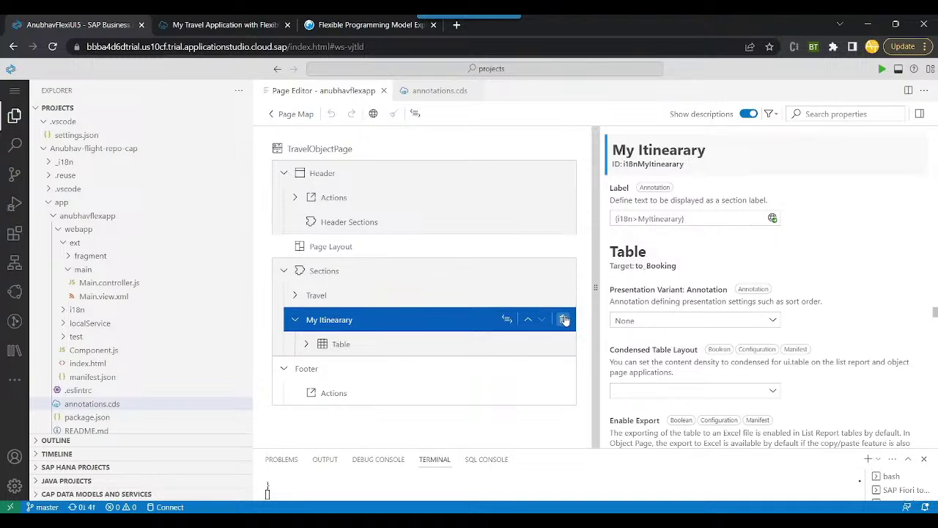
{"action": "left_click", "coordinate": [563, 320]}
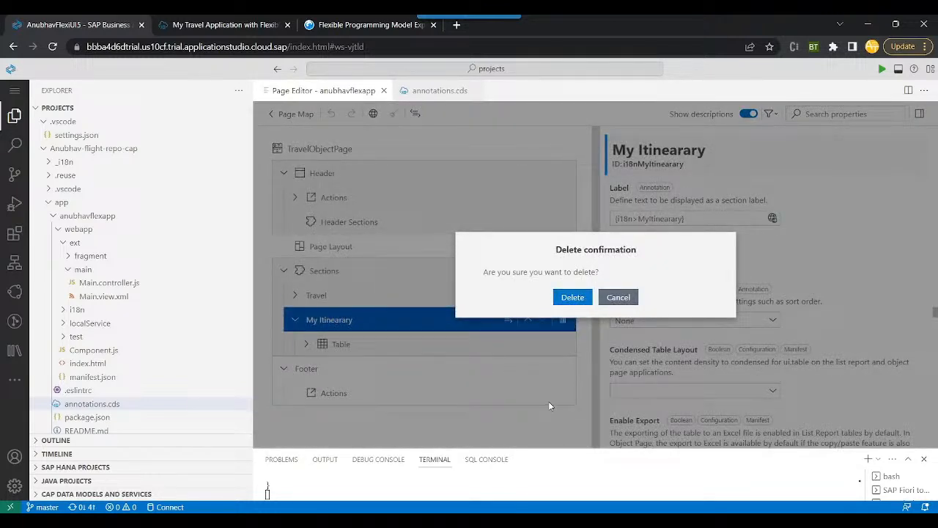
{"action": "left_click", "coordinate": [572, 296]}
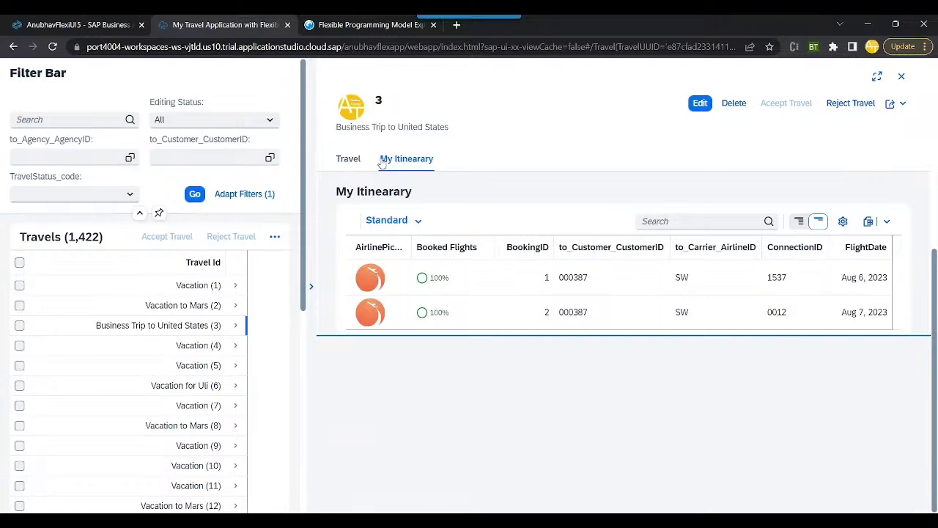
Refresh the preview so travel 3 shows only the Travel section.
{"action": "left_click", "coordinate": [348, 158]}
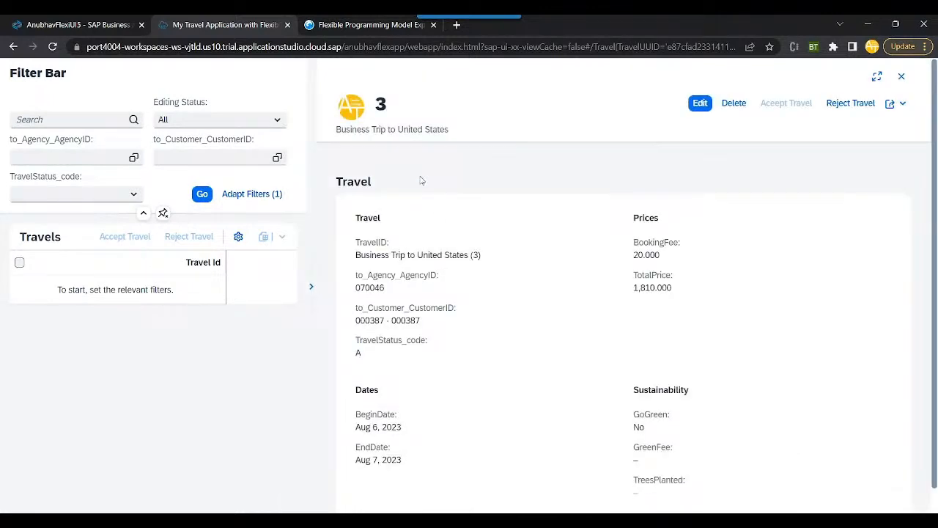
{"action": "mouse_move", "coordinate": [108, 61]}
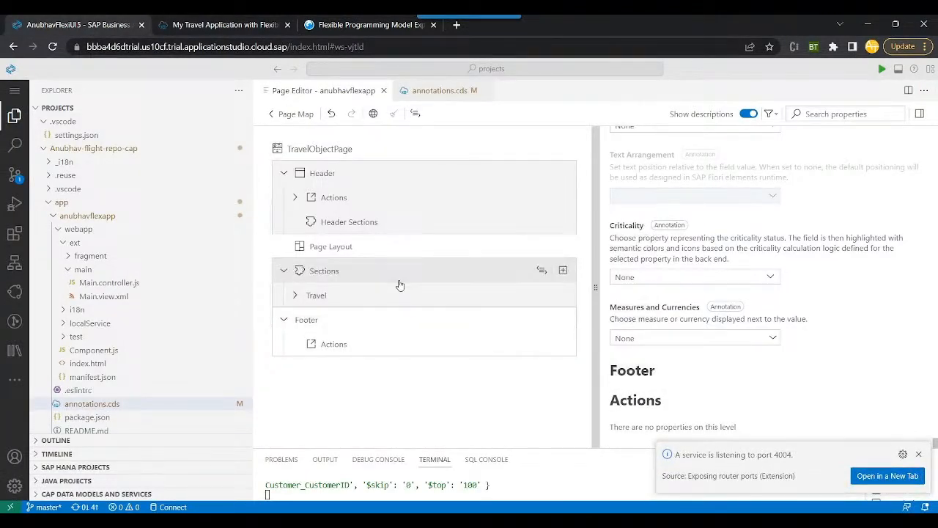
Start a new custom section with translatable title 'My Itinearary'.
{"action": "left_click", "coordinate": [563, 270]}
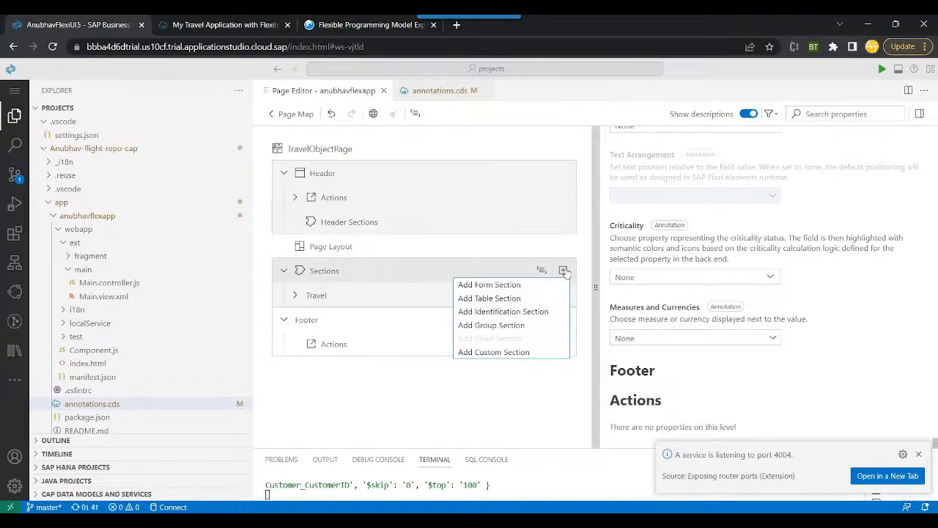
{"action": "left_click", "coordinate": [509, 359]}
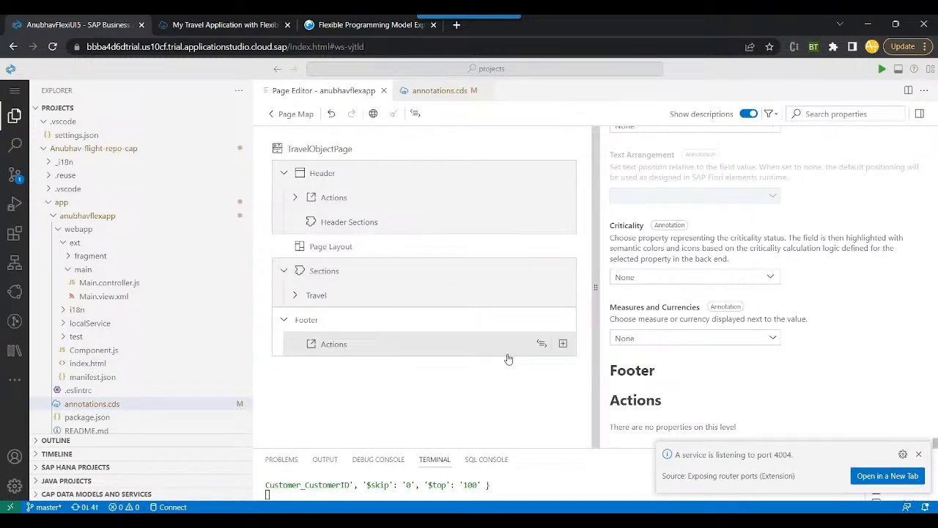
{"action": "left_click", "coordinate": [563, 342]}
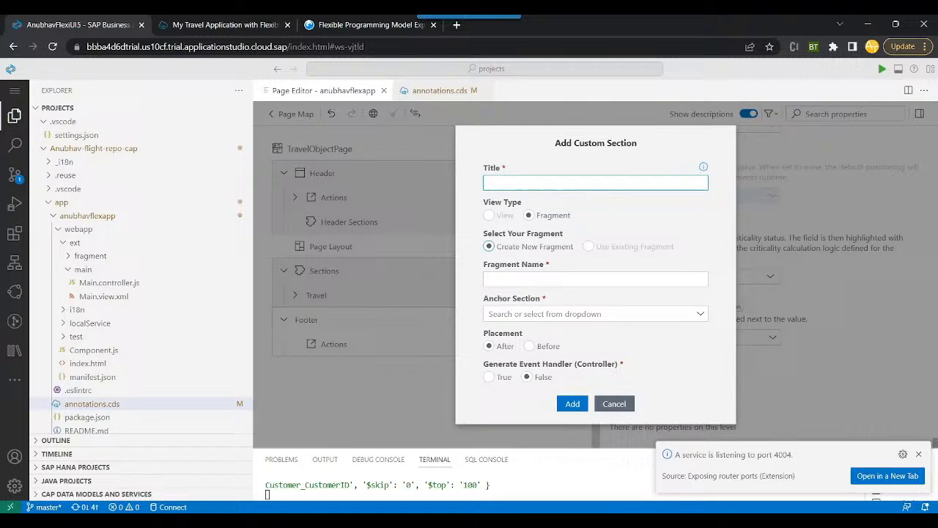
{"action": "left_click", "coordinate": [595, 182]}
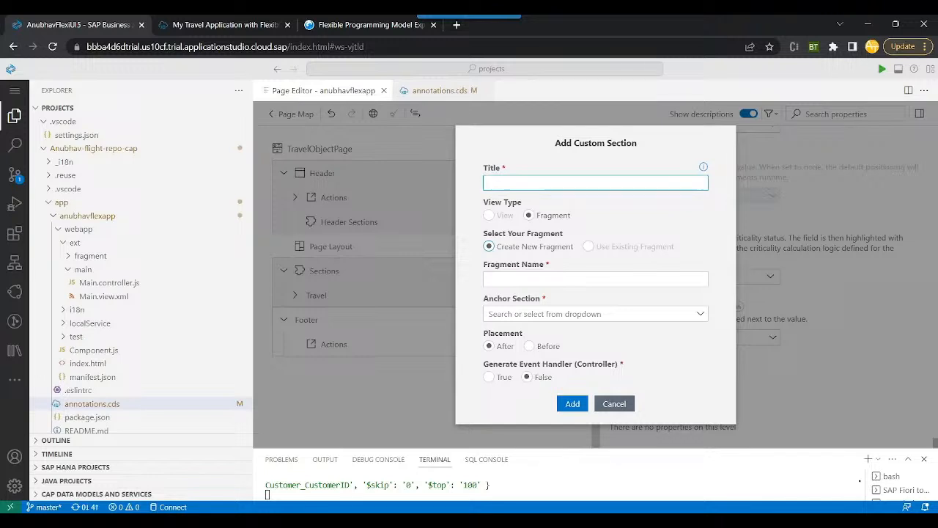
{"action": "type", "text": "My Itinearary"}
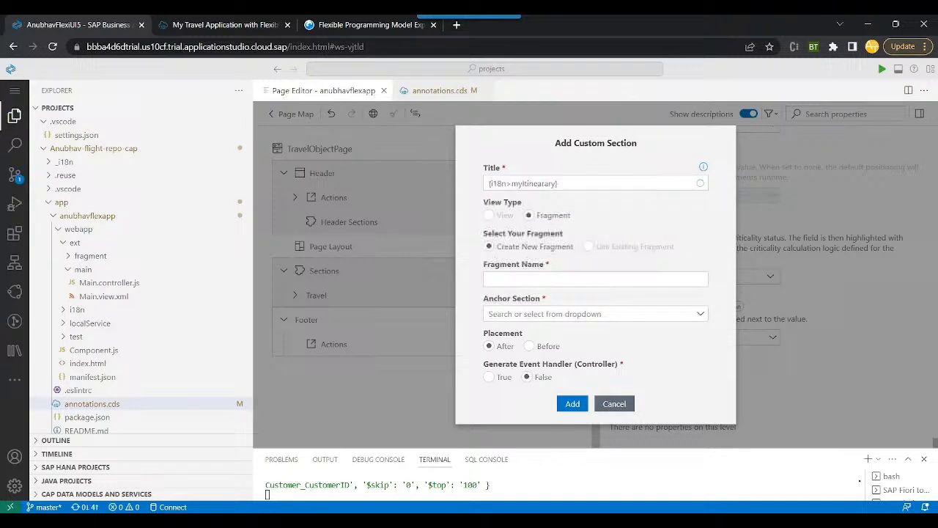
{"action": "left_click", "coordinate": [701, 181]}
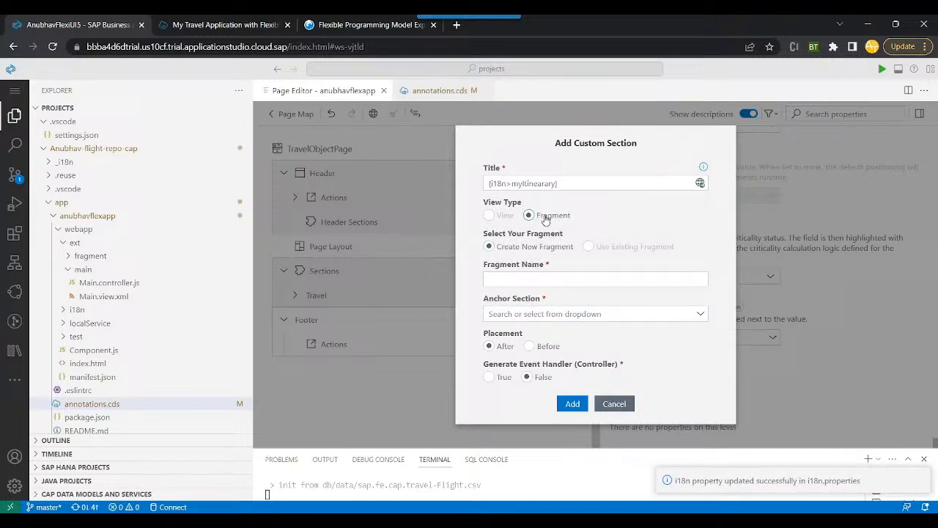
Name the fragment CustomSection, anchor it after Travel, generate a controller, and add it.
{"action": "left_click", "coordinate": [595, 279]}
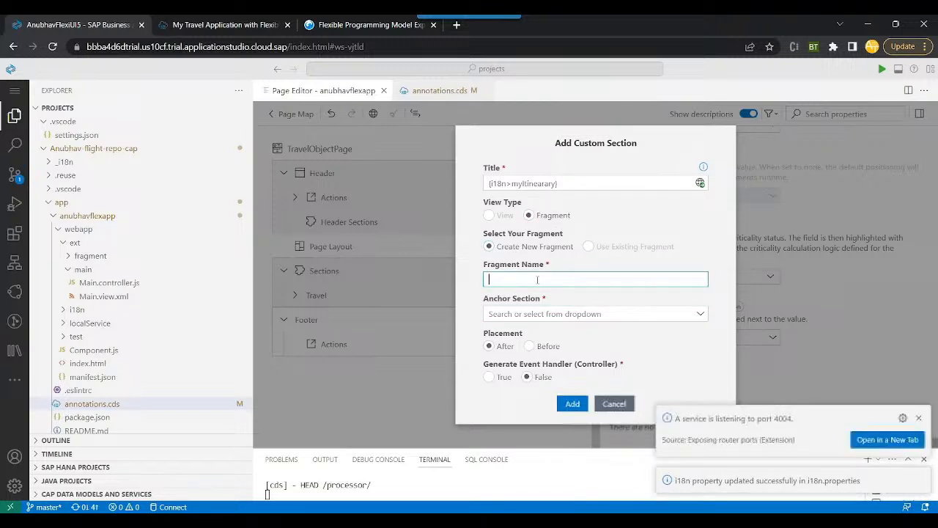
{"action": "type", "text": "CustomSe"}
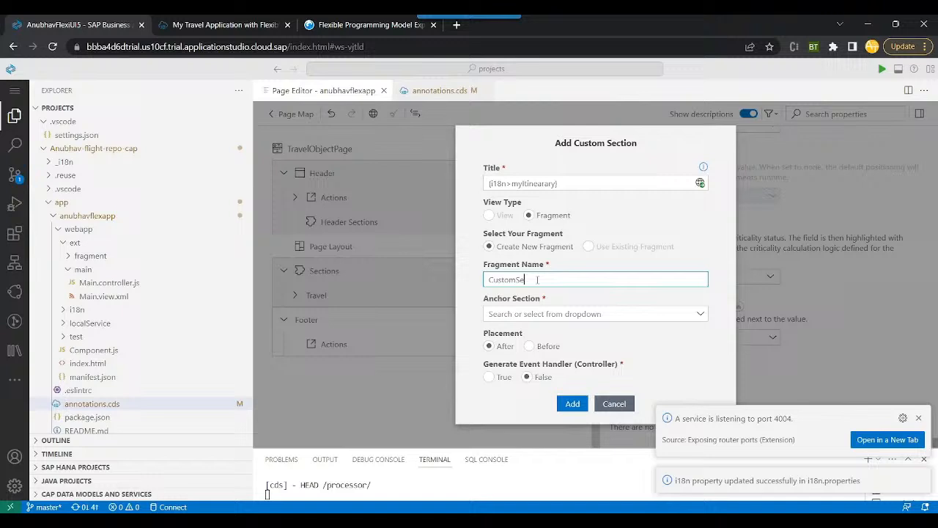
{"action": "type", "text": "ction"}
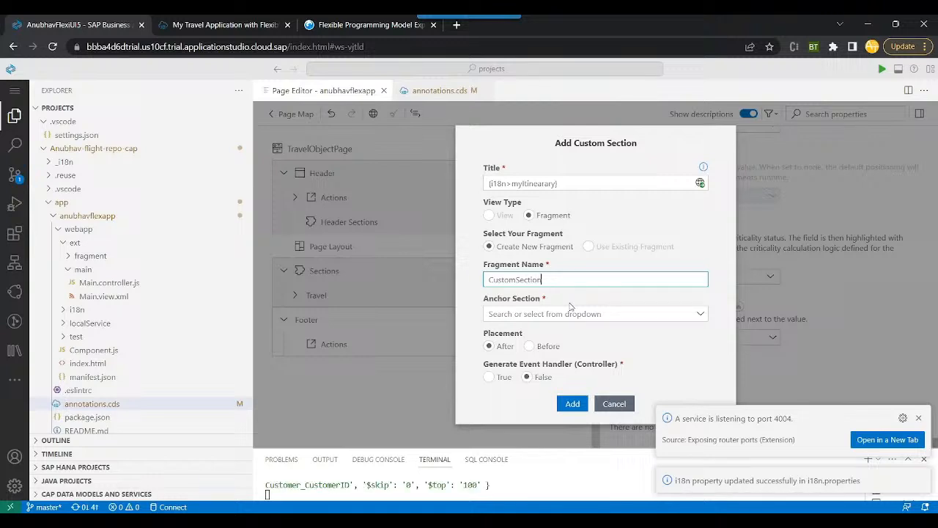
{"action": "left_click", "coordinate": [595, 314]}
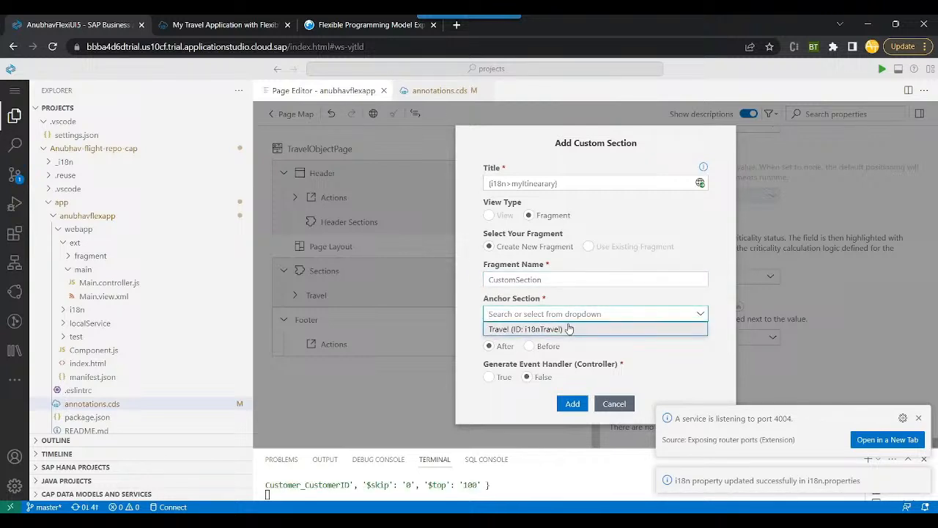
{"action": "left_click", "coordinate": [595, 329]}
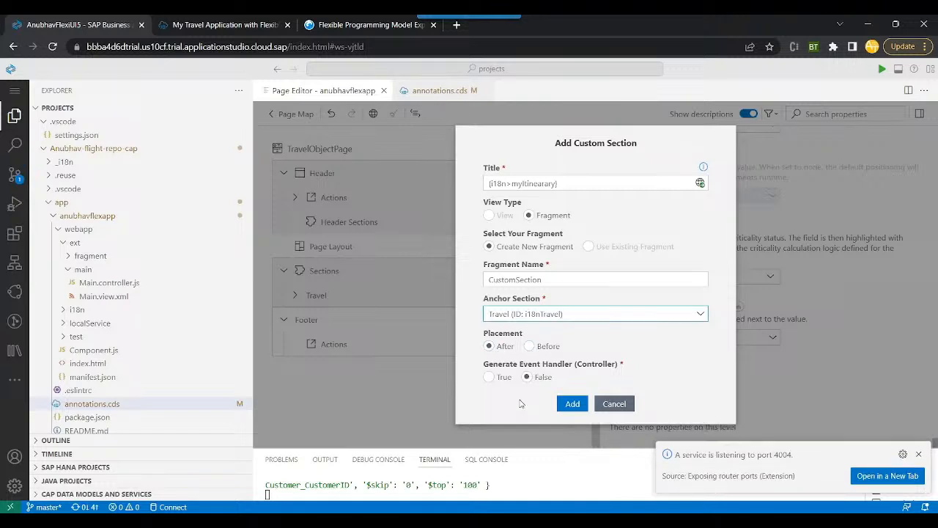
{"action": "left_click", "coordinate": [489, 375]}
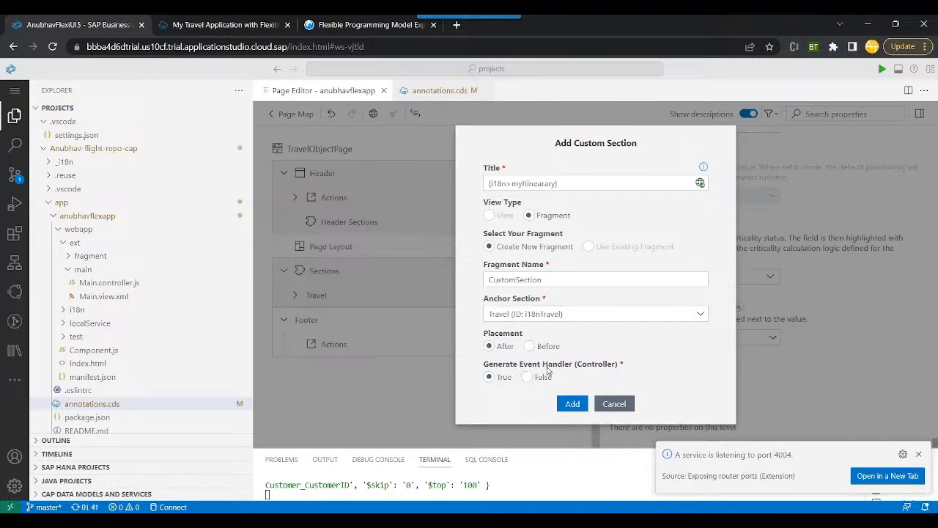
{"action": "mouse_move", "coordinate": [568, 375]}
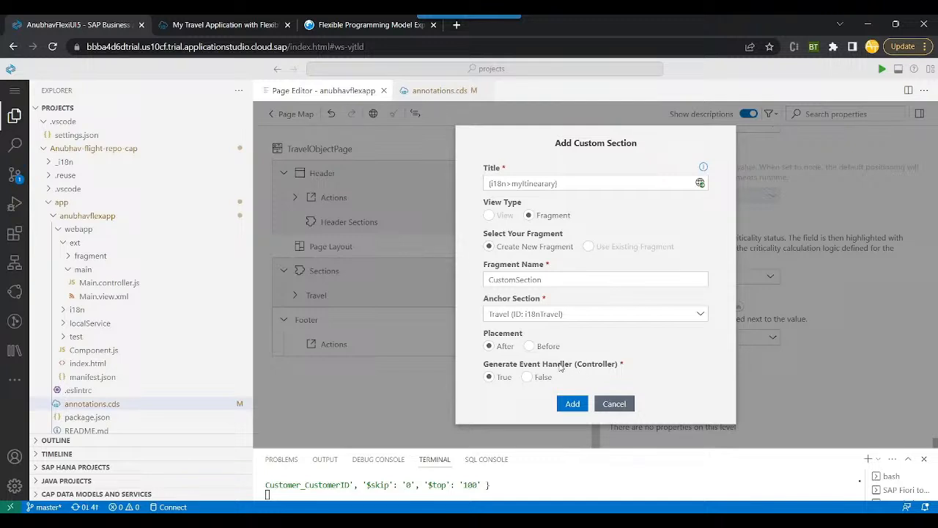
{"action": "mouse_move", "coordinate": [598, 369]}
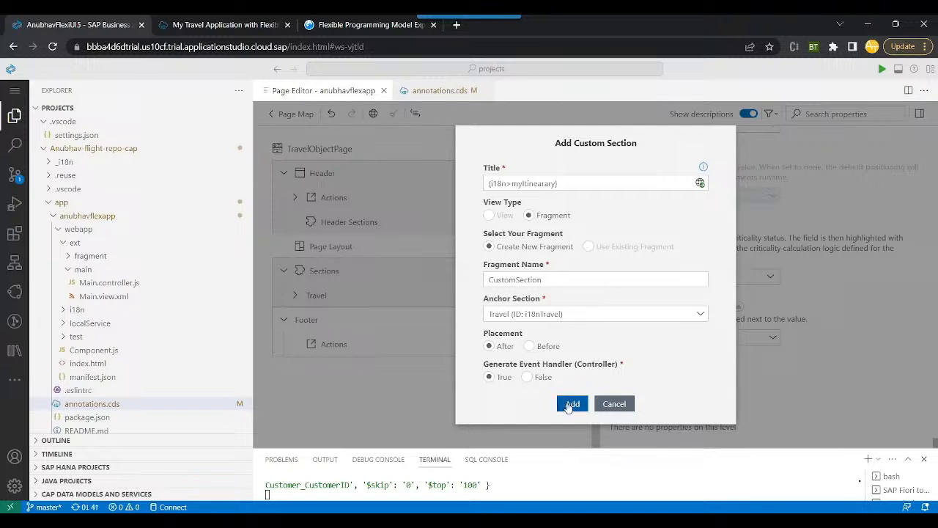
{"action": "left_click", "coordinate": [571, 403]}
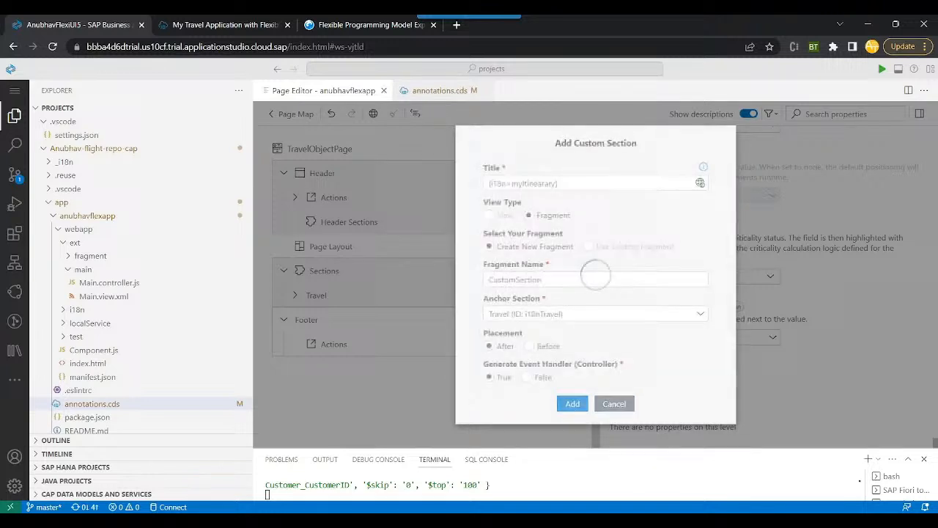
{"action": "left_click", "coordinate": [572, 403]}
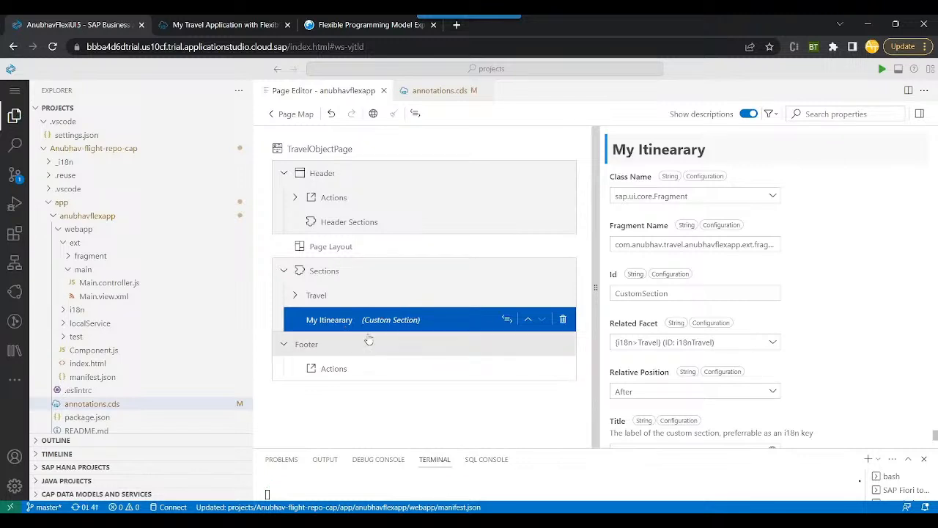
{"action": "mouse_move", "coordinate": [395, 337]}
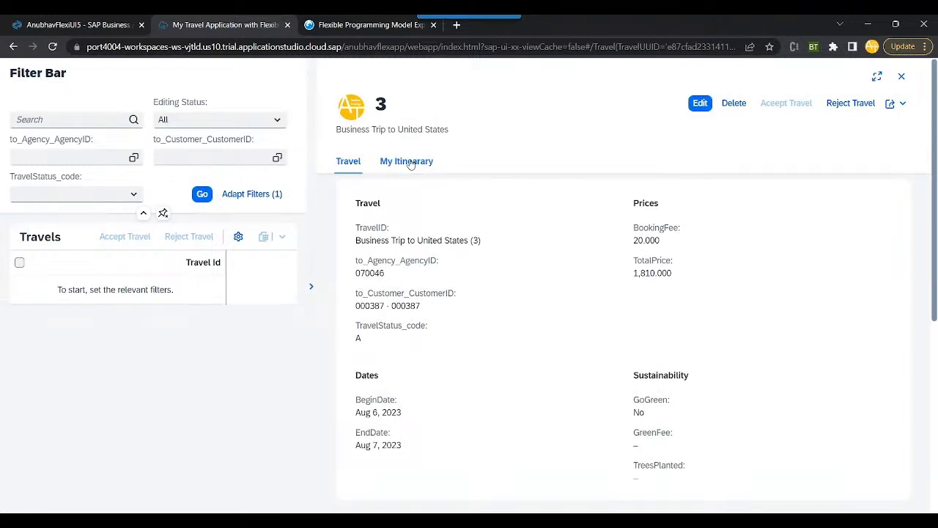
Press the CustomSection button under My Itinerary to see the 'Custom handler invoked' toast, then return to the studio.
{"action": "left_click", "coordinate": [405, 160]}
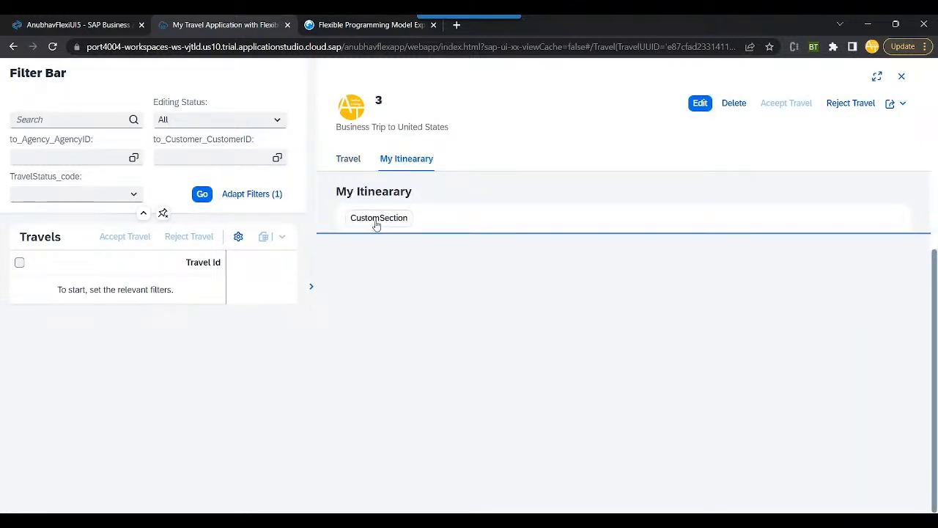
{"action": "left_click", "coordinate": [378, 217]}
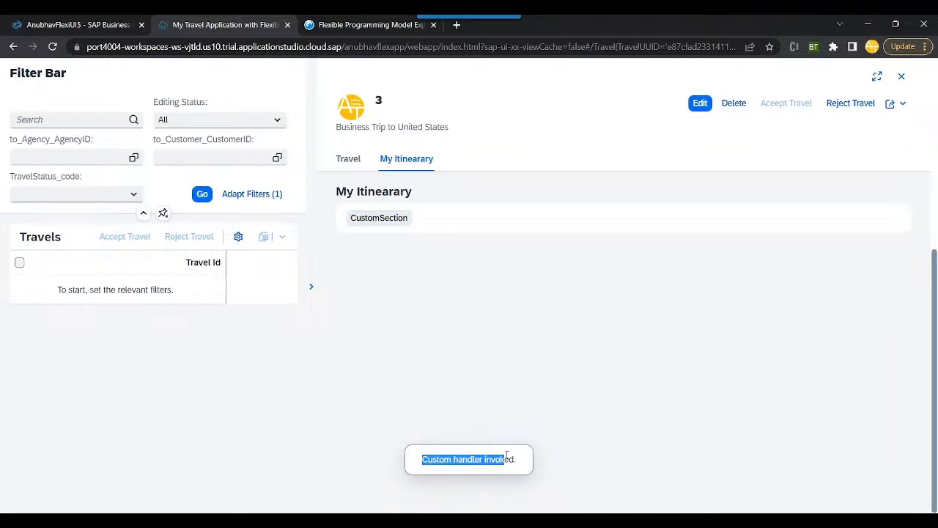
{"action": "left_click", "coordinate": [76, 23]}
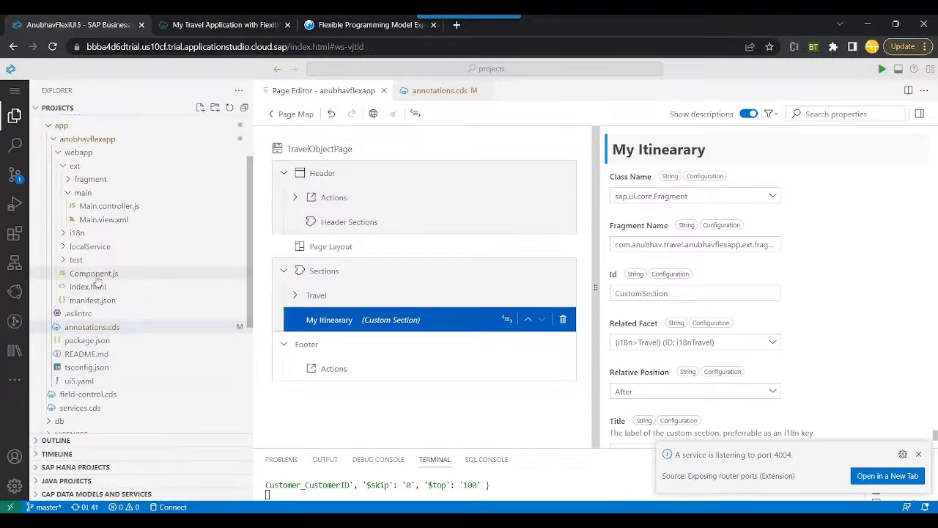
In manifest.json, locate TravelObjectPage options > content settings.
{"action": "left_click", "coordinate": [92, 299]}
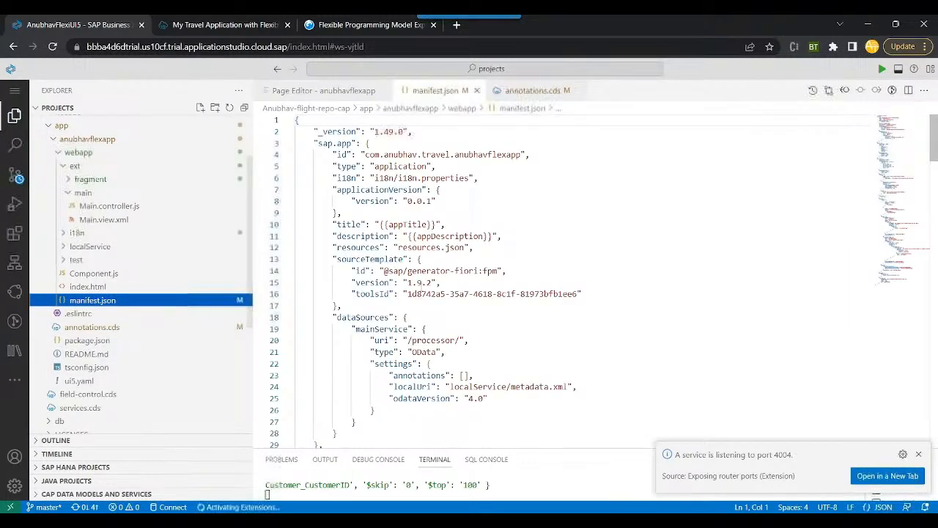
{"action": "scroll", "scroll_direction": "down", "scroll_amount": 3}
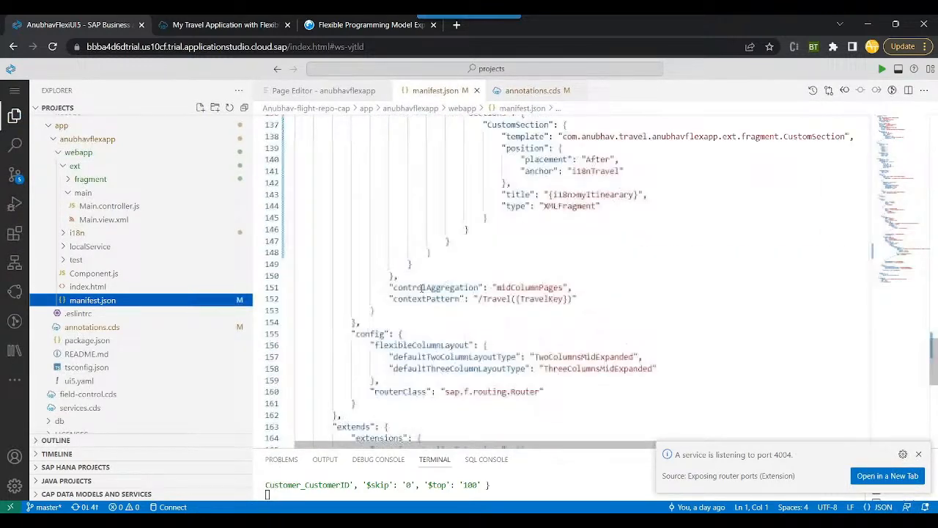
{"action": "scroll", "scroll_direction": "up", "scroll_amount": 3}
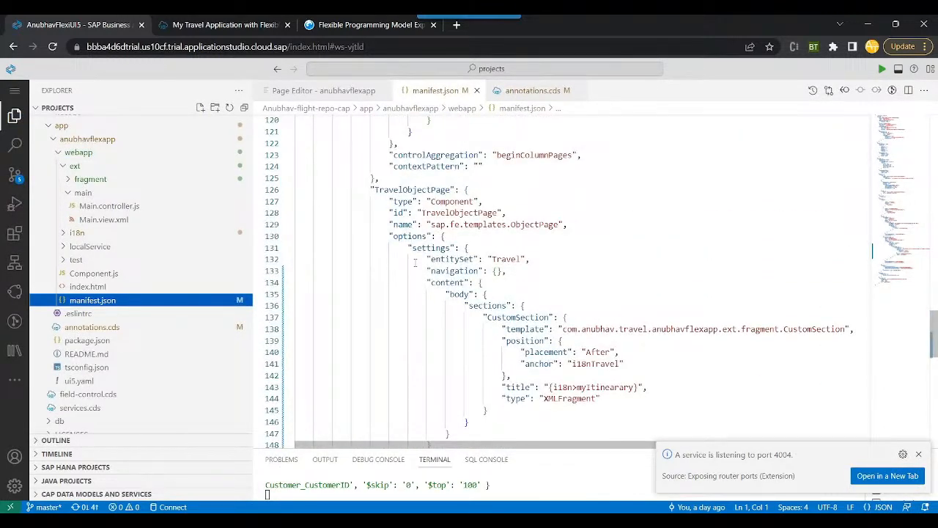
{"action": "scroll", "scroll_direction": "down", "scroll_amount": 3}
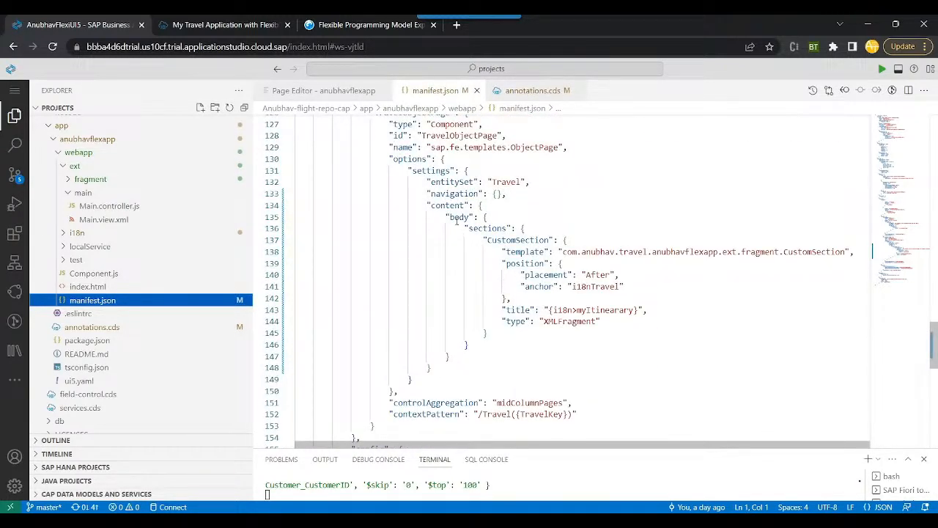
{"action": "double_click", "coordinate": [410, 158]}
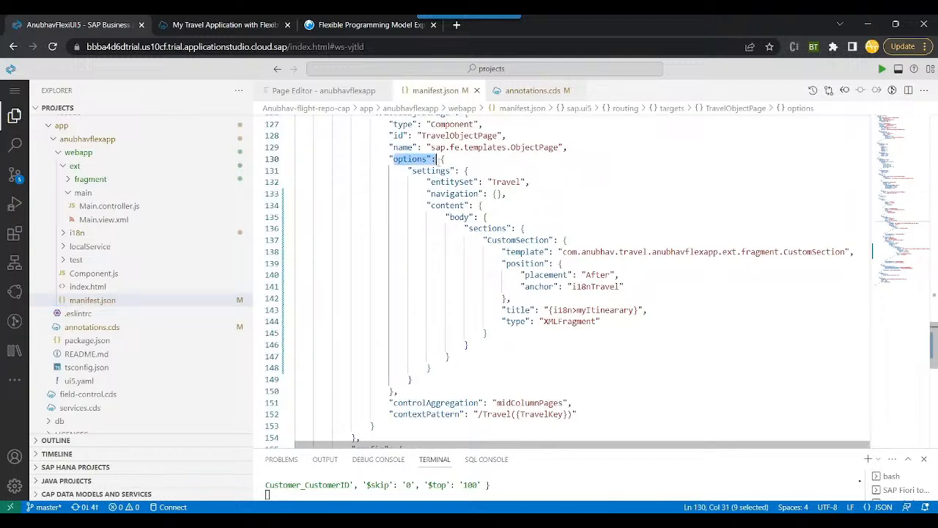
{"action": "left_click", "coordinate": [445, 205]}
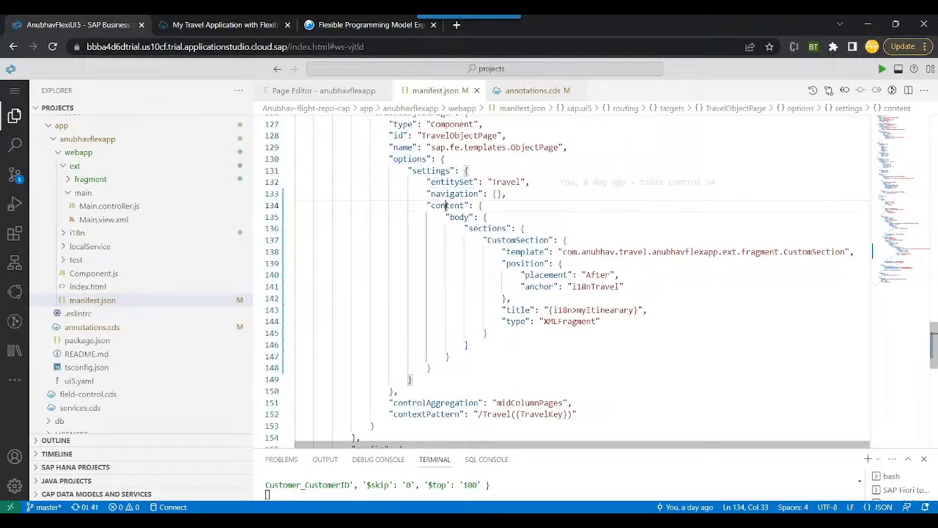
Review the CustomSection entry under sections and its template path, then expand the fragment folder.
{"action": "double_click", "coordinate": [486, 229]}
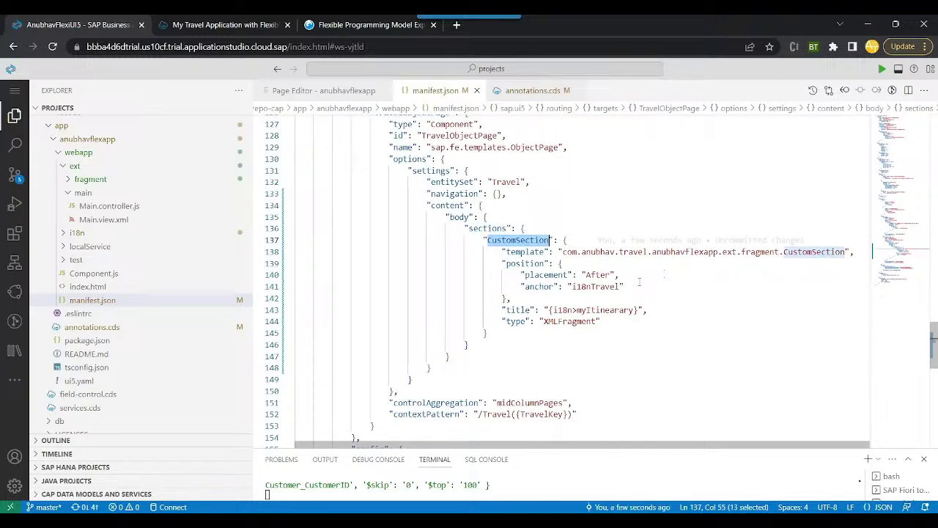
{"action": "left_click", "coordinate": [467, 344]}
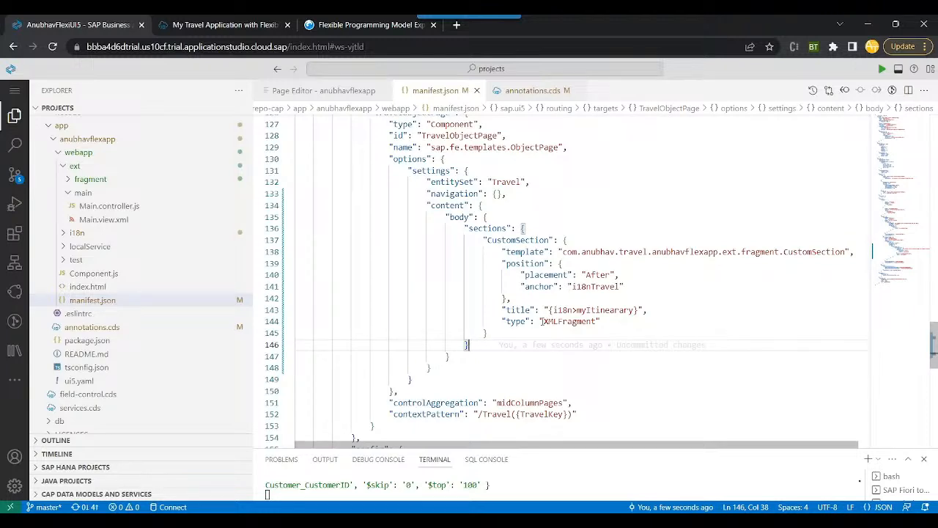
{"action": "double_click", "coordinate": [570, 321]}
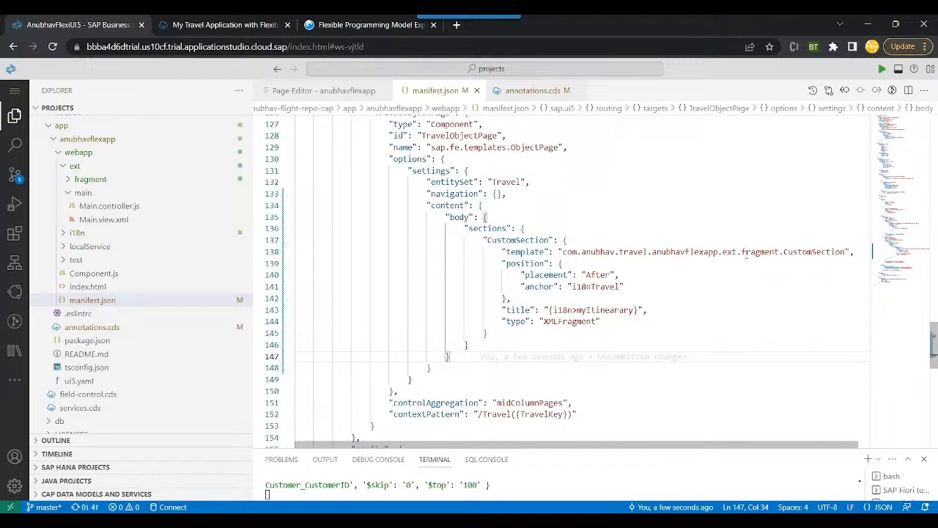
{"action": "double_click", "coordinate": [760, 252]}
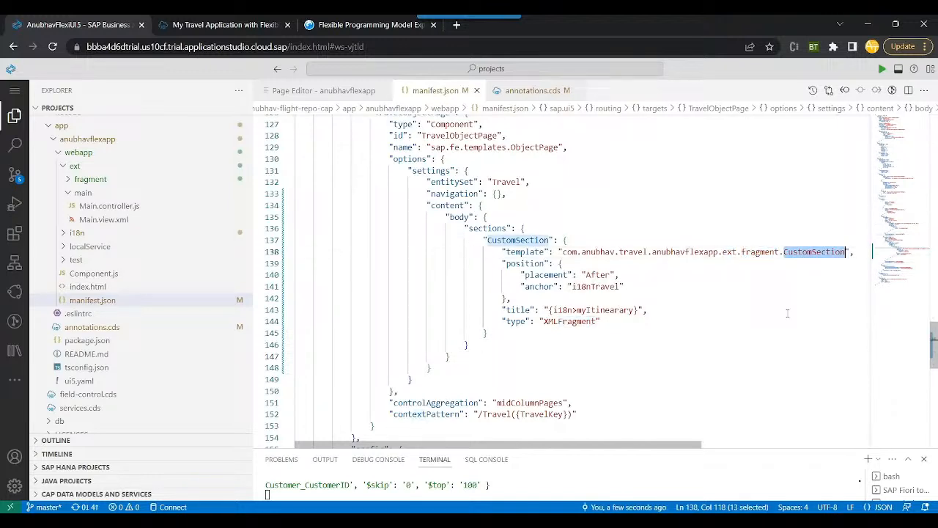
{"action": "left_click", "coordinate": [91, 179]}
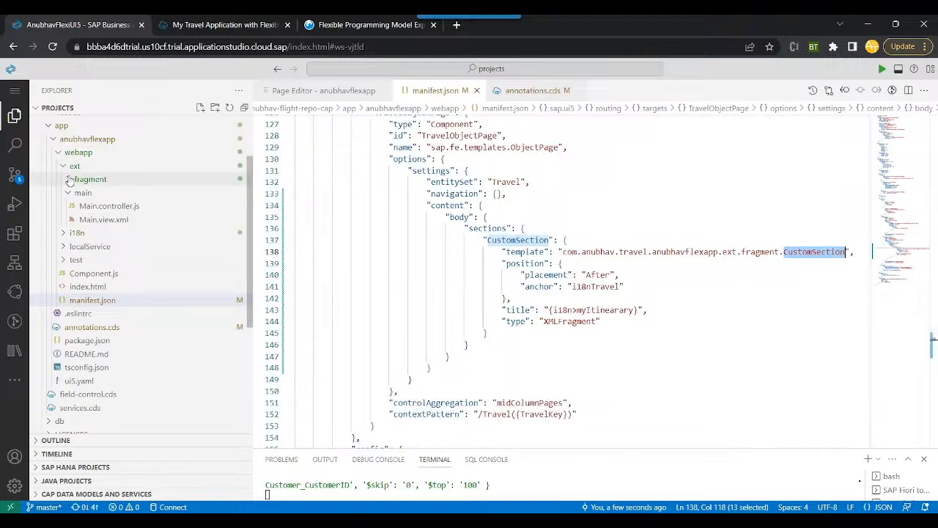
{"action": "left_click", "coordinate": [91, 179]}
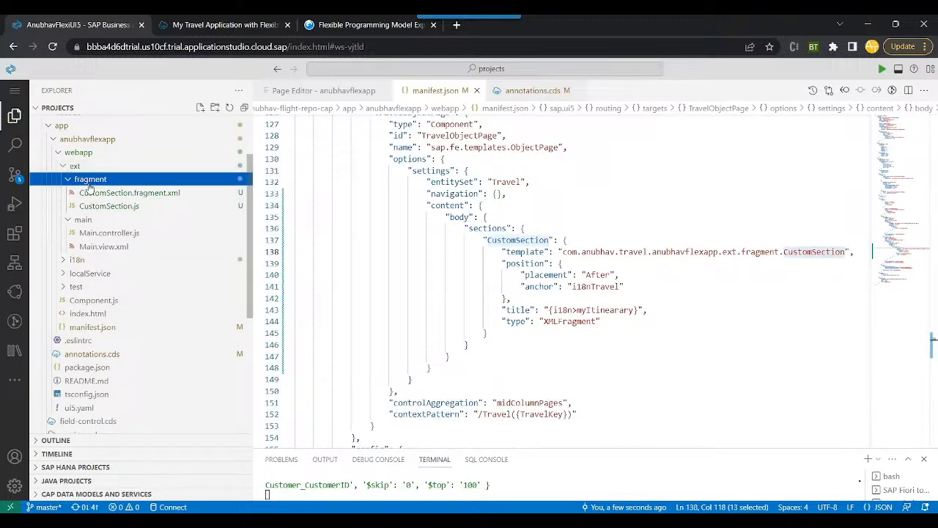
Read the CustomSection.js onPress MessageToast handler, then return to CustomSection.fragment.xml.
{"action": "left_click", "coordinate": [129, 192]}
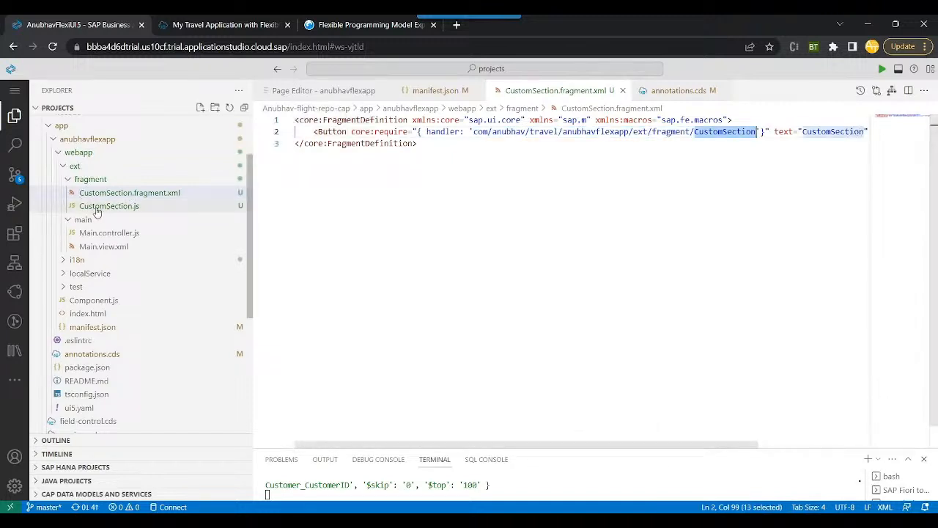
{"action": "left_click", "coordinate": [108, 205]}
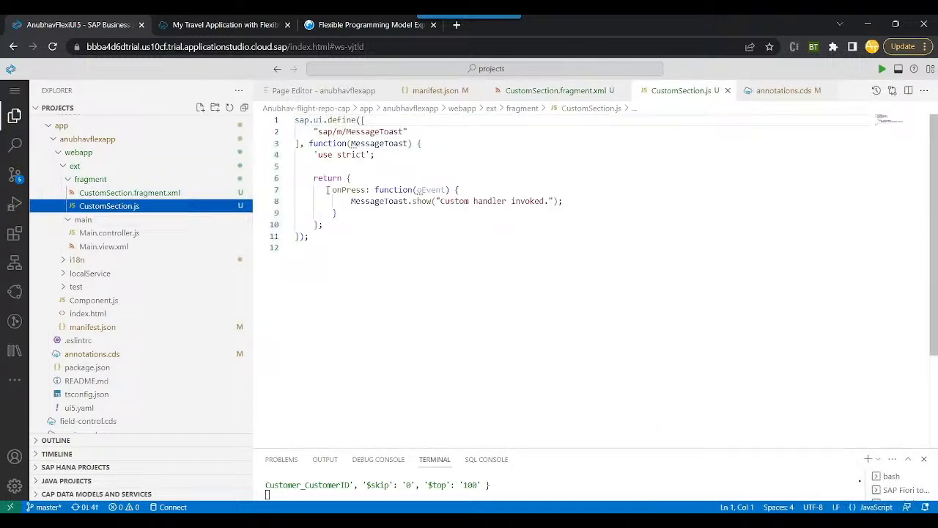
{"action": "left_click", "coordinate": [322, 224]}
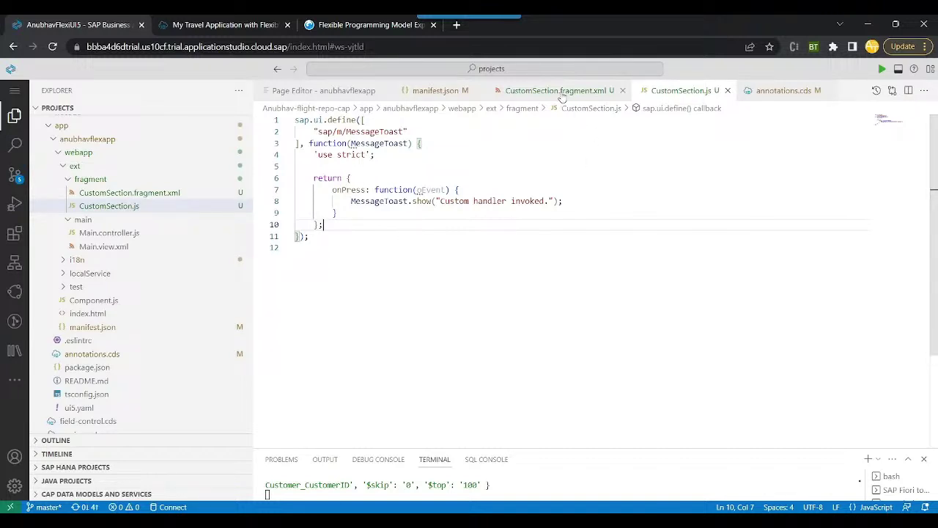
{"action": "left_click", "coordinate": [557, 91]}
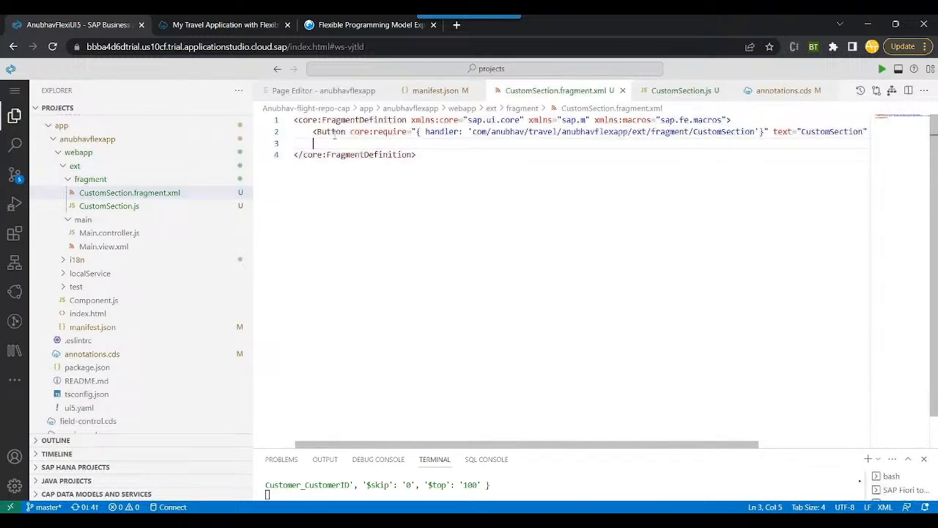
Replace the fragment's Button with an empty <VBox> ... </VBox> container keeping the handler require.
{"action": "type", "text": "<"}
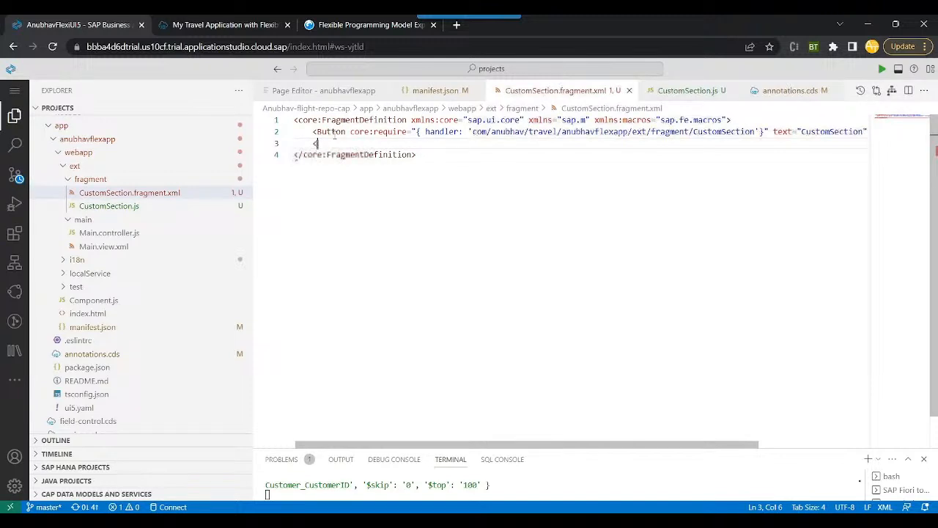
{"action": "type", "text": "VBox"}
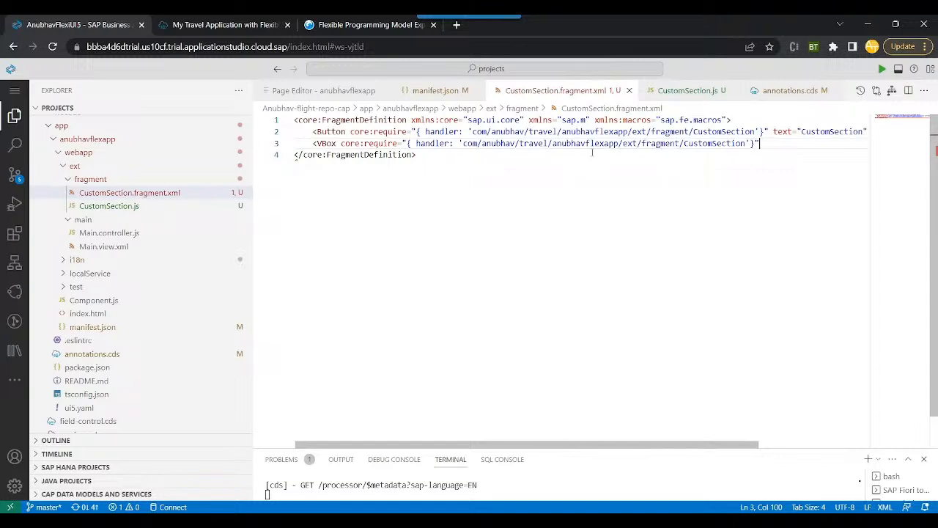
{"action": "key", "text": "enter"}
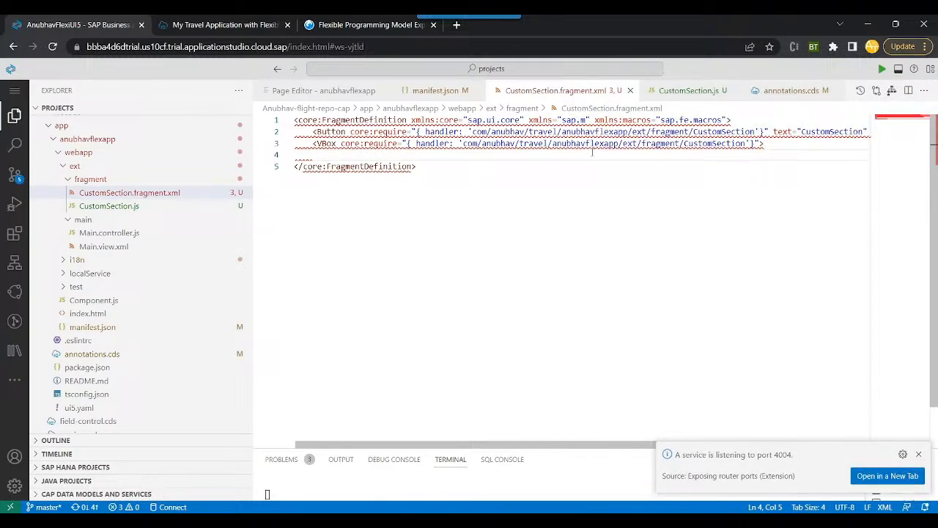
{"action": "type", "text": "</VBox>"}
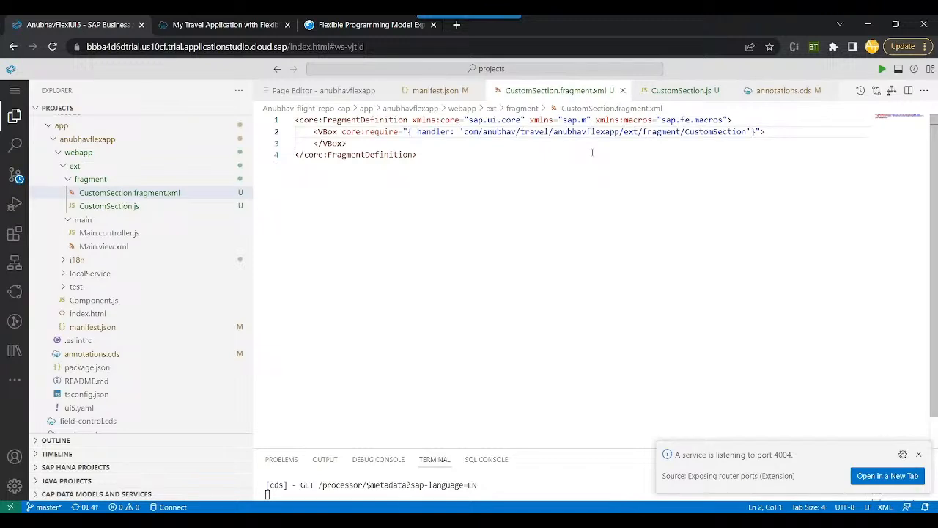
{"action": "key", "text": "Enter"}
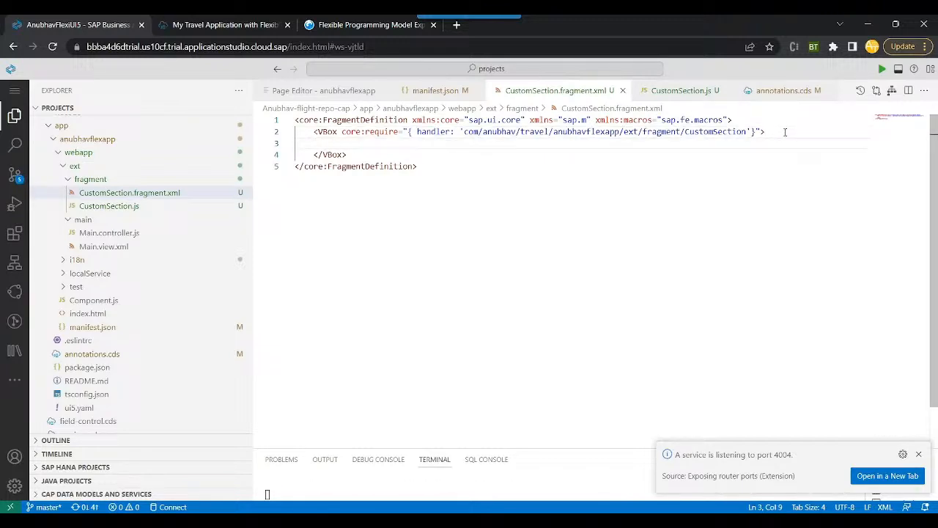
Add a MessageStrip with text 'All the Booking for the Travel id {TravelID} has been confirmed' and showIcon="true".
{"action": "type", "text": "<M"}
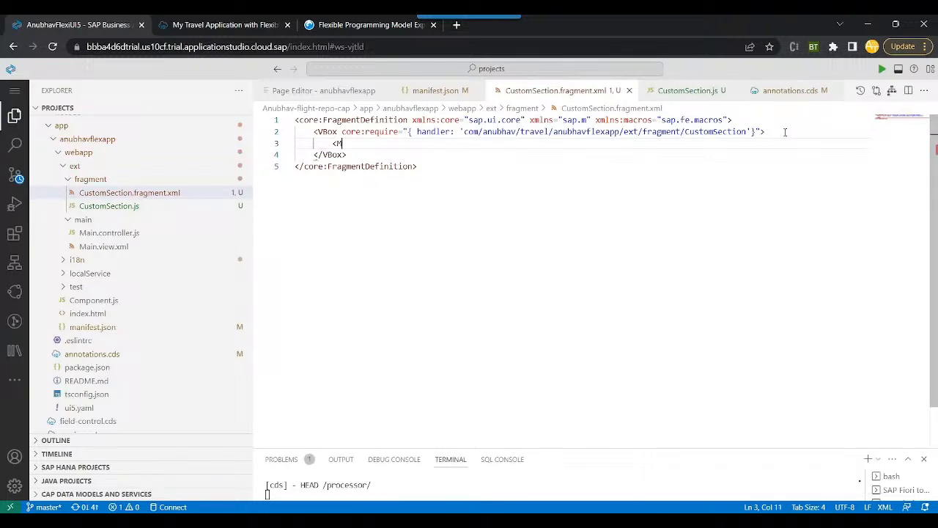
{"action": "type", "text": "essageSt"}
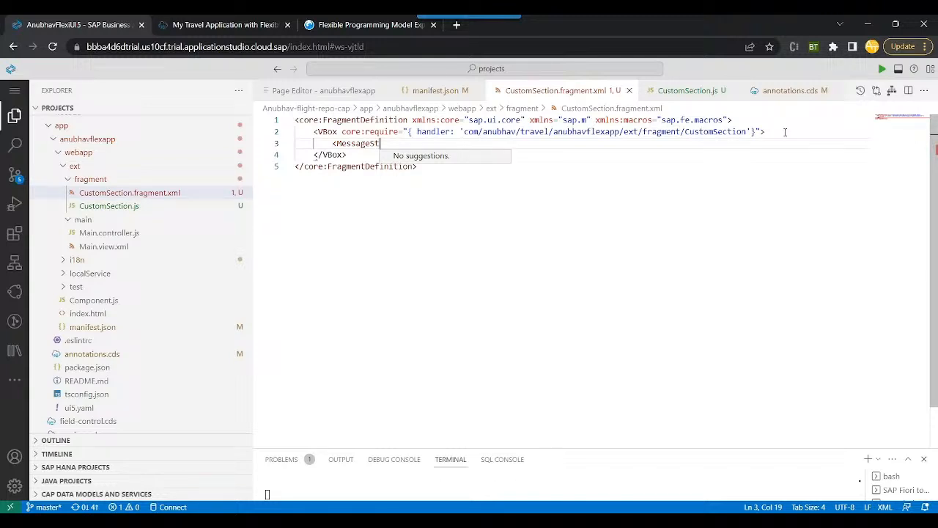
{"action": "type", "text": "t"}
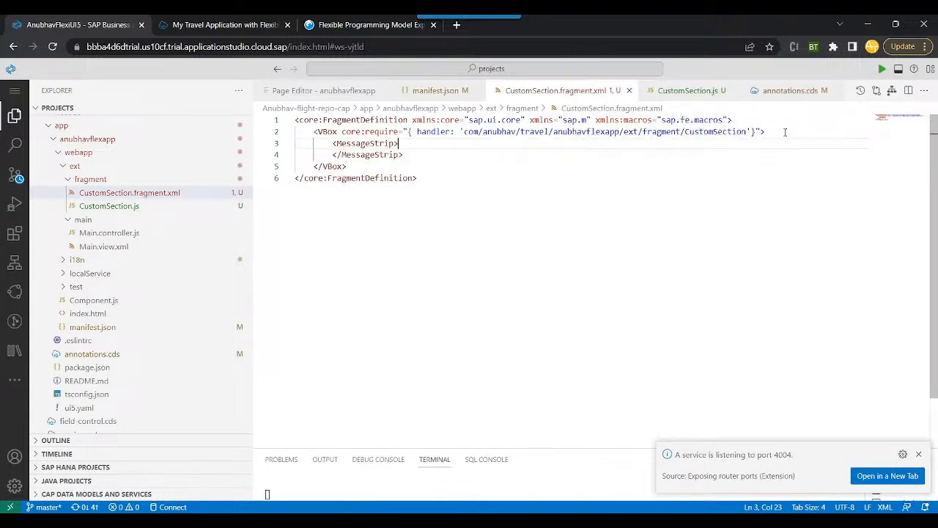
{"action": "key", "text": "Enter"}
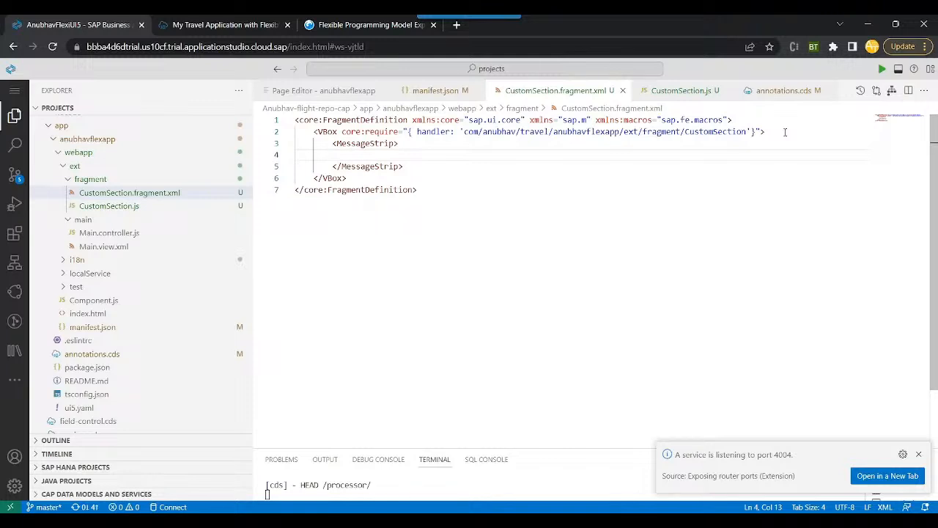
{"action": "type", "text": "text"}
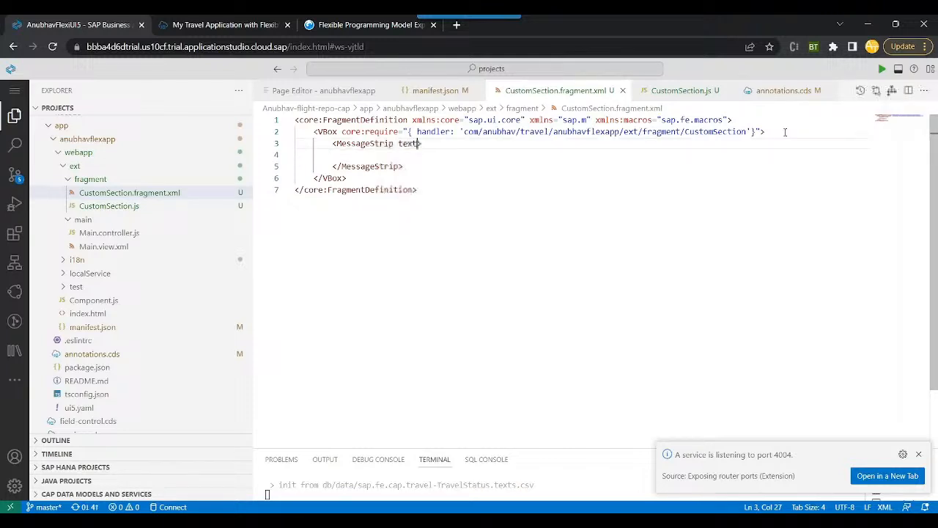
{"action": "type", "text": "=\"A\""}
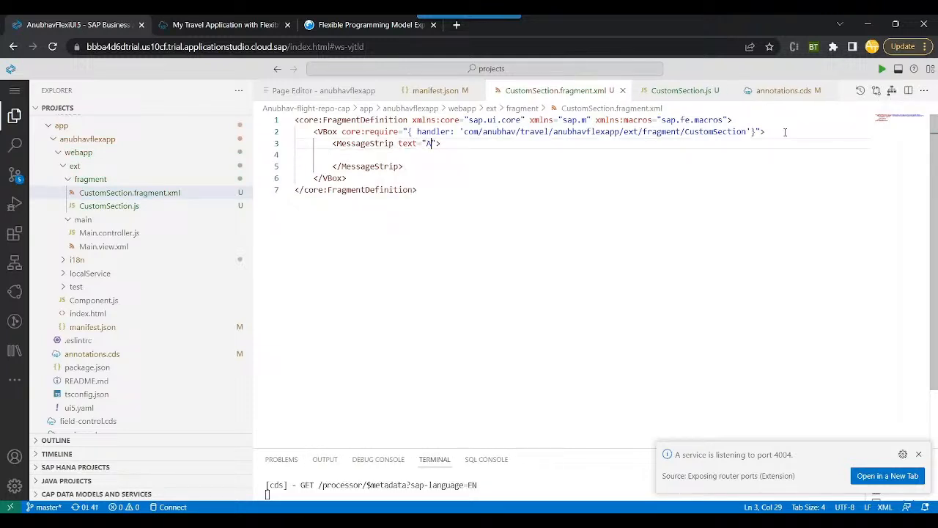
{"action": "type", "text": "ll the Booking for the T"}
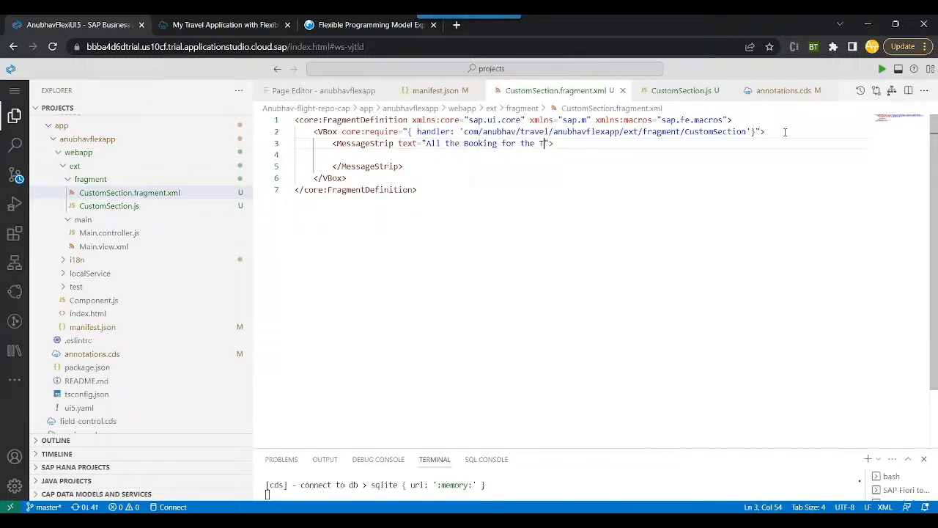
{"action": "type", "text": "ravel i"}
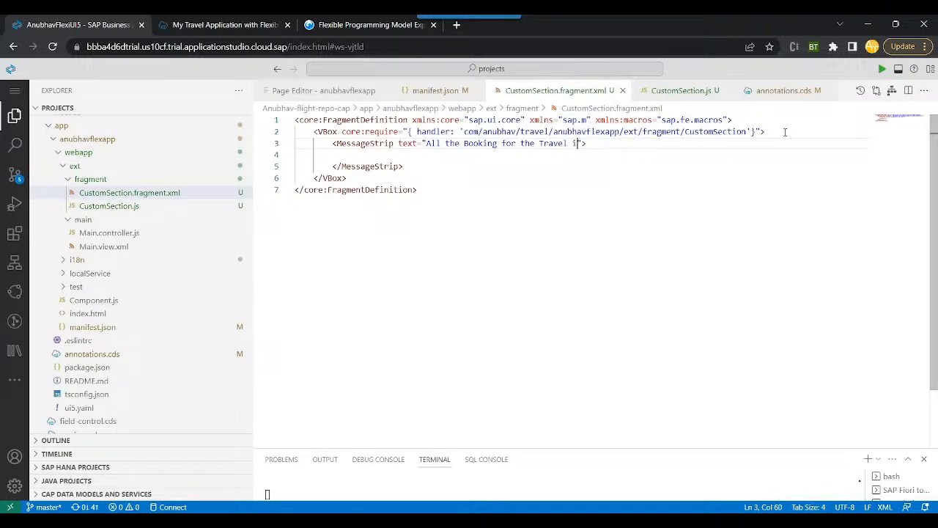
{"action": "type", "text": "d {}"}
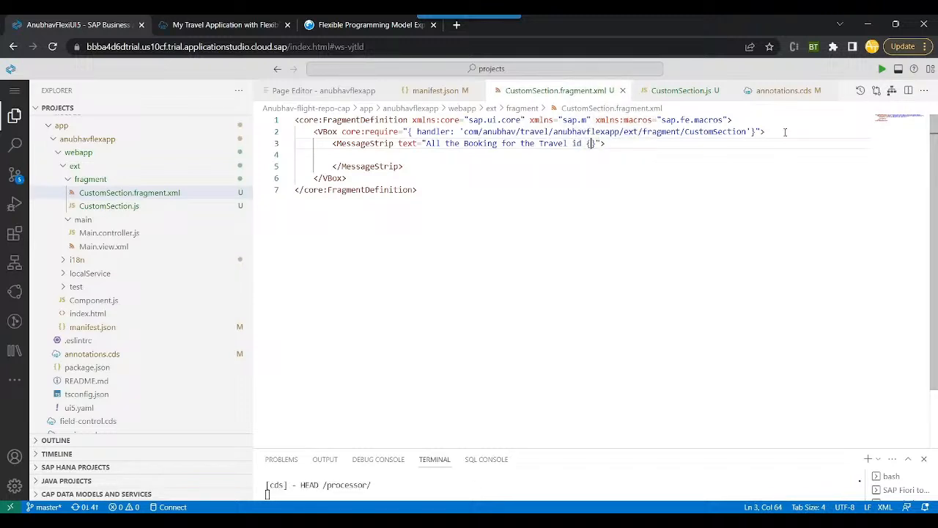
{"action": "type", "text": "}"}
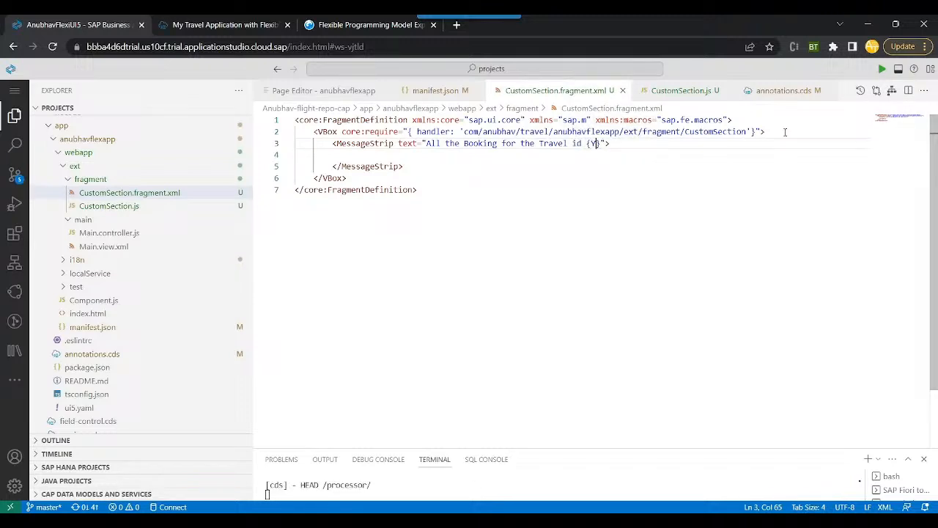
{"action": "type", "text": "TravelID"}
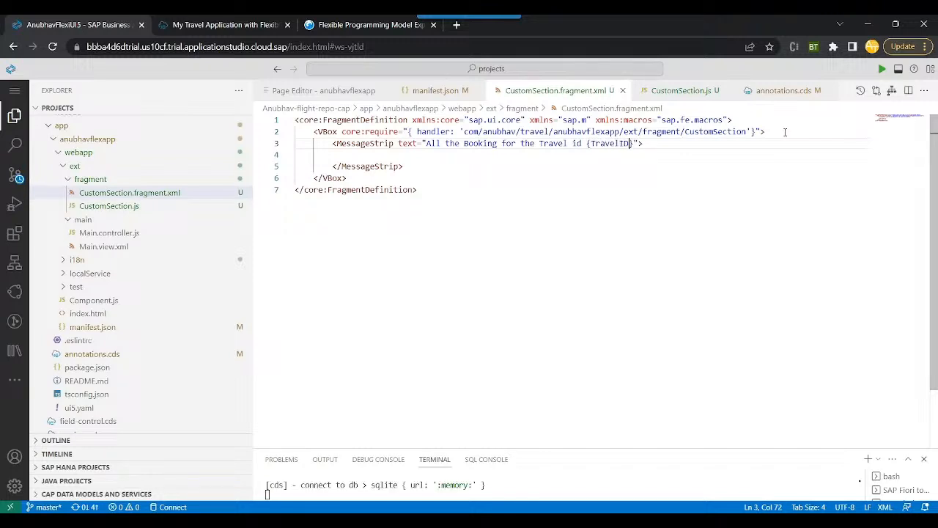
{"action": "type", "text": "has"}
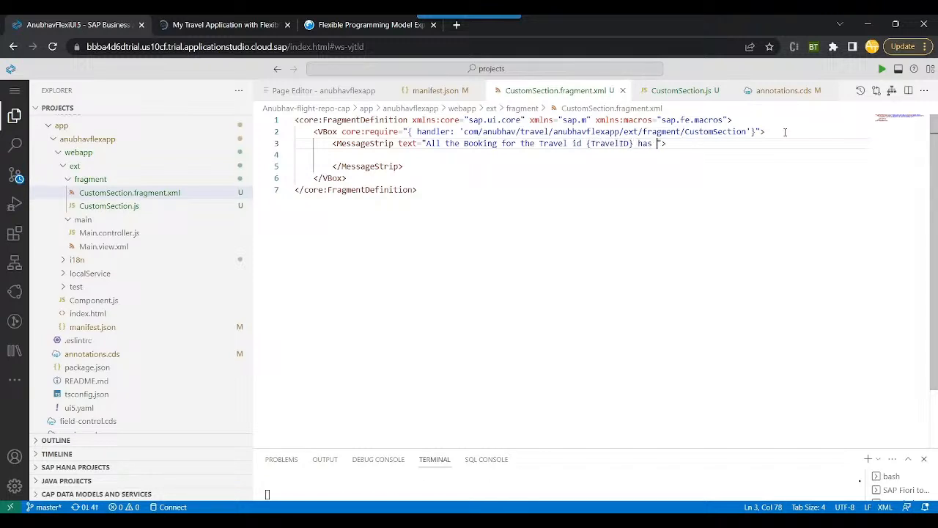
{"action": "type", "text": "been confirmed"}
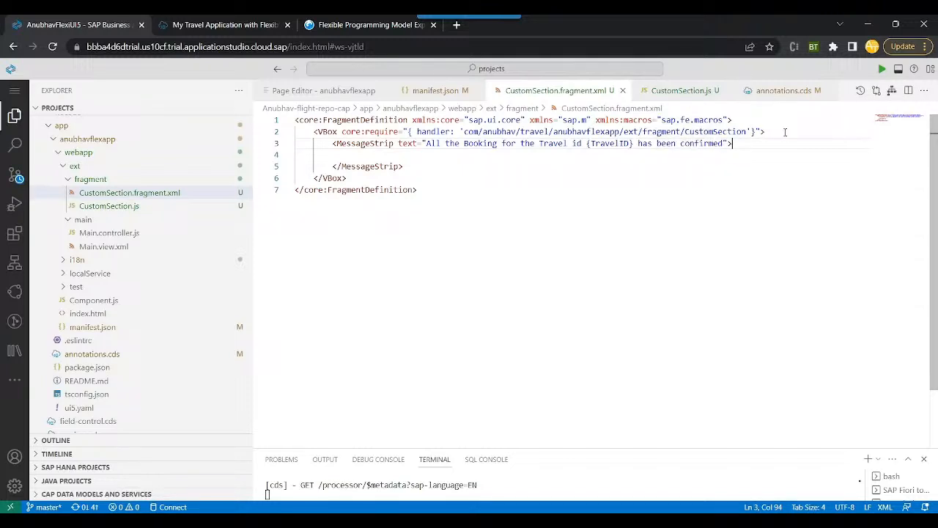
{"action": "type", "text": "showIcon"}
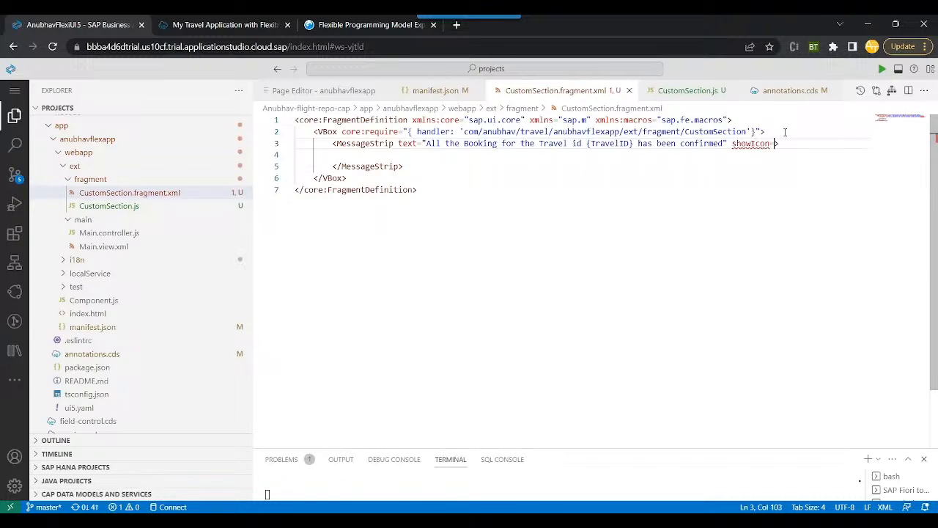
{"action": "type", "text": "=\"true\""}
{"action": "type", "text": "<"}
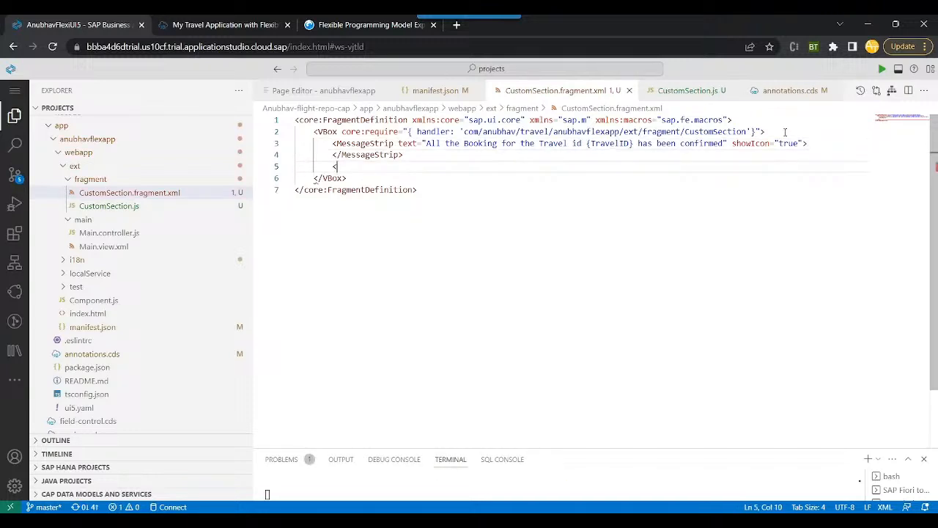
Add an l:Grid element with hSpacing="1" and containerQuery="true" below the MessageStrip.
{"action": "type", "text": "l:G"}
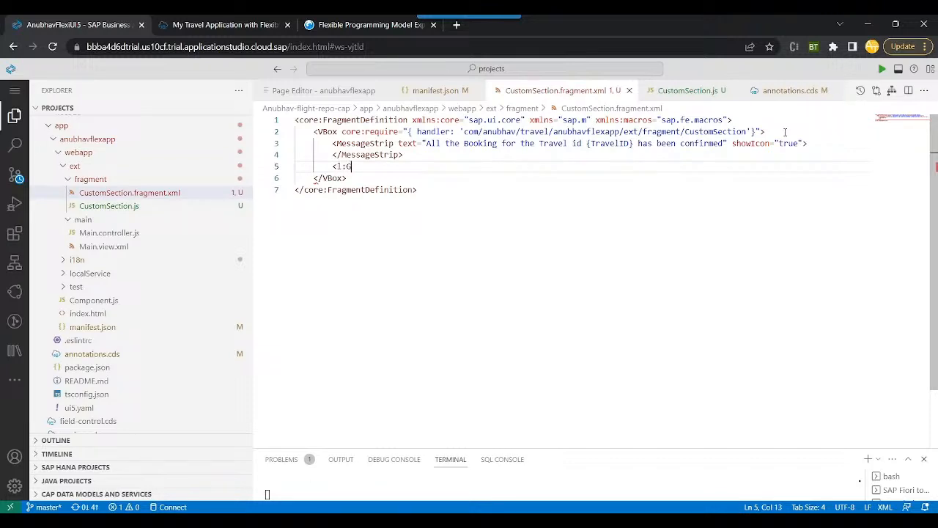
{"action": "type", "text": "rid"}
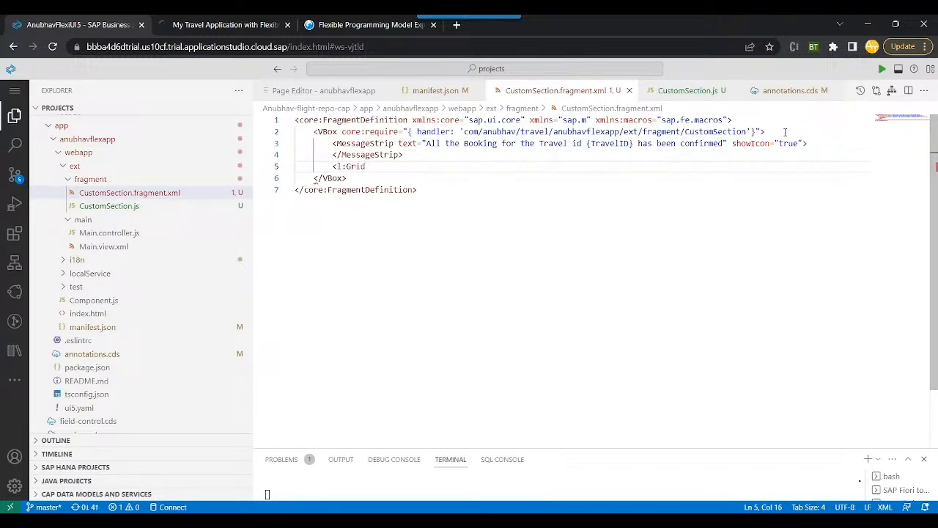
{"action": "type", "text": "h"}
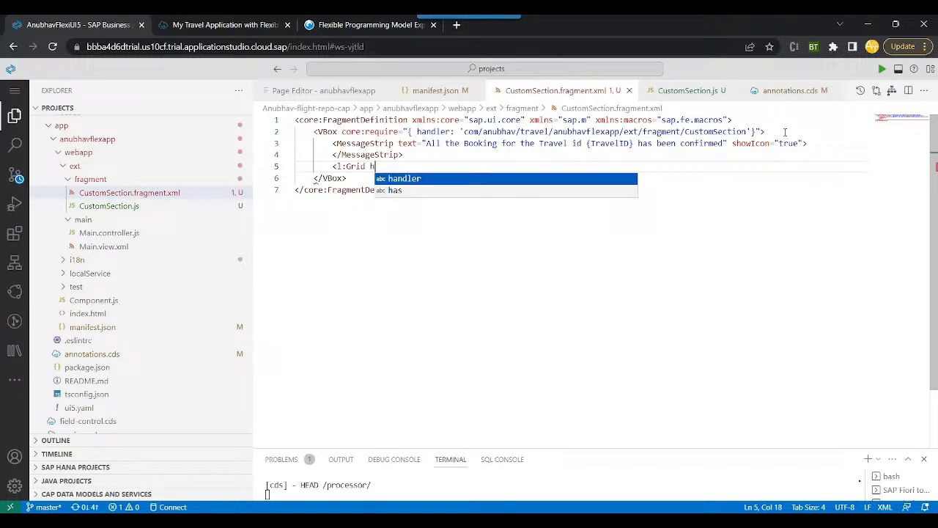
{"action": "type", "text": "Spa"}
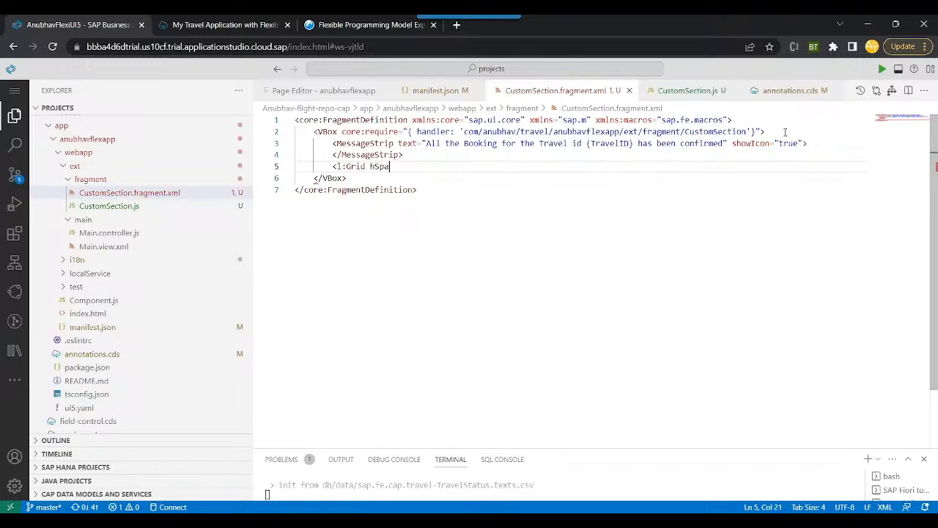
{"action": "type", "text": "cing=\"1"}
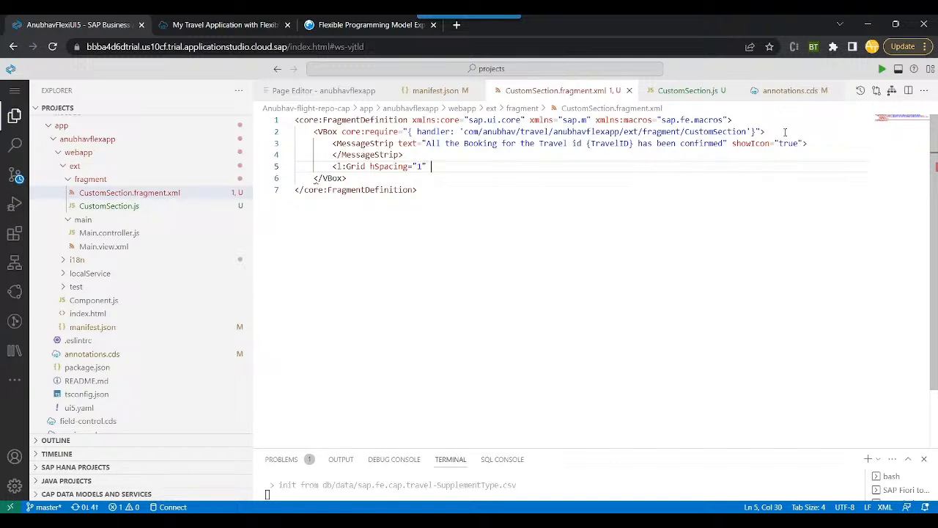
{"action": "type", "text": "co"}
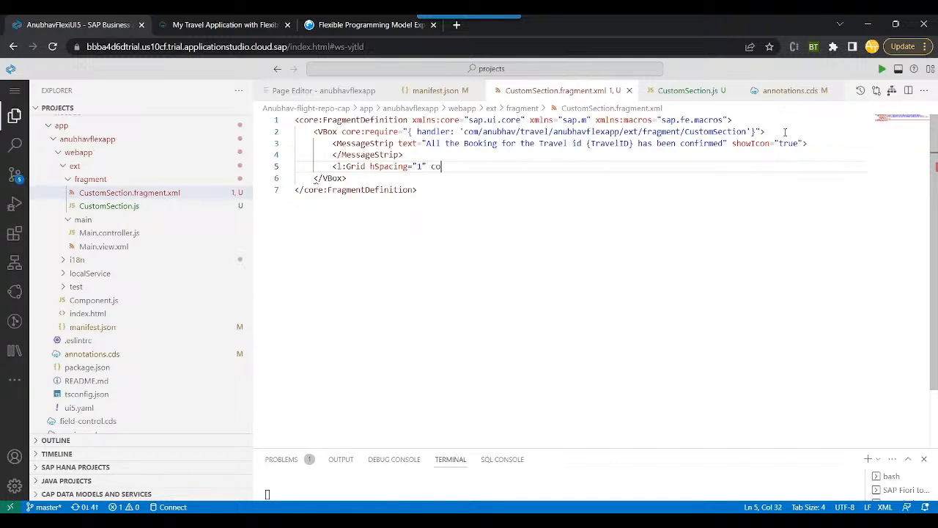
{"action": "type", "text": "ntainerQuery=\"true\""}
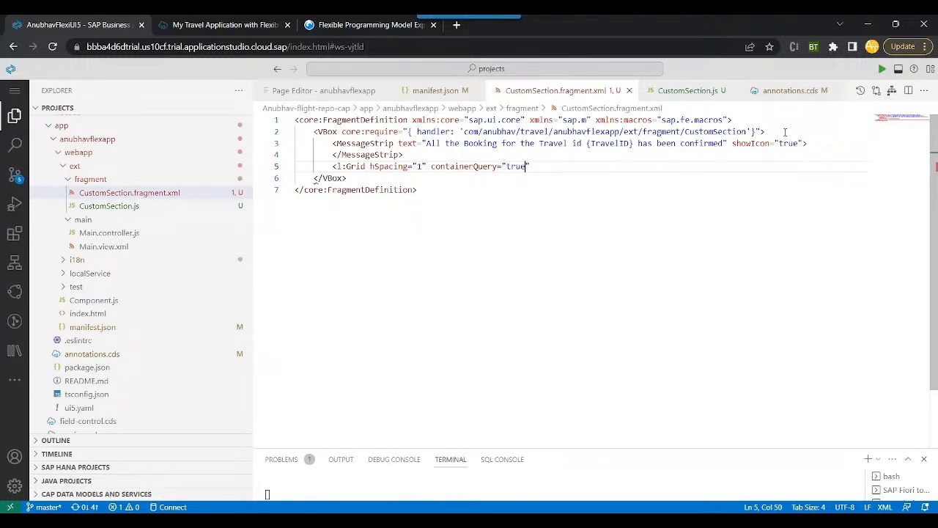
{"action": "type", "text": ">?"}
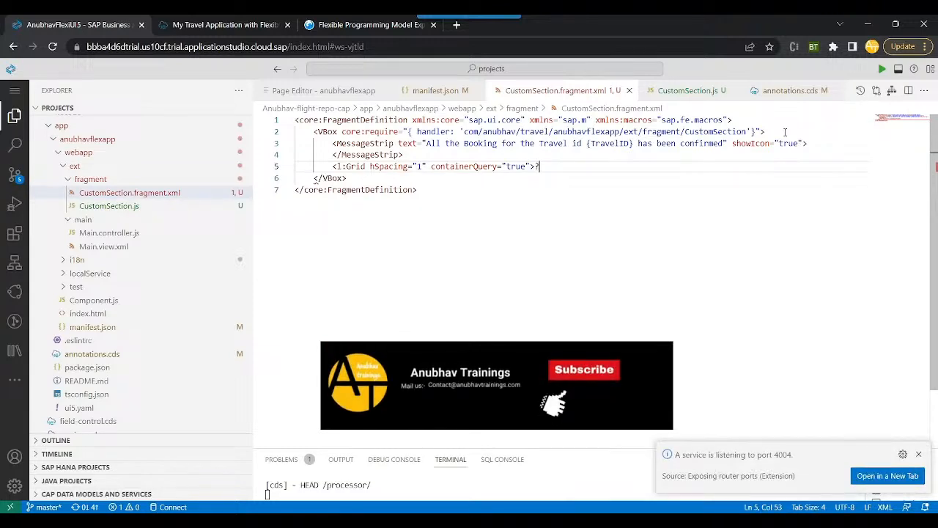
{"action": "key", "text": "Enter"}
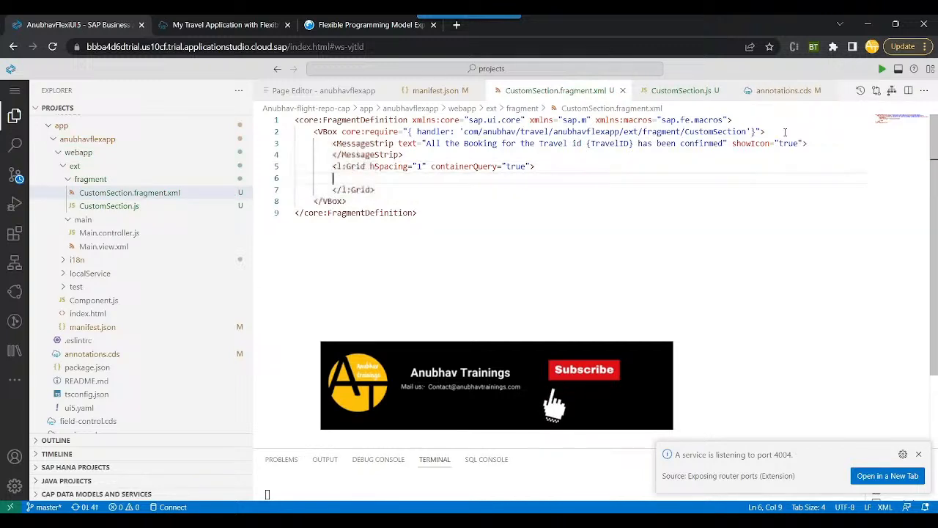
Nest an empty l:content block inside the grid.
{"action": "type", "text": "<"}
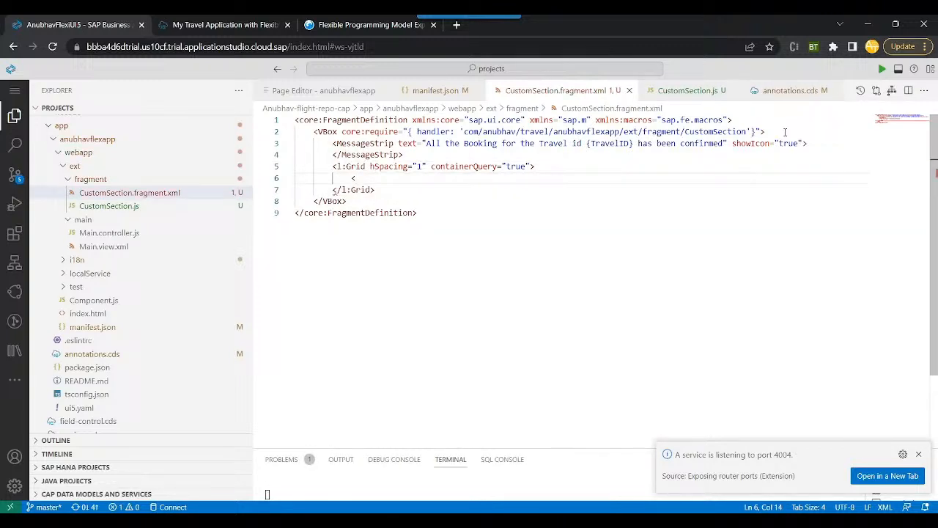
{"action": "type", "text": "1:"}
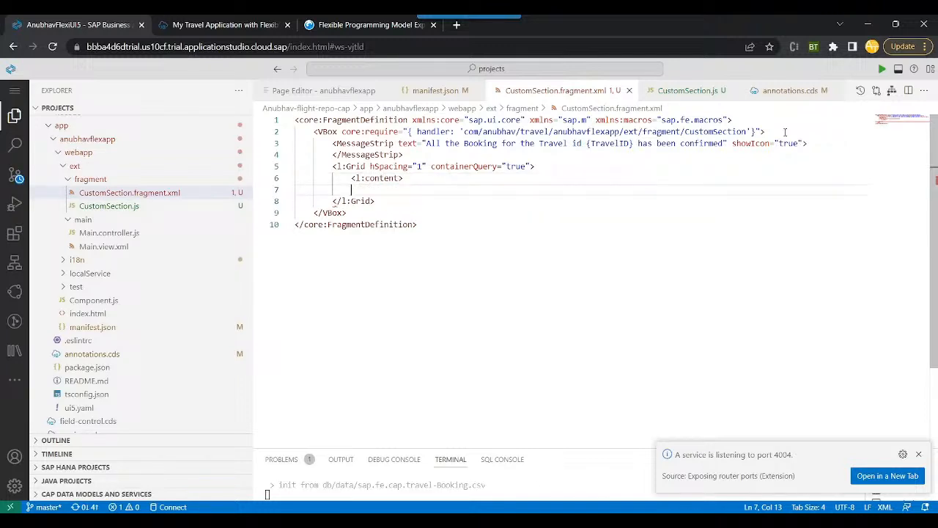
{"action": "type", "text": "</l:content>"}
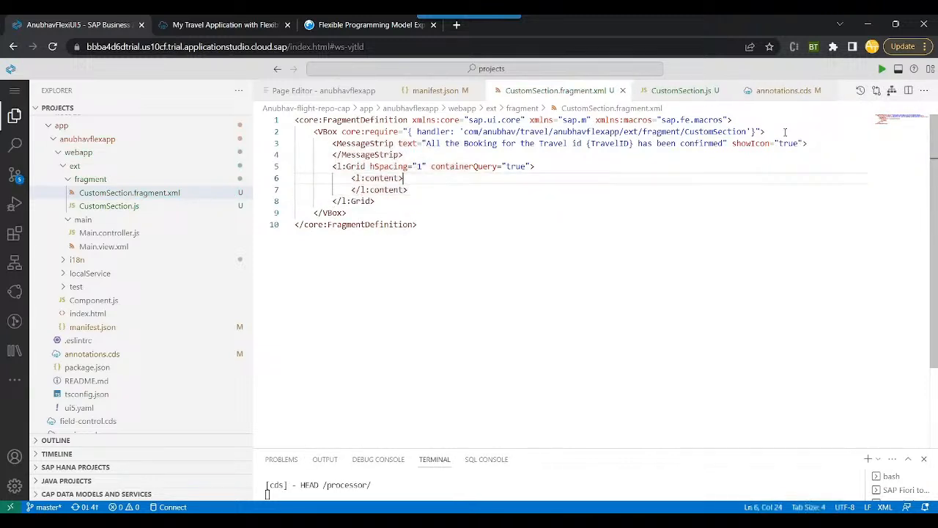
{"action": "key", "text": "Enter"}
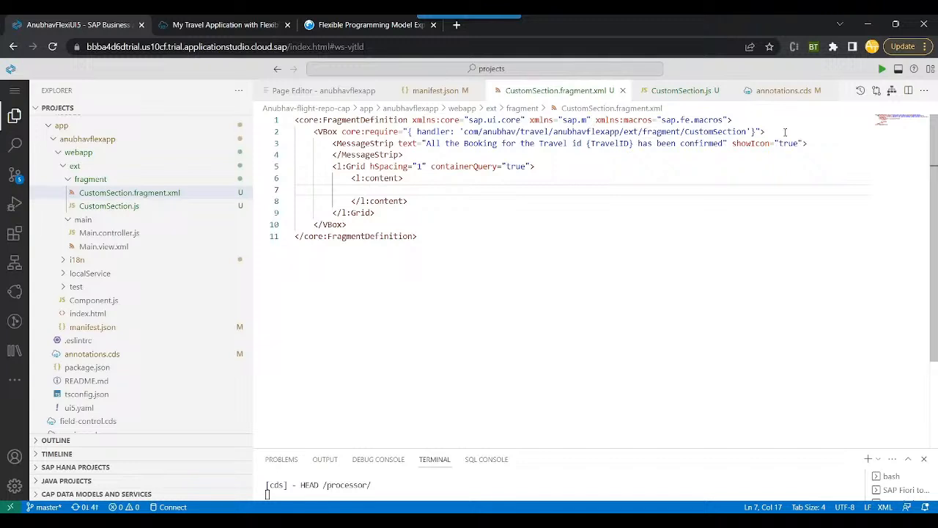
Start a macros:Table element with a meta binding attribute inside the grid content.
{"action": "type", "text": "macros:"}
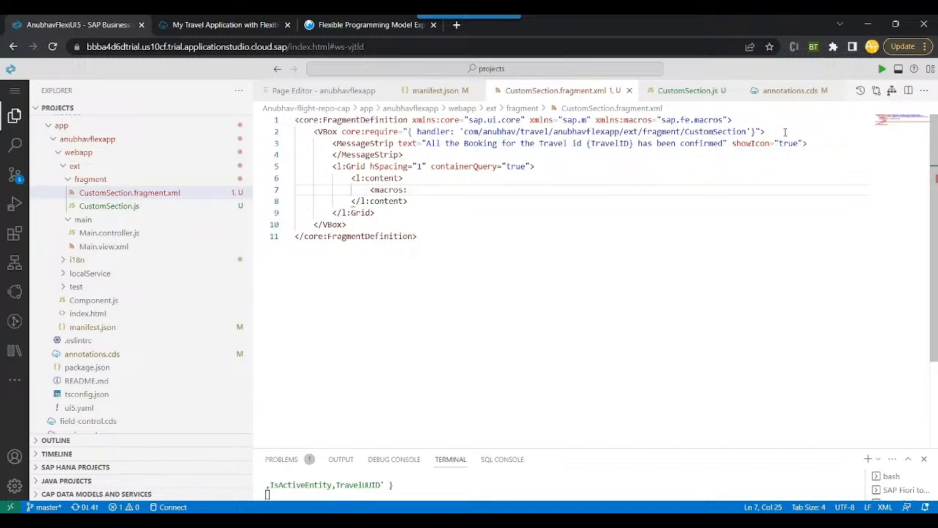
{"action": "type", "text": "Table"}
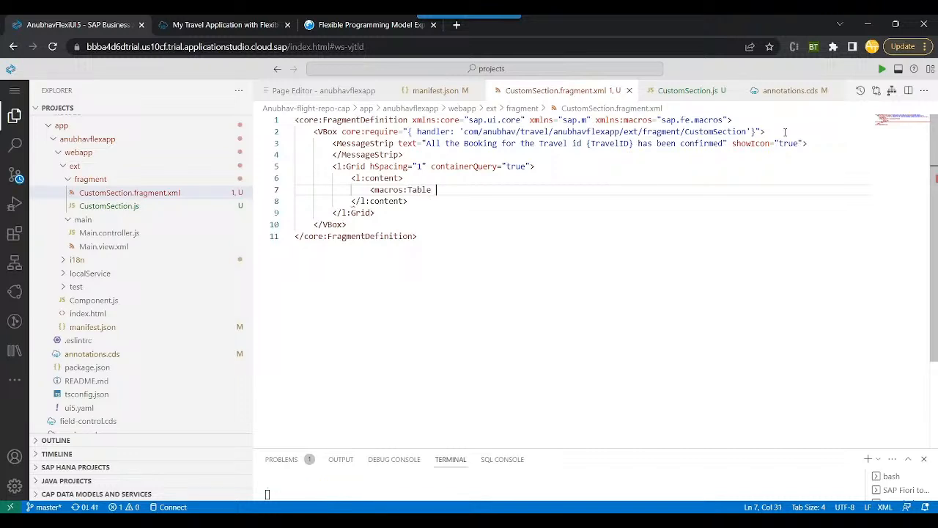
{"action": "type", "text": "me"}
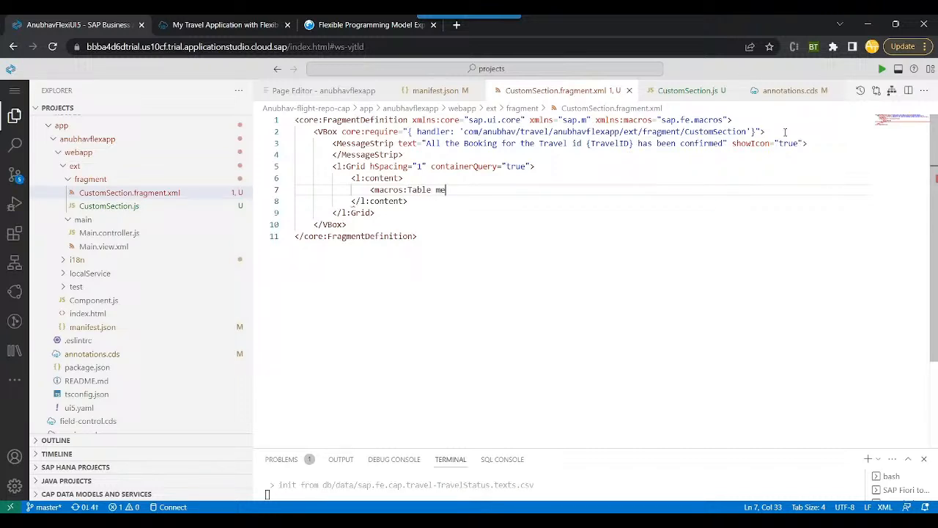
{"action": "type", "text": "ta"}
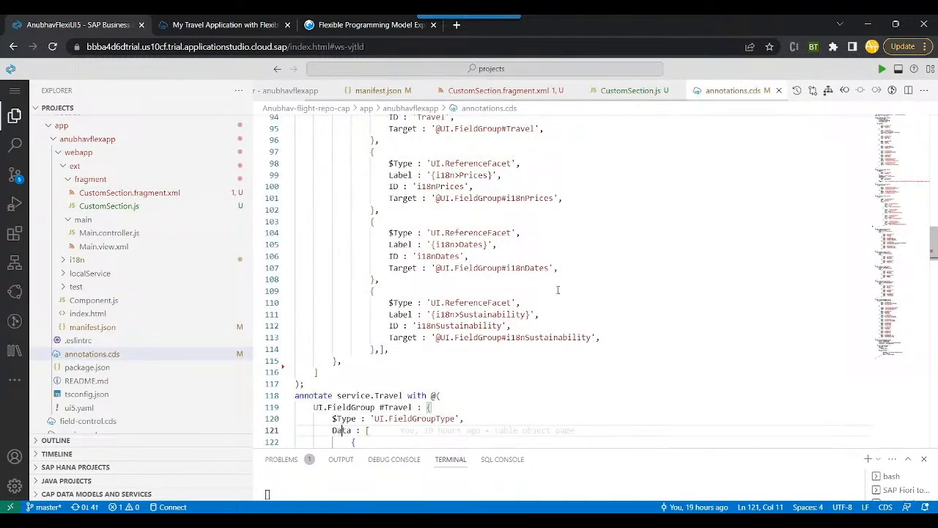
{"action": "scroll", "scroll_direction": "down", "scroll_amount": 3}
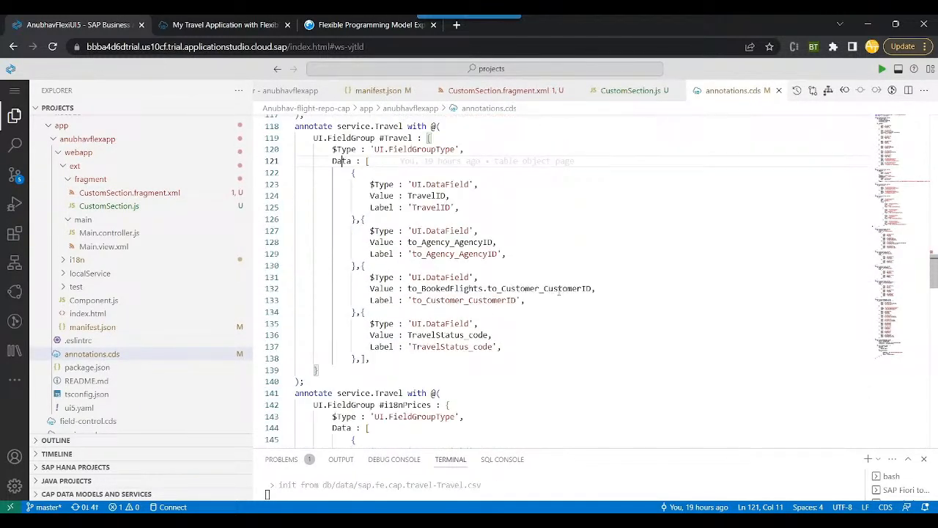
{"action": "scroll", "scroll_direction": "up", "scroll_amount": 3}
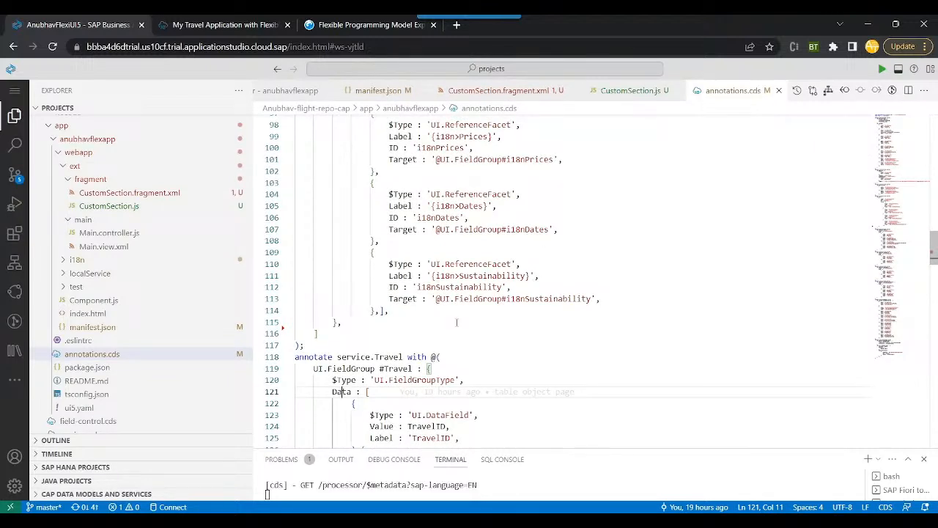
{"action": "scroll", "scroll_direction": "down", "scroll_amount": 3}
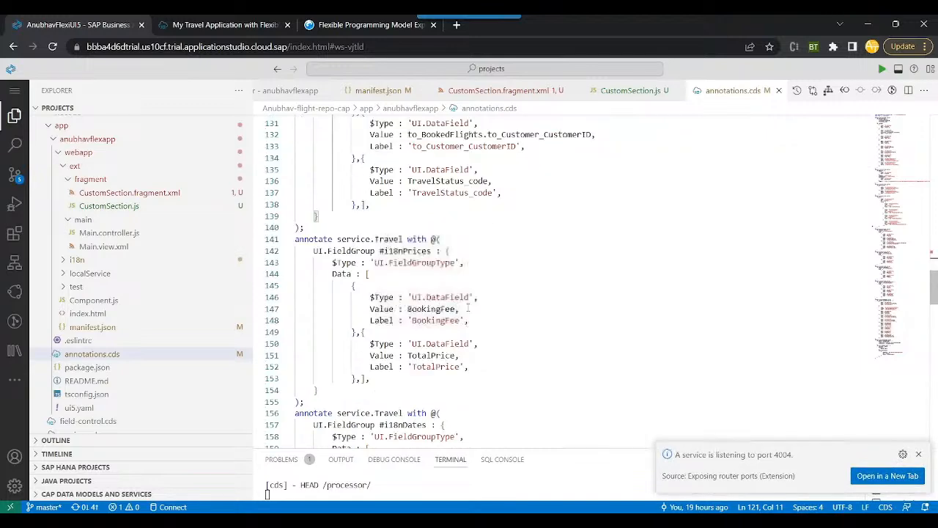
{"action": "scroll", "scroll_direction": "down", "scroll_amount": 3}
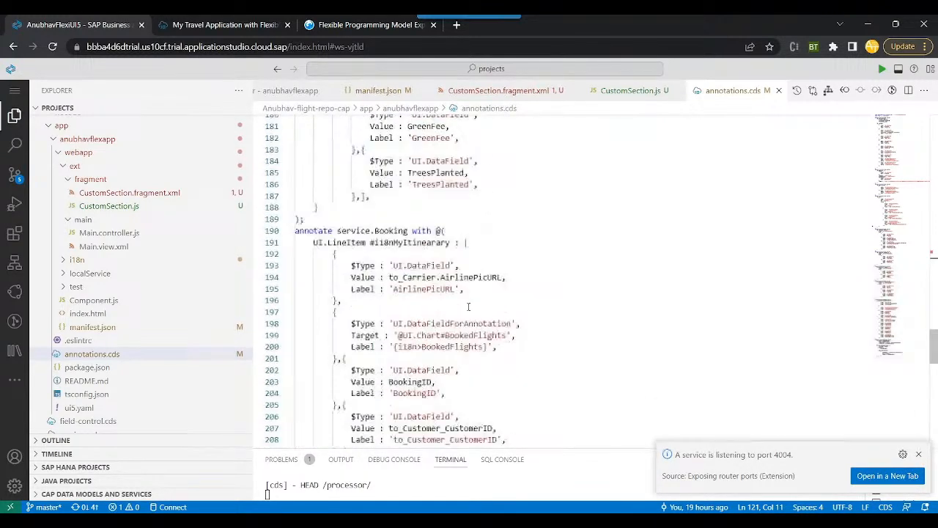
{"action": "scroll", "scroll_direction": "down", "scroll_amount": 3}
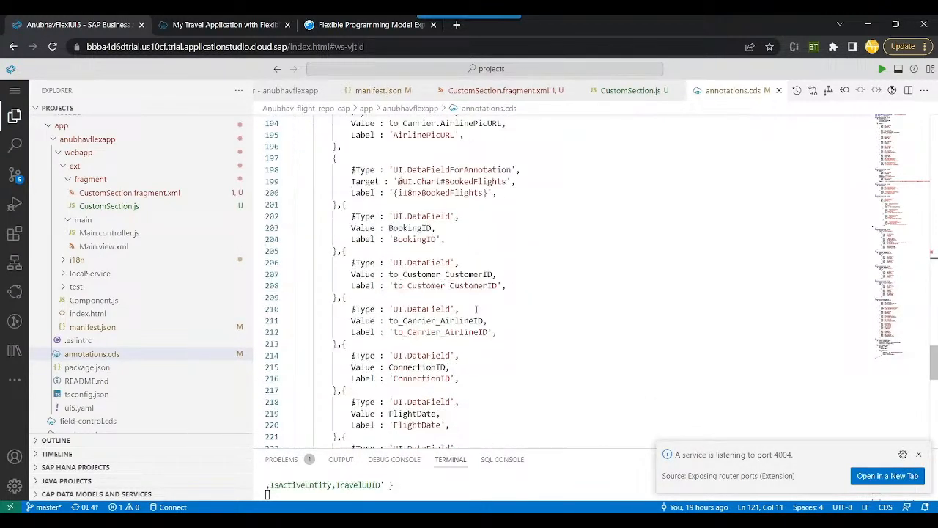
{"action": "scroll", "scroll_direction": "up", "scroll_amount": 3}
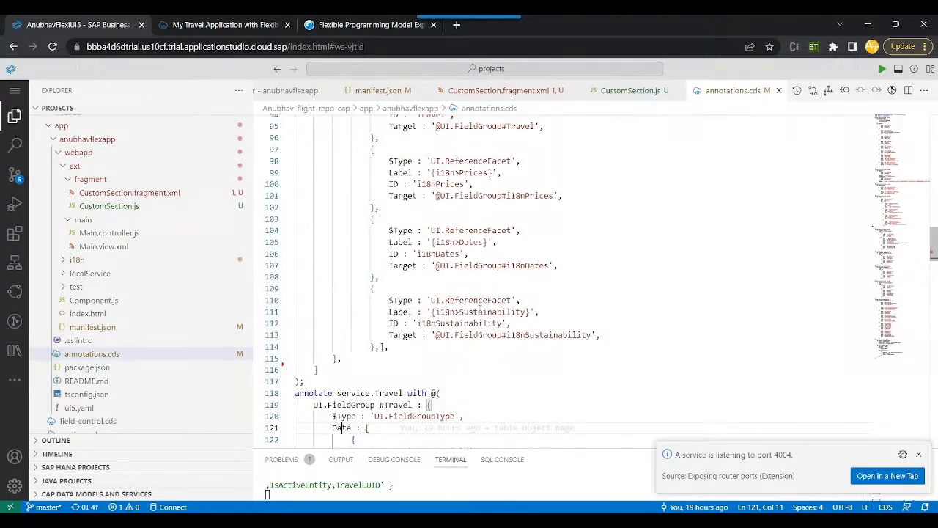
{"action": "scroll", "scroll_direction": "down", "scroll_amount": 3}
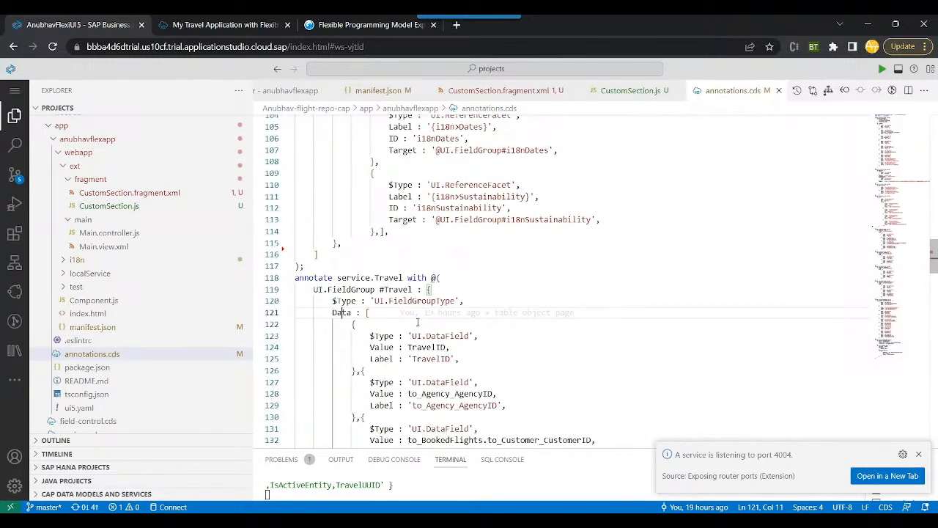
{"action": "scroll", "scroll_direction": "down", "scroll_amount": 3}
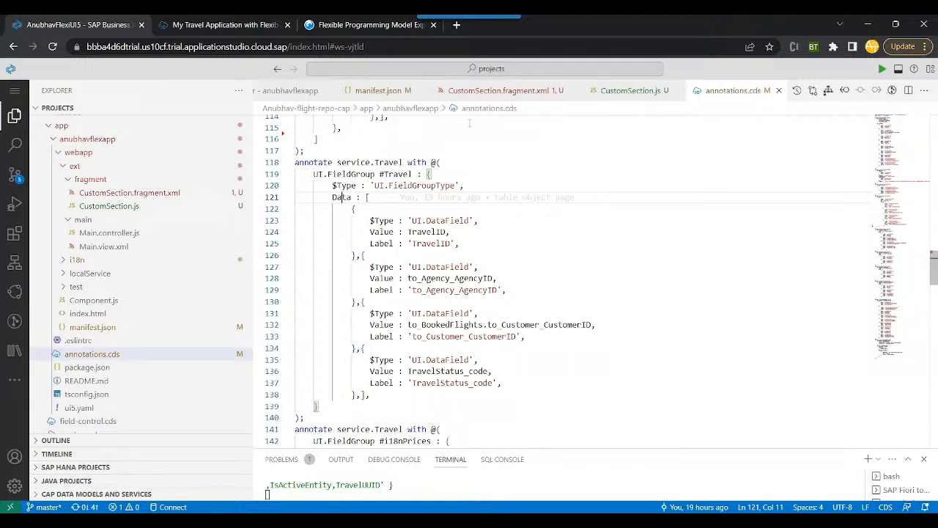
{"action": "left_click", "coordinate": [505, 91]}
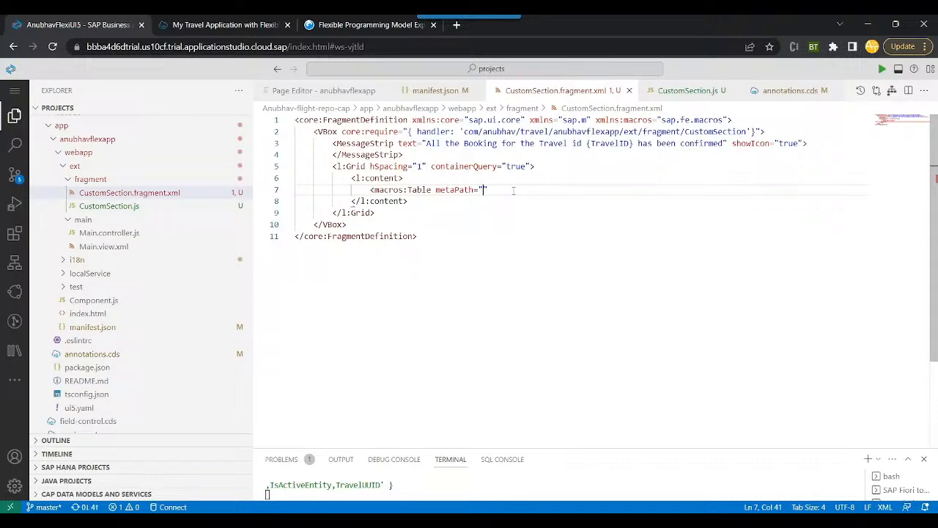
{"action": "type", "text": "to_Book"}
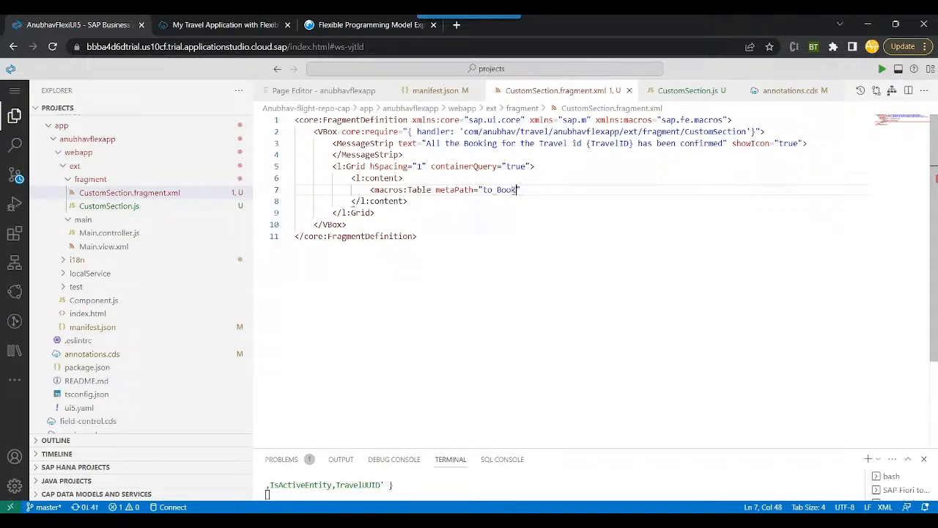
{"action": "type", "text": "ing/"}
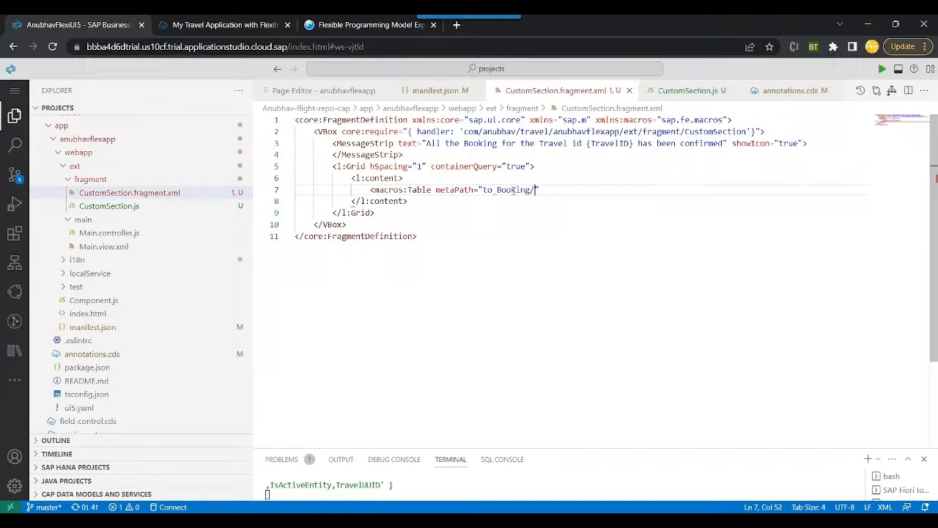
{"action": "type", "text": "@"}
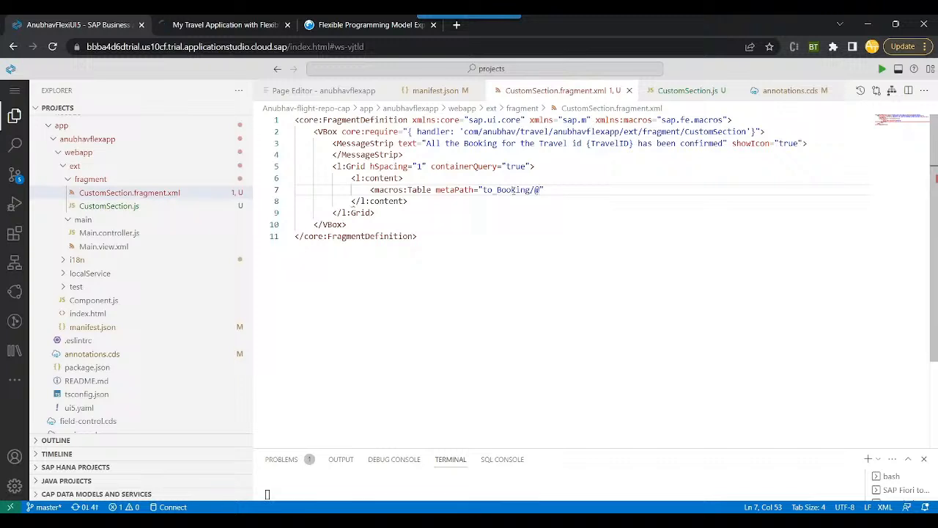
{"action": "type", "text": "Ui"}
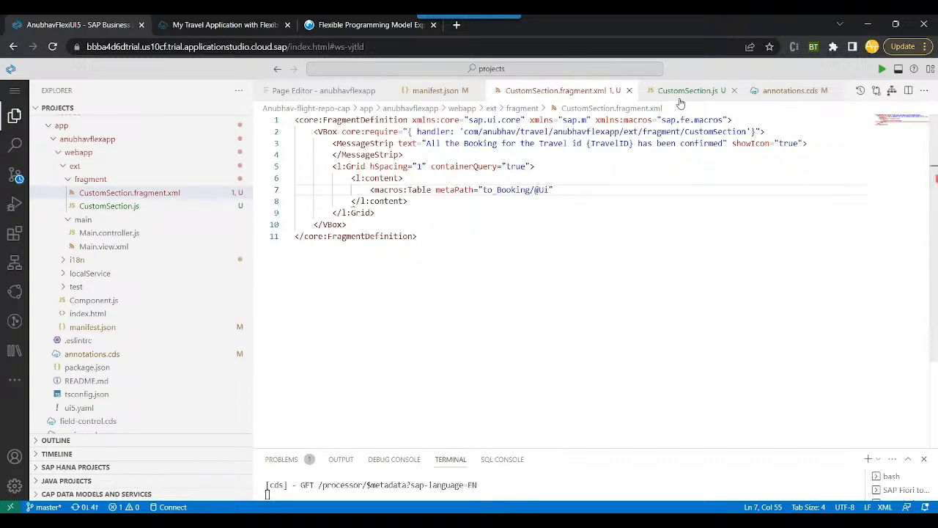
Look up the booking LineItem qualifier in annotations.cds, then return to the fragment.
{"action": "left_click", "coordinate": [792, 90]}
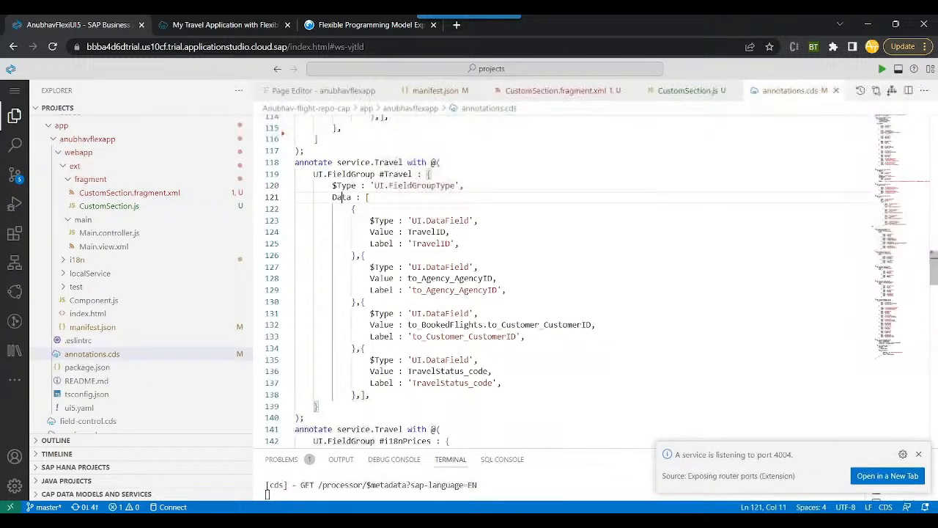
{"action": "scroll", "scroll_direction": "down", "scroll_amount": 3}
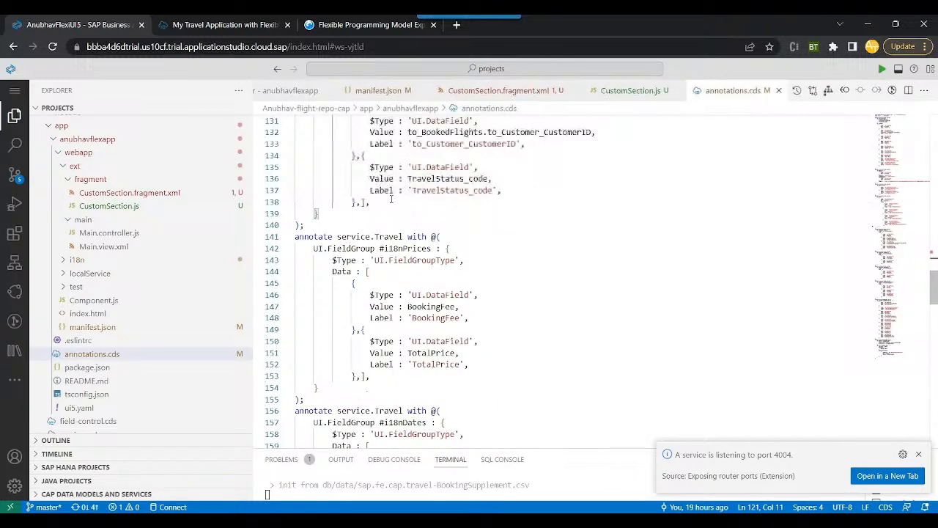
{"action": "scroll", "scroll_direction": "down", "scroll_amount": 3}
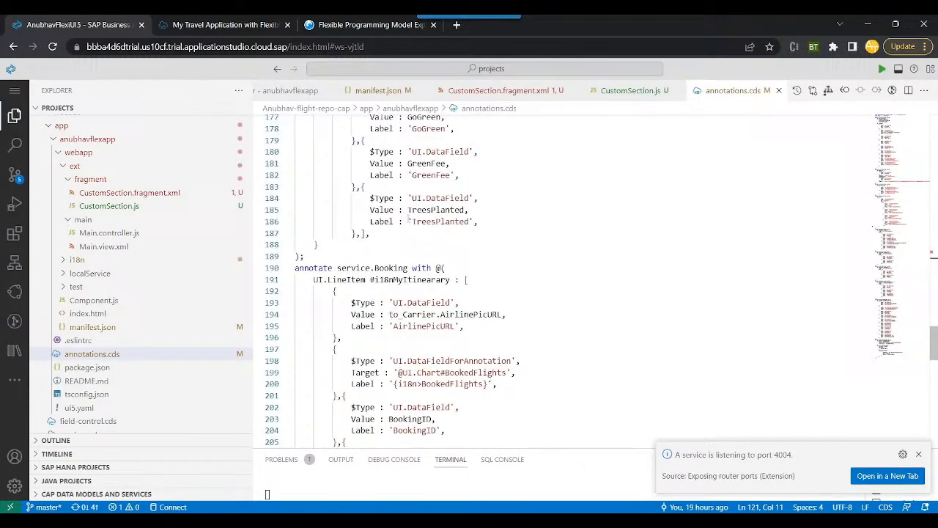
{"action": "scroll", "scroll_direction": "down", "scroll_amount": 3}
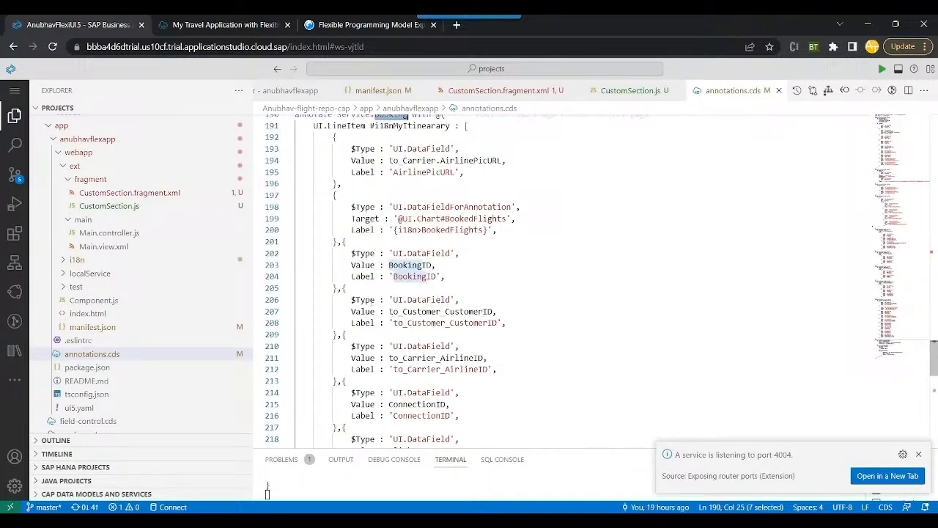
{"action": "left_click", "coordinate": [692, 91]}
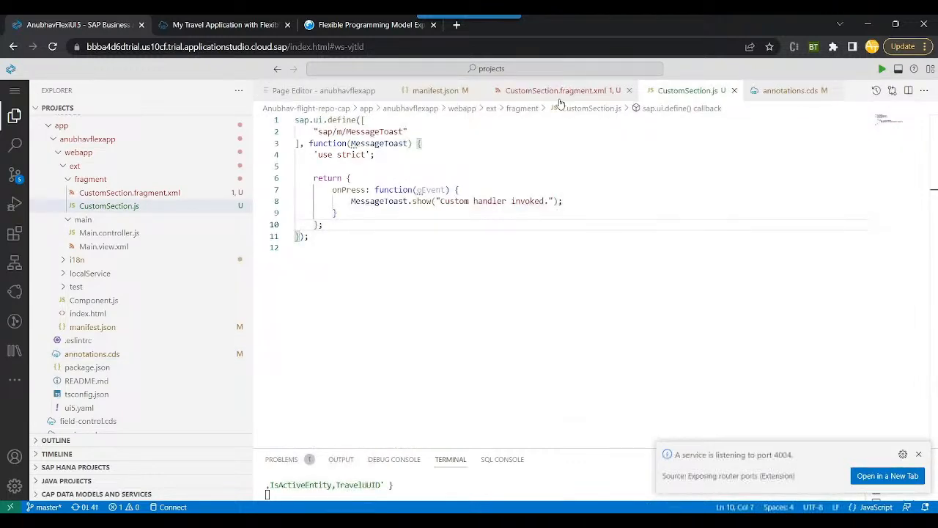
{"action": "left_click", "coordinate": [790, 91]}
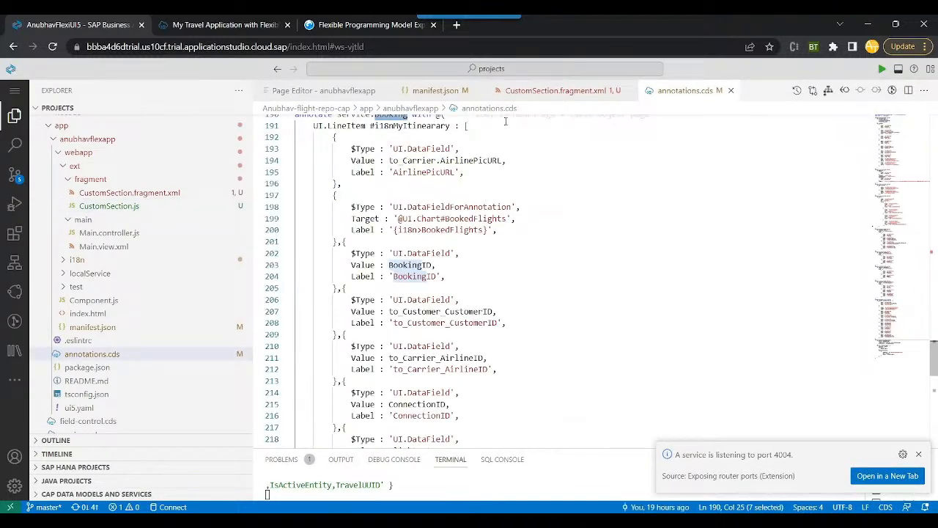
{"action": "left_click", "coordinate": [559, 91]}
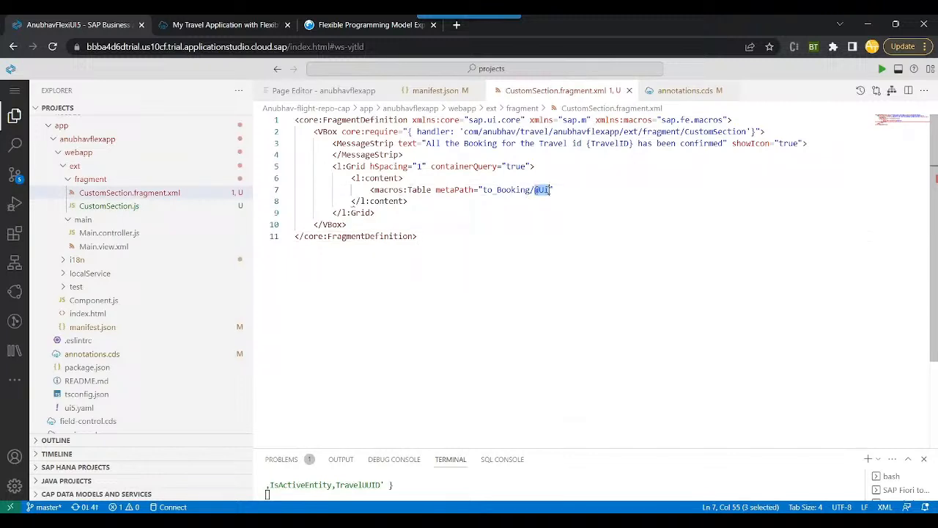
Finish the table with metaPath .LineItem #i18nMyItinearary and id bookingTable, self-closed, then launch the preview.
{"action": "type", "text": ".LineItem #i18nMyItinearary"}
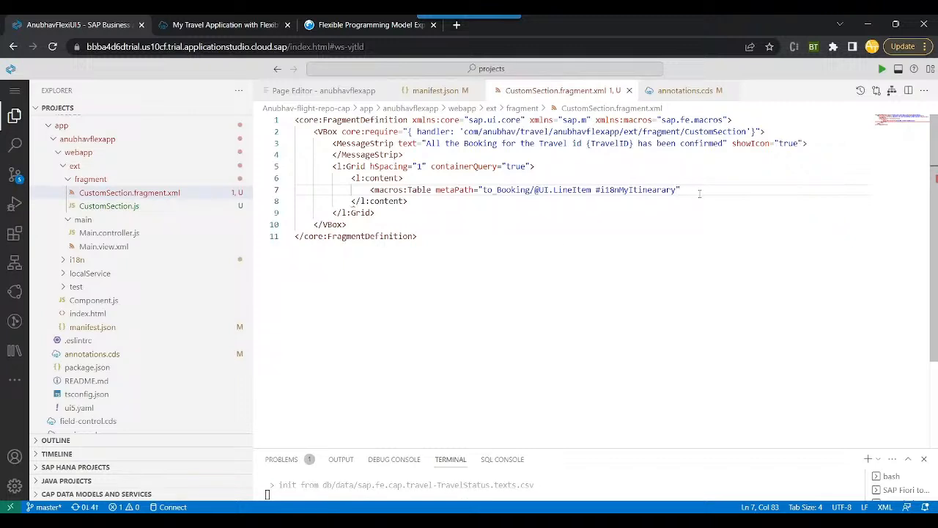
{"action": "type", "text": "id=\"book"}
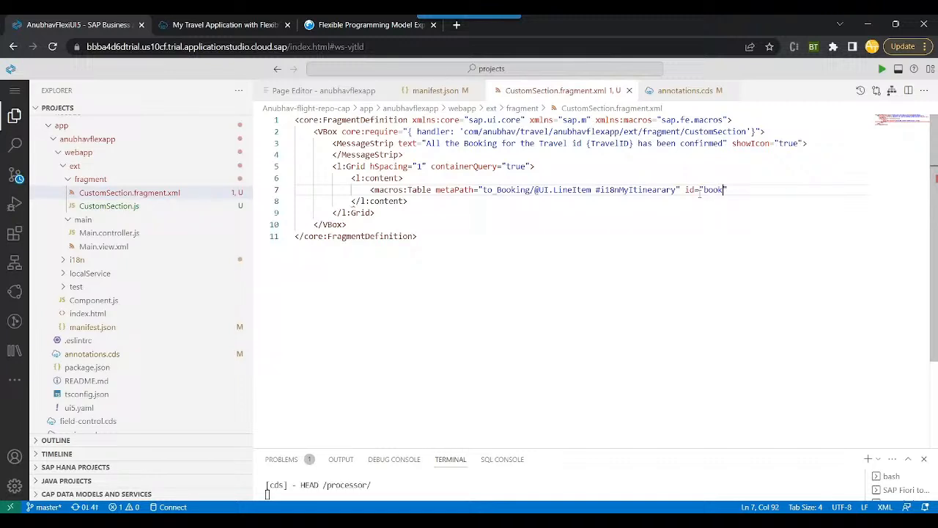
{"action": "type", "text": "ingTable"}
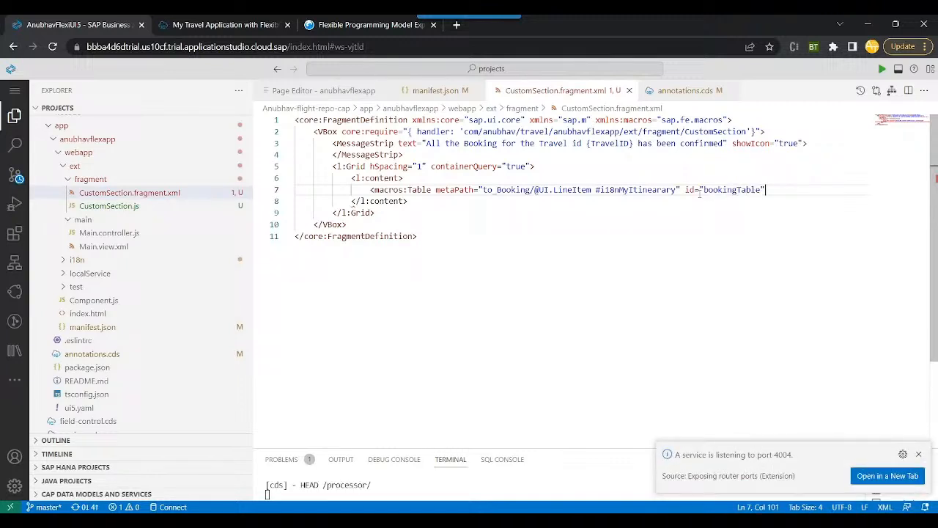
{"action": "type", "text": ">"}
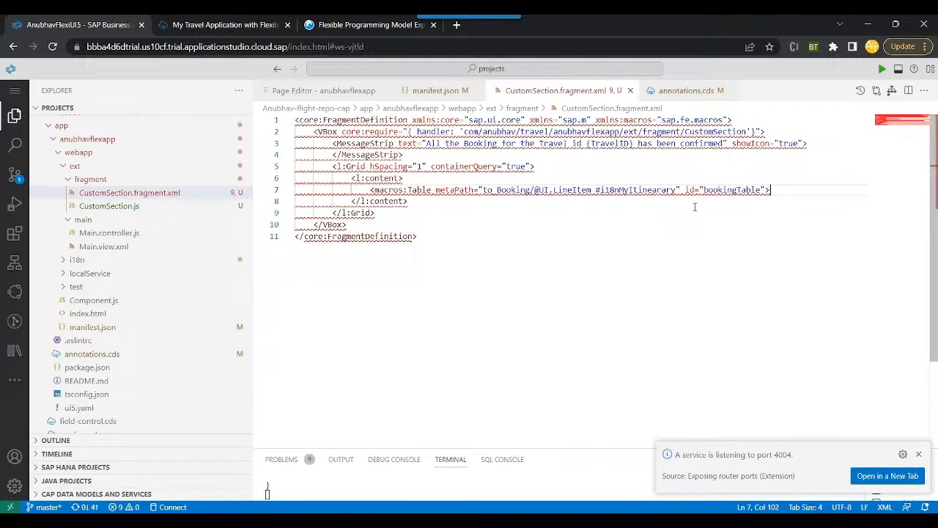
{"action": "type", "text": "/>"}
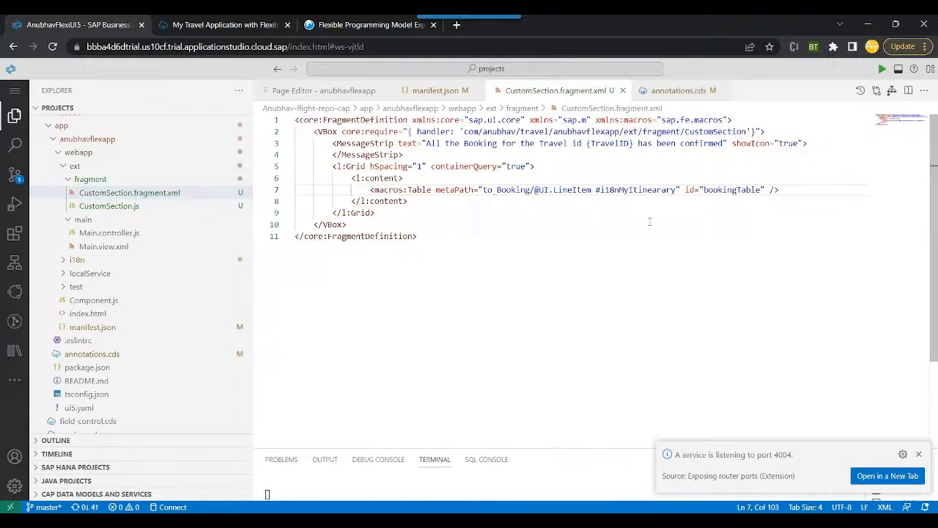
{"action": "left_click", "coordinate": [639, 225]}
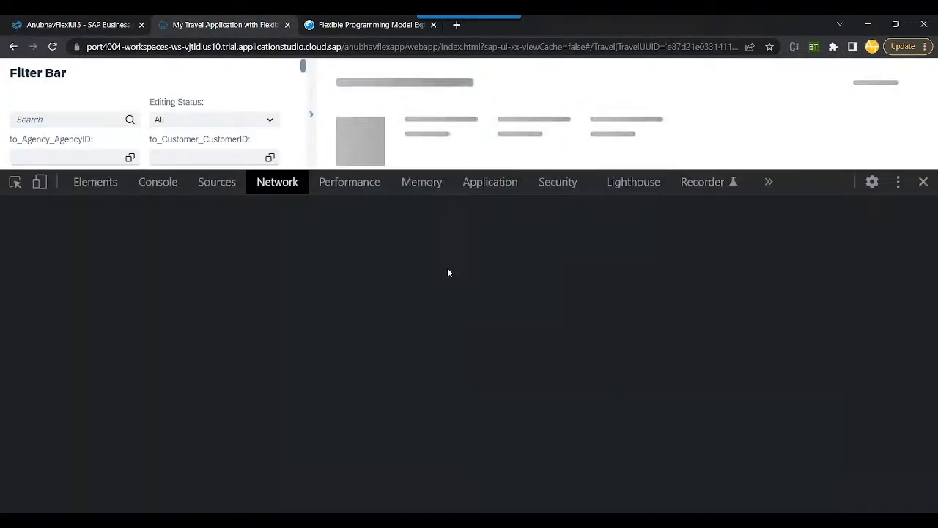
Inspect the preview's console errors, close DevTools and glance at the fragment code.
{"action": "left_click", "coordinate": [158, 182]}
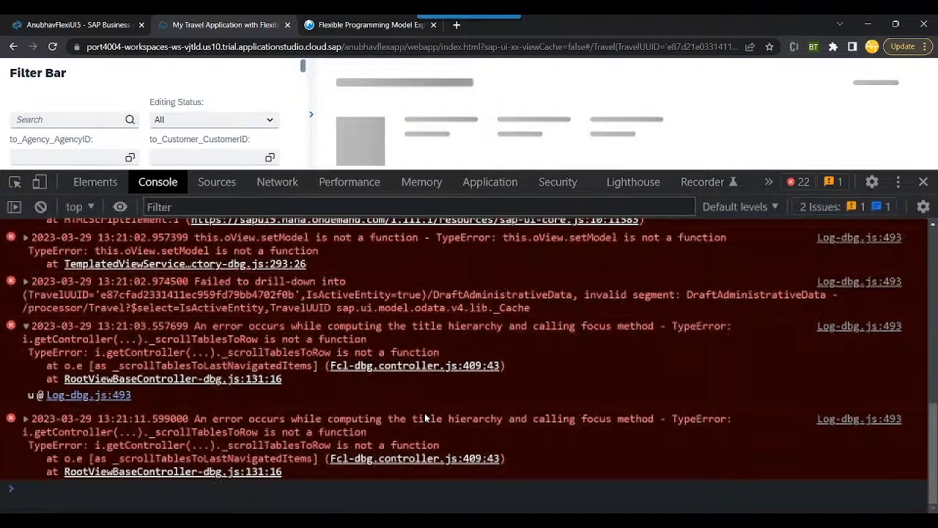
{"action": "left_click", "coordinate": [923, 182]}
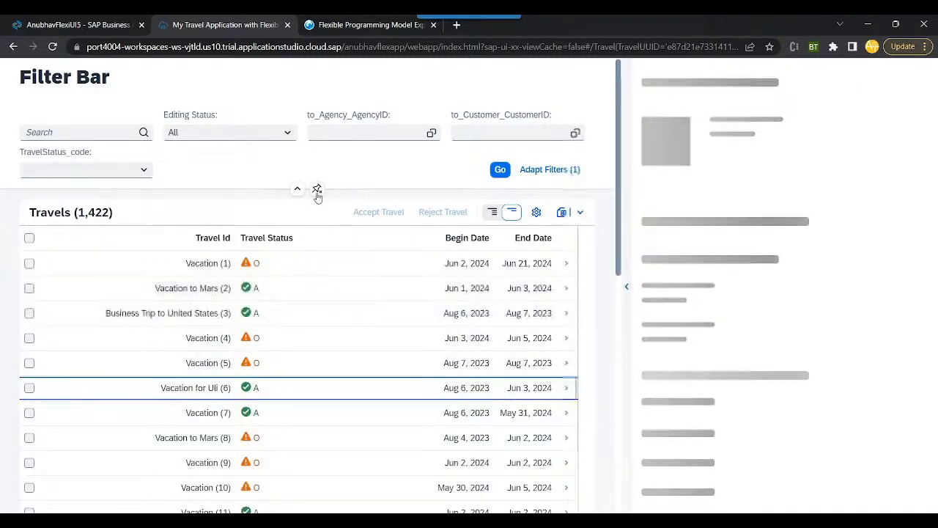
{"action": "left_click", "coordinate": [76, 23]}
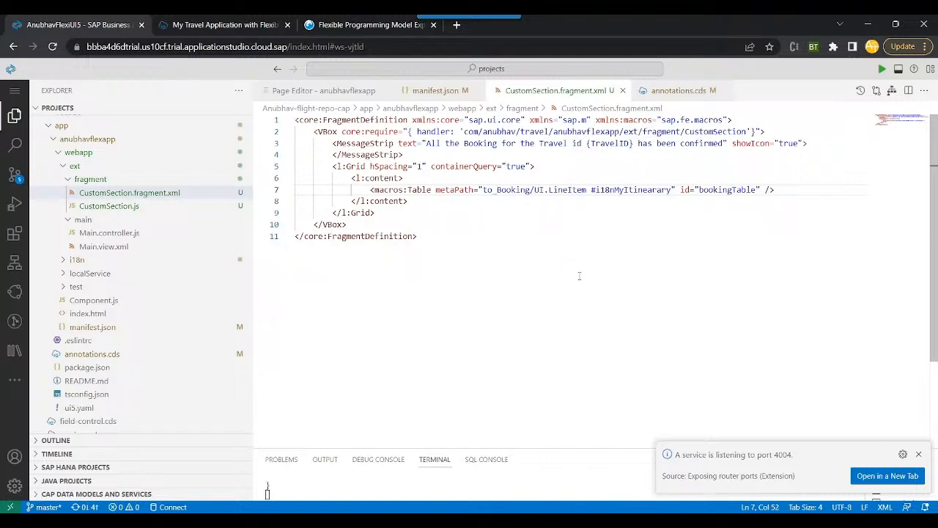
{"action": "left_click", "coordinate": [350, 224]}
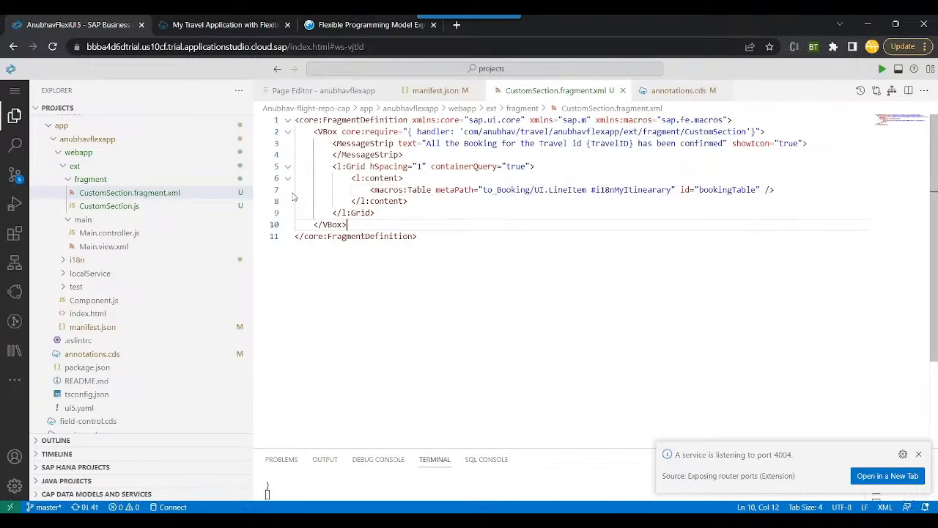
Dismiss the $batch error dialog, try opening Vacation (4) and reopen DevTools.
{"action": "left_click", "coordinate": [888, 475]}
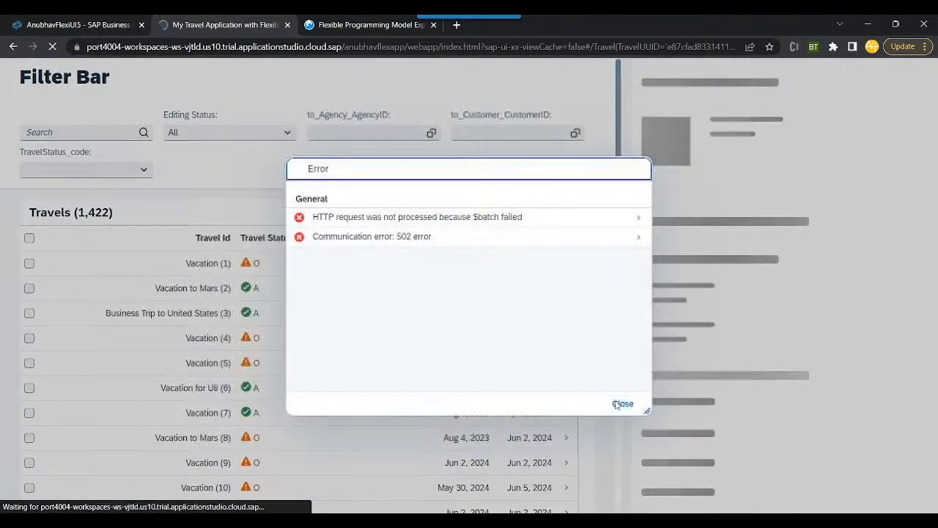
{"action": "left_click", "coordinate": [621, 404]}
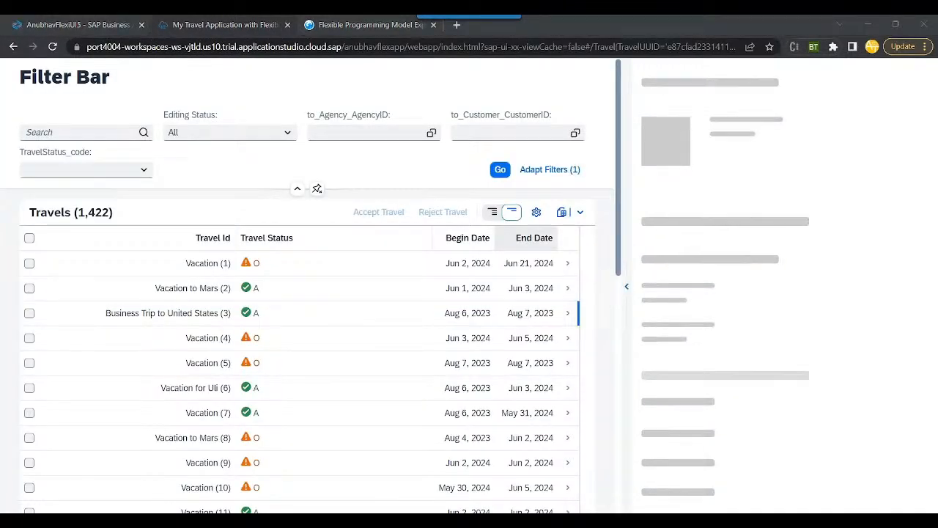
{"action": "left_click", "coordinate": [294, 337]}
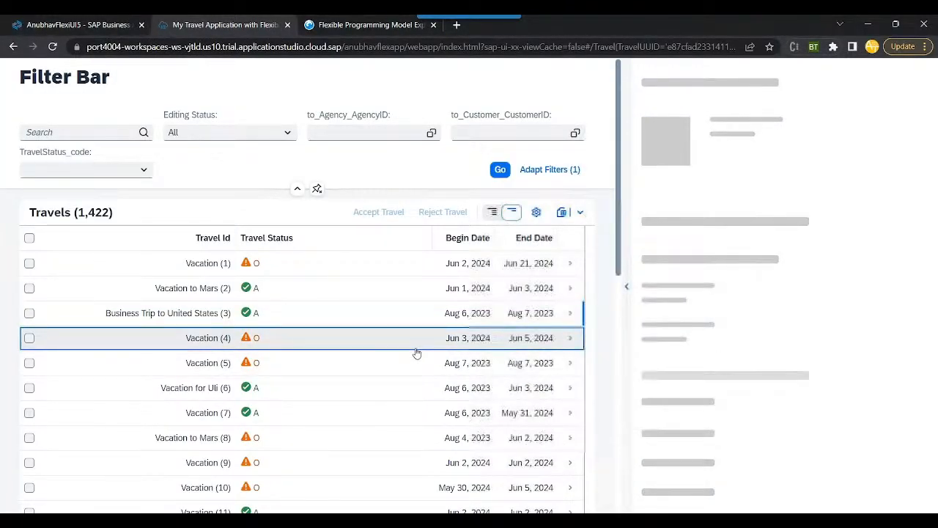
{"action": "key", "text": "F12"}
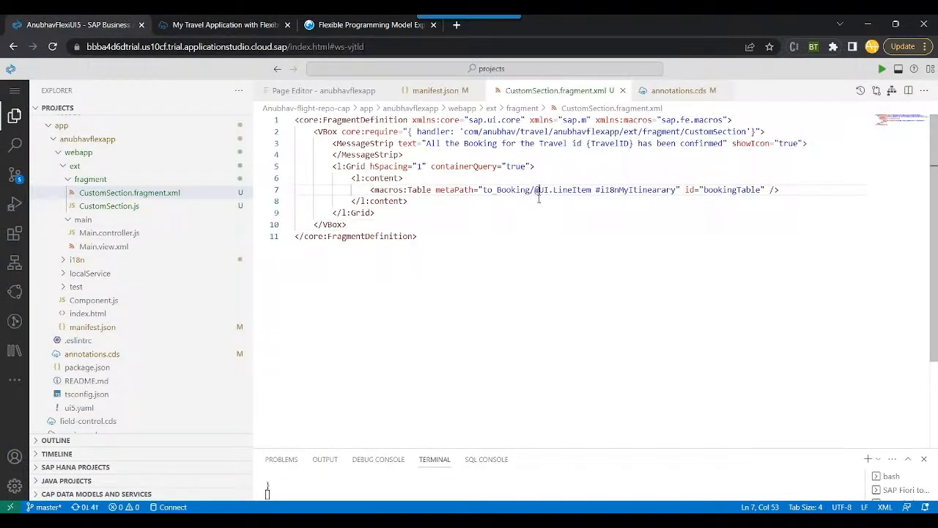
Declare xmlns:l="sap.ui.layout" on the fragment's root element and switch to the app preview.
{"action": "left_click", "coordinate": [349, 224]}
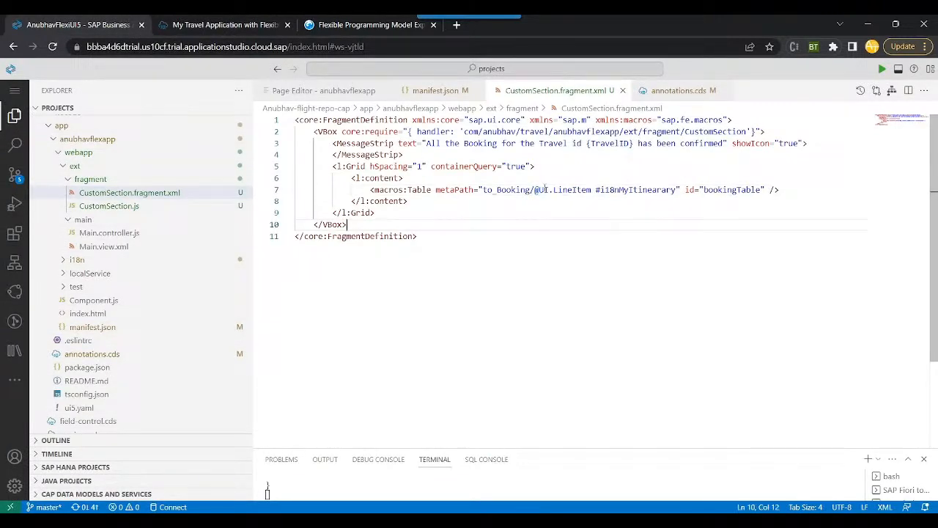
{"action": "left_click", "coordinate": [731, 120]}
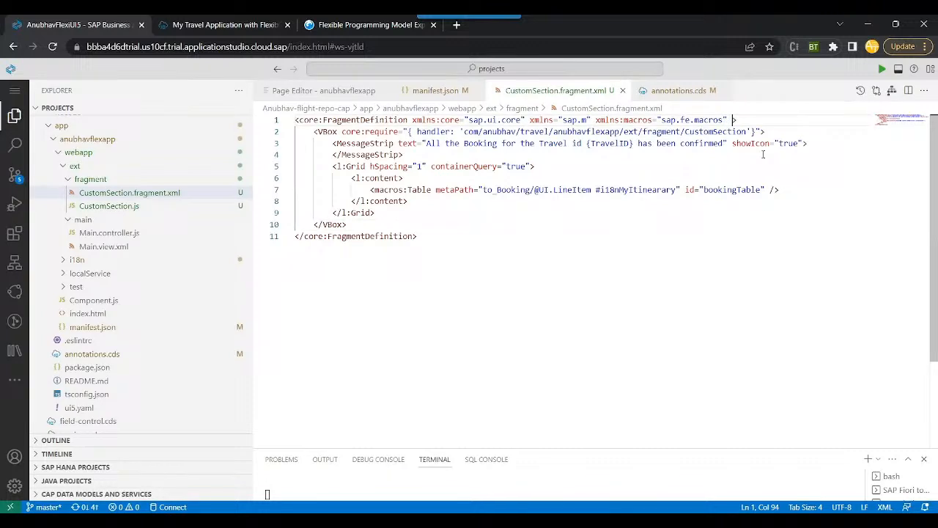
{"action": "type", "text": "xmlns:l=\"\""}
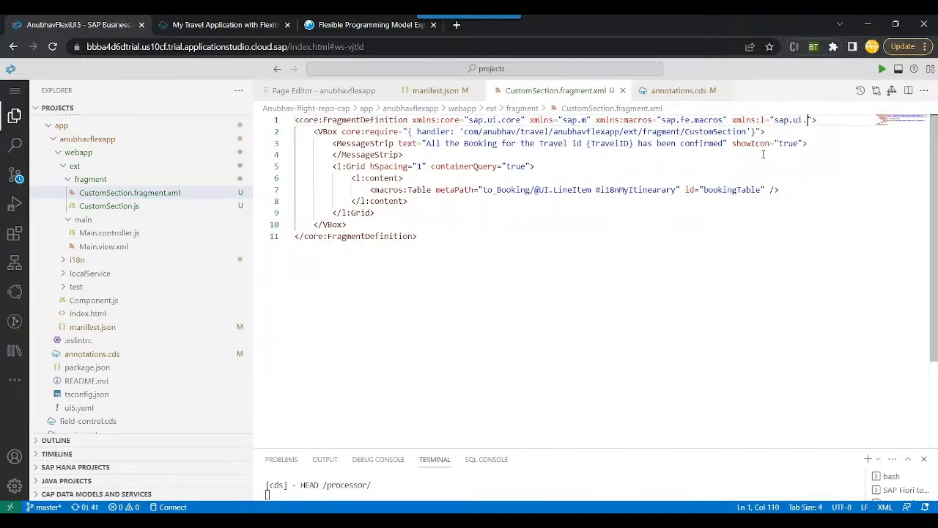
{"action": "type", "text": "layout"}
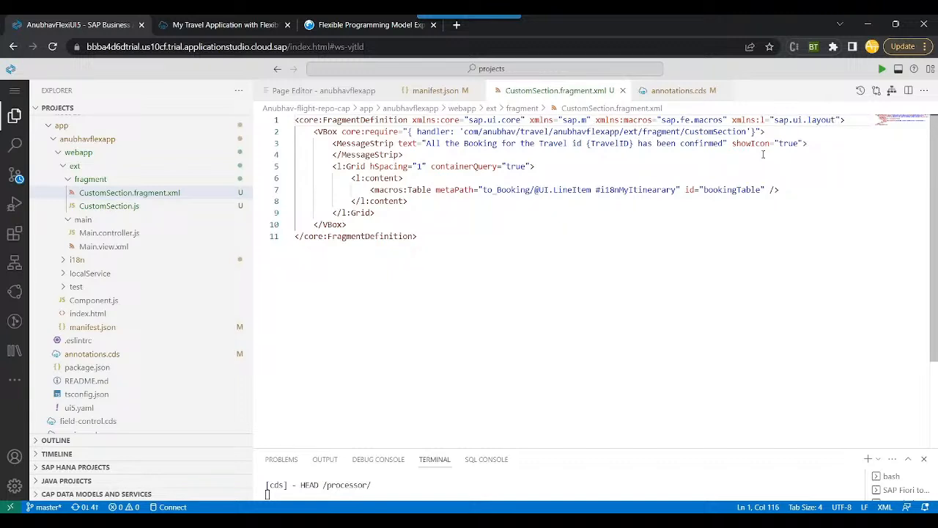
{"action": "mouse_move", "coordinate": [222, 23]}
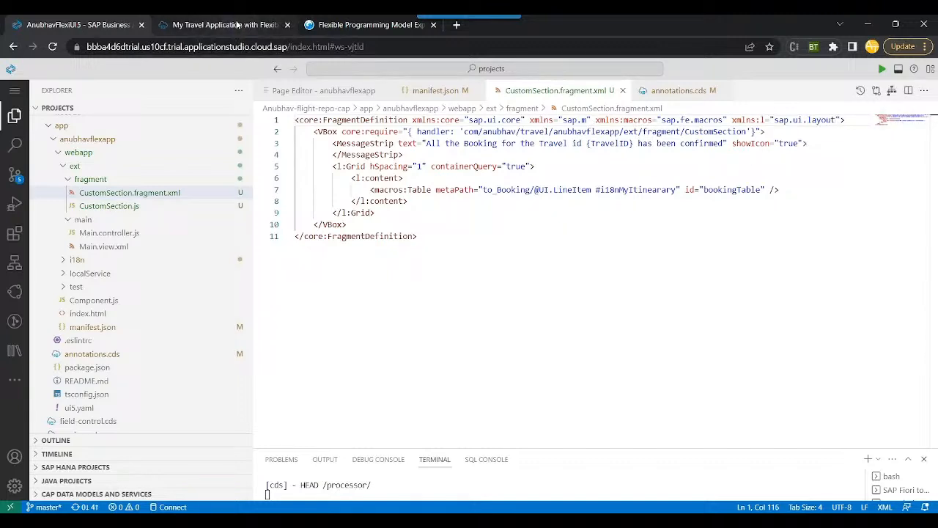
{"action": "left_click", "coordinate": [222, 23]}
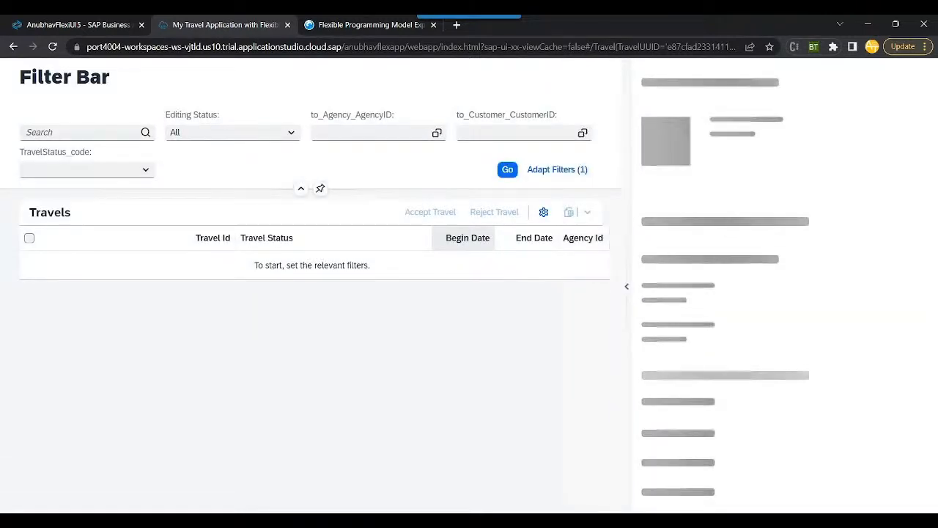
Load the travel list, open Vacation (4) enlarged and go to its My Itinerary section.
{"action": "left_click", "coordinate": [500, 170]}
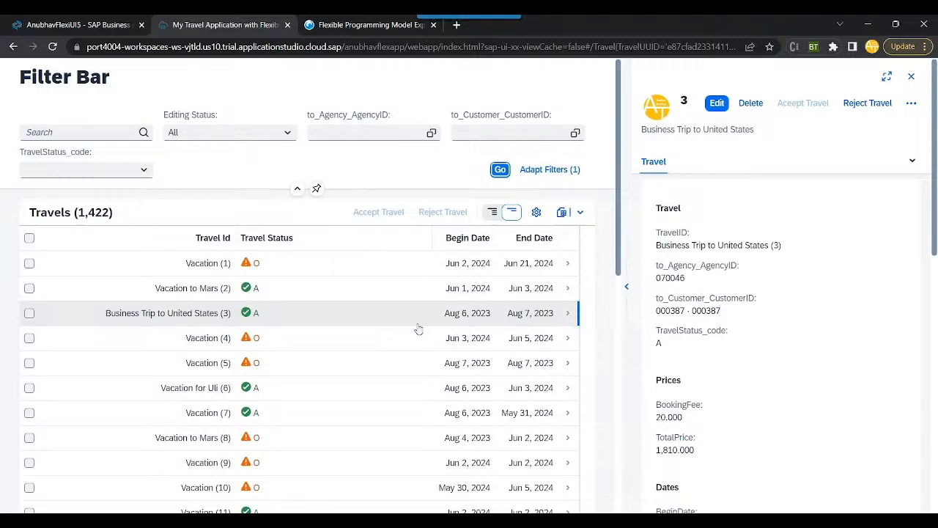
{"action": "left_click", "coordinate": [208, 337]}
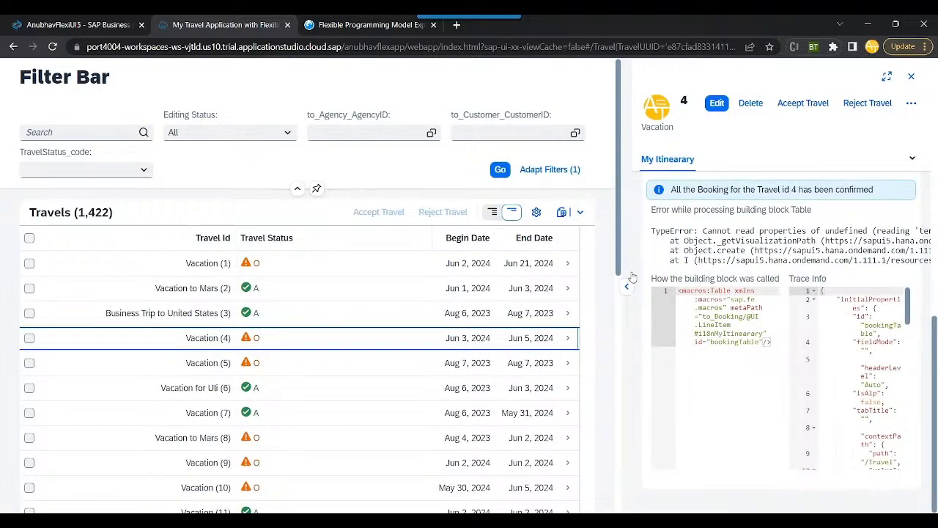
{"action": "left_click", "coordinate": [887, 77]}
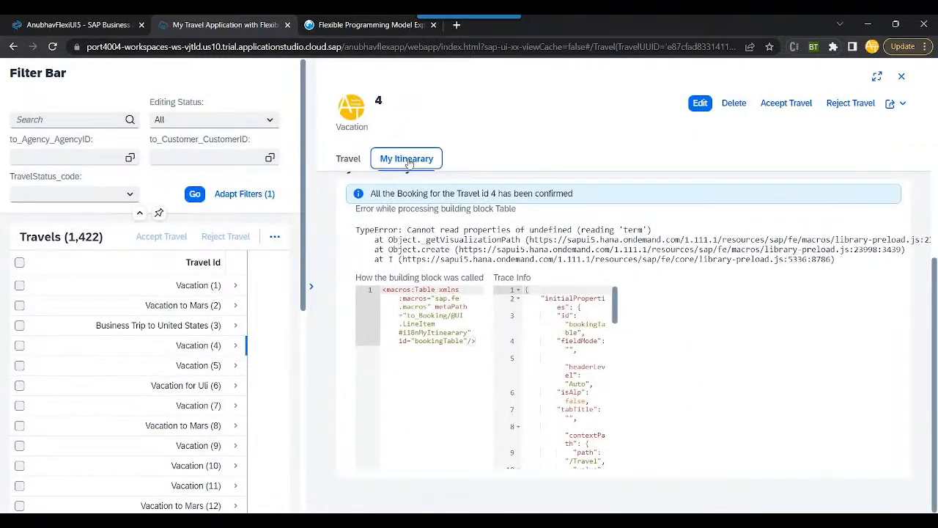
{"action": "left_click", "coordinate": [407, 158]}
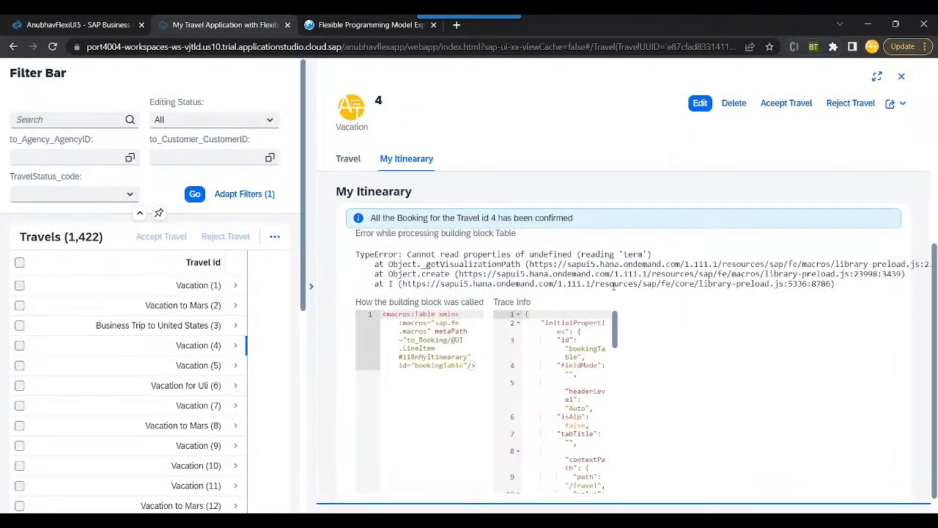
Read the building-block Table TypeError and return to the code editor.
{"action": "double_click", "coordinate": [633, 254]}
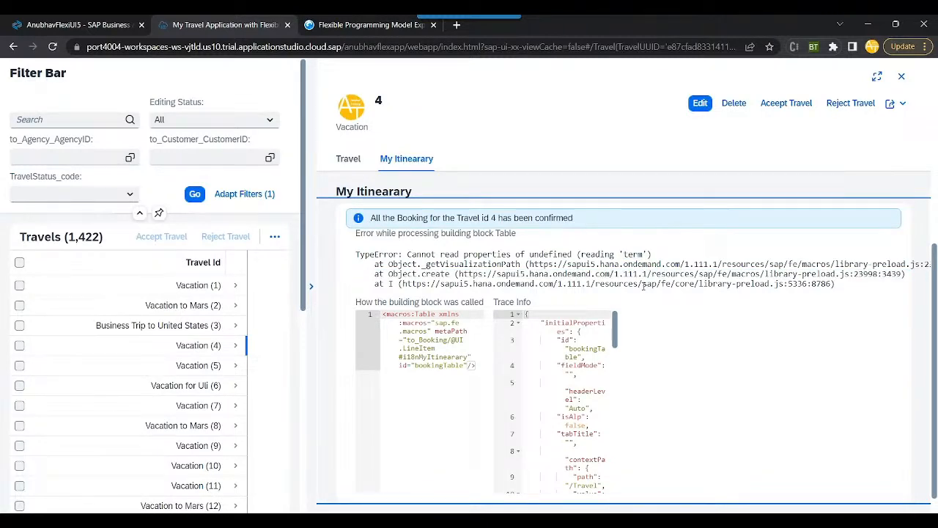
{"action": "scroll", "scroll_direction": "up", "scroll_amount": 3}
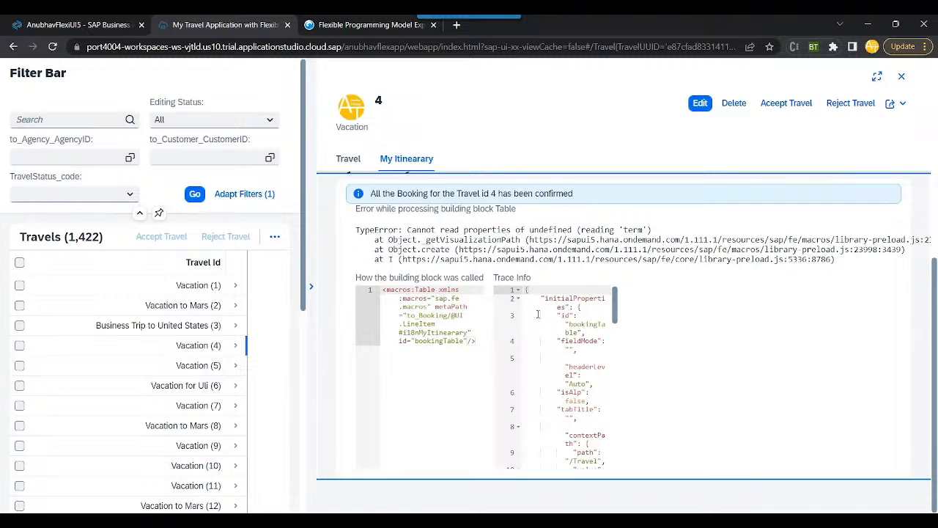
{"action": "left_click", "coordinate": [77, 23]}
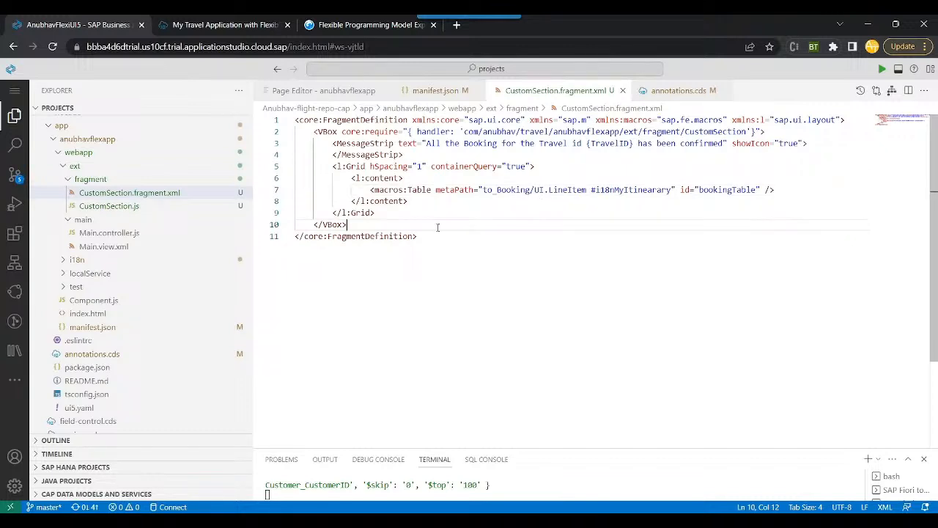
Correct the table's metaPath to the booking LineItem annotation and reload the preview.
{"action": "left_click", "coordinate": [223, 23]}
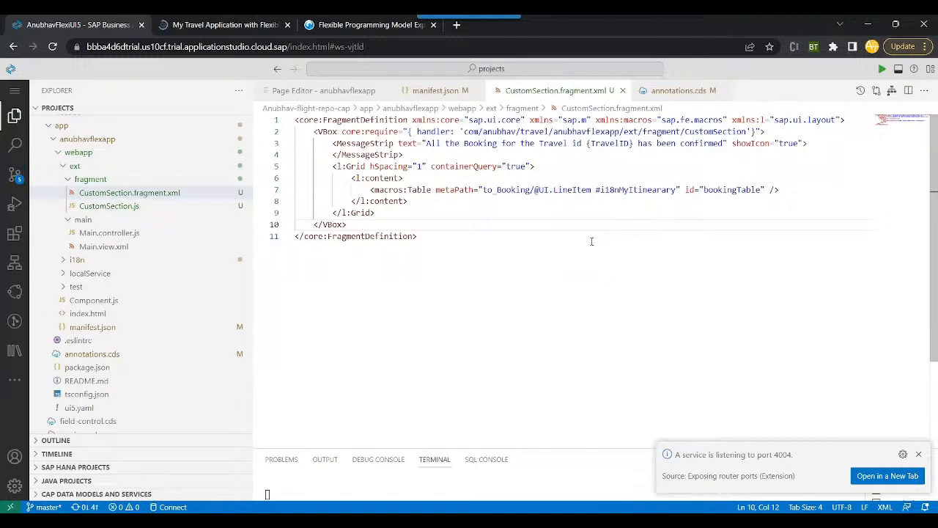
{"action": "double_click", "coordinate": [572, 189]}
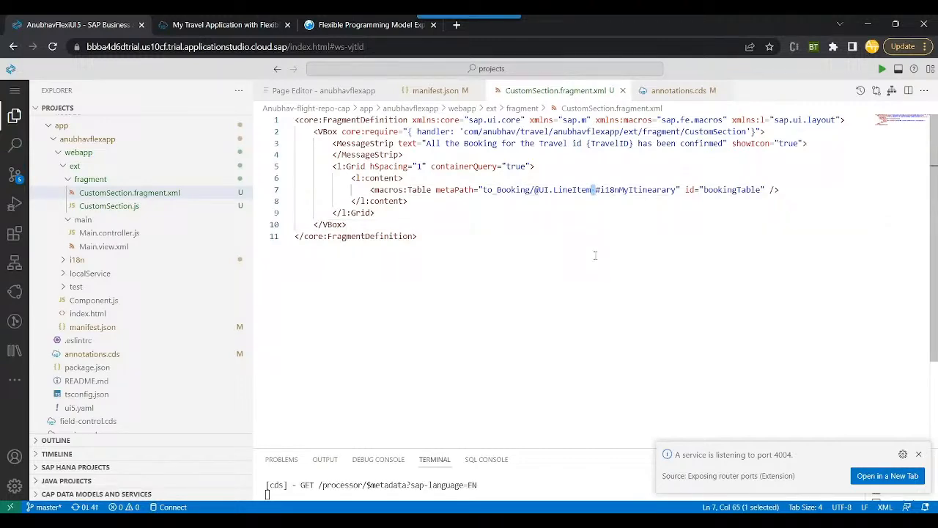
{"action": "left_click", "coordinate": [349, 225]}
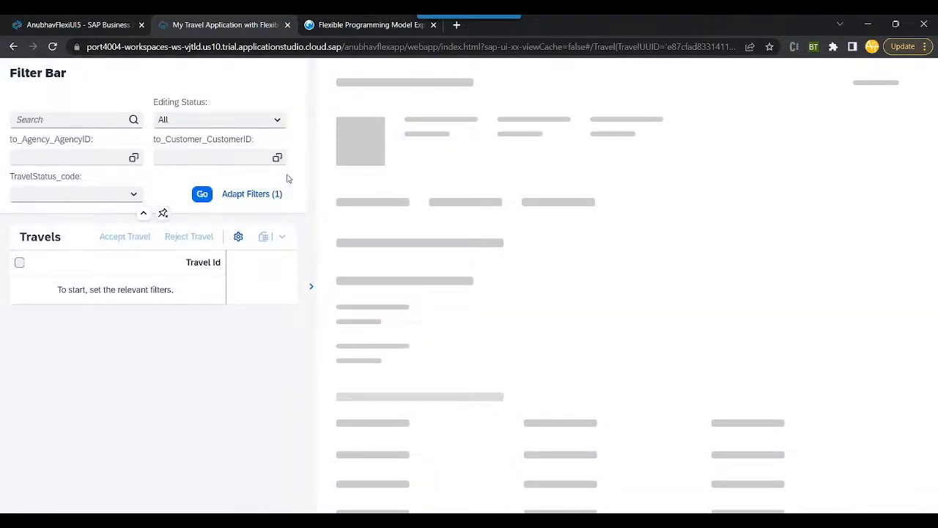
Verify Vacation (4)'s My Itinerary shows the bookings table, collapse the pane and return to the editor.
{"action": "left_click", "coordinate": [202, 193]}
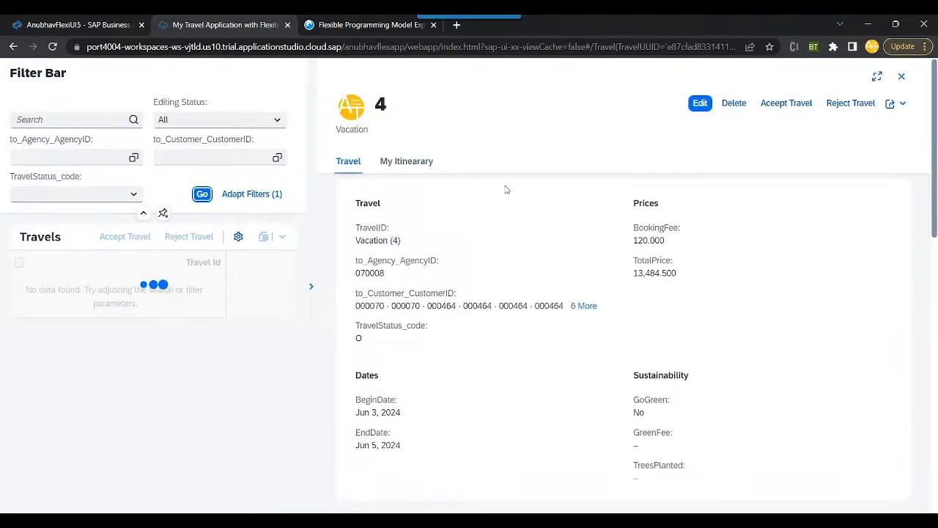
{"action": "left_click", "coordinate": [405, 160]}
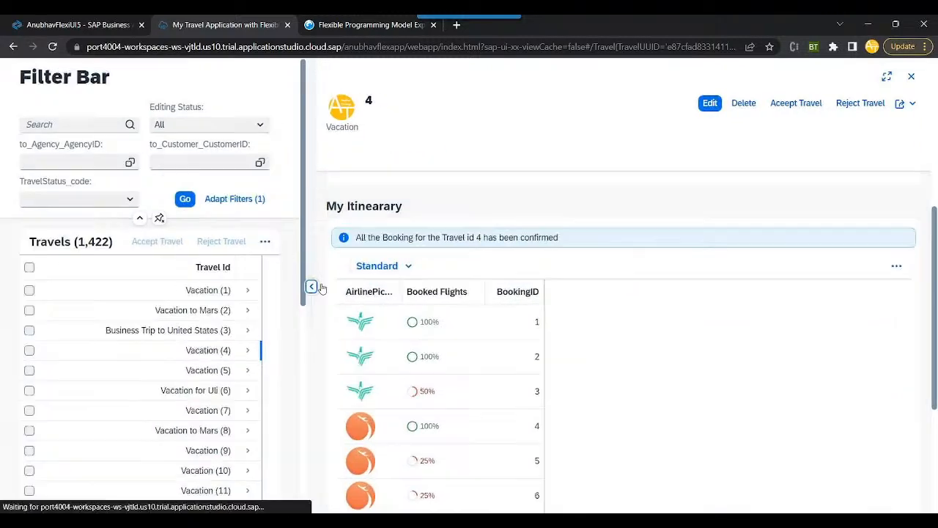
{"action": "left_click", "coordinate": [311, 285]}
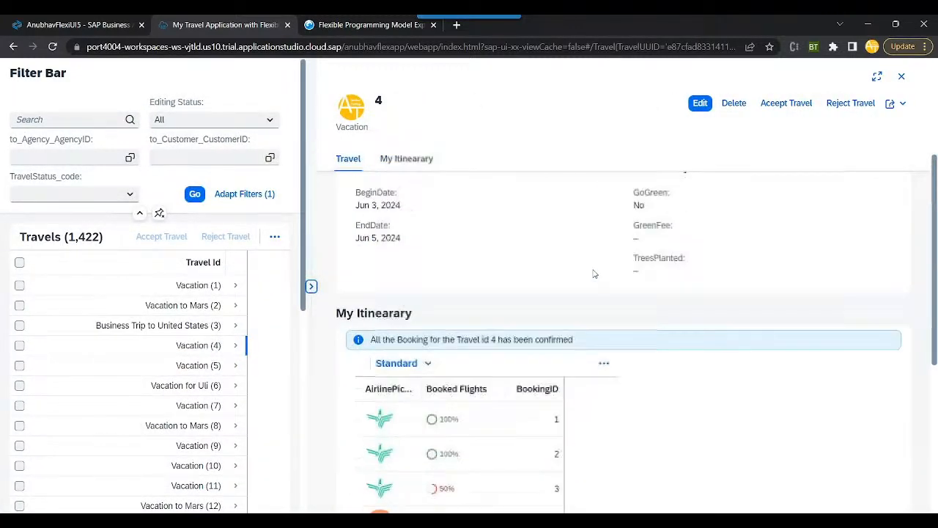
{"action": "left_click", "coordinate": [604, 364]}
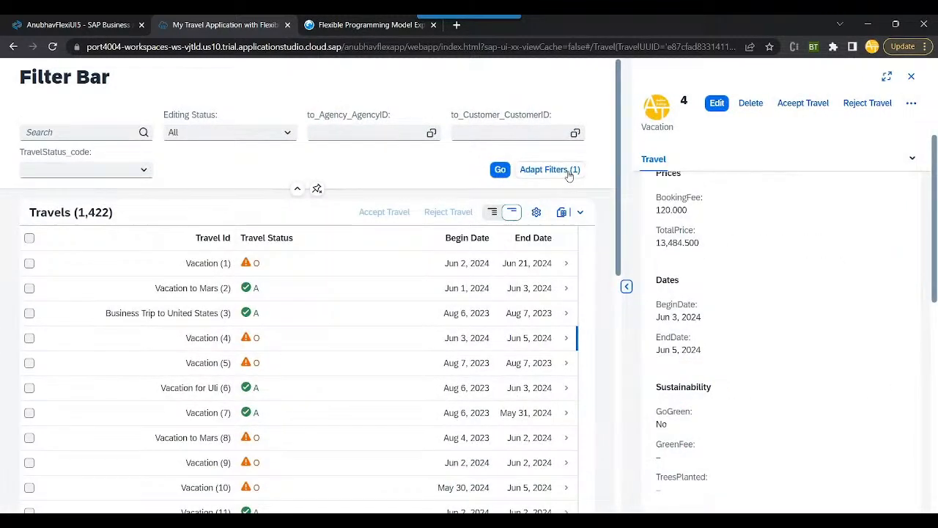
{"action": "left_click", "coordinate": [296, 188]}
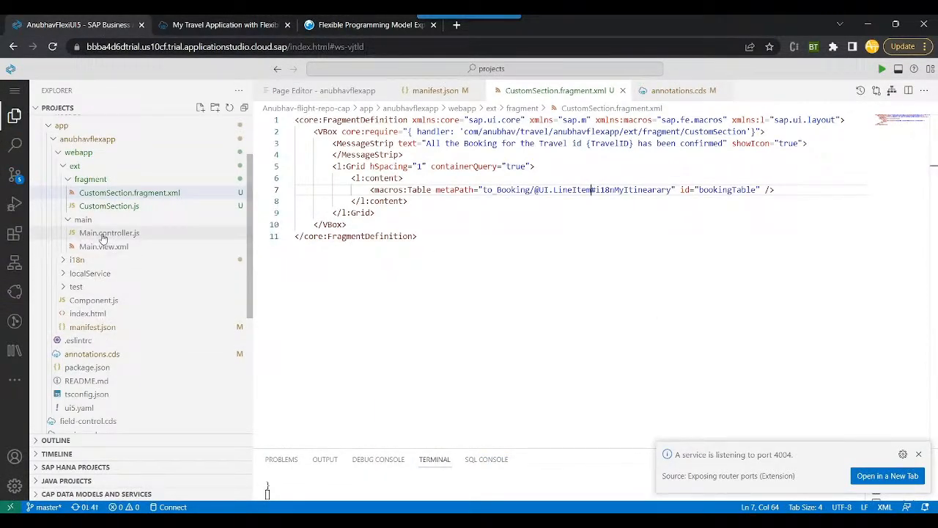
In Main.controller.js onTilePress, get oContext from oEvent.getSource().getBindingContext().
{"action": "left_click", "coordinate": [109, 232]}
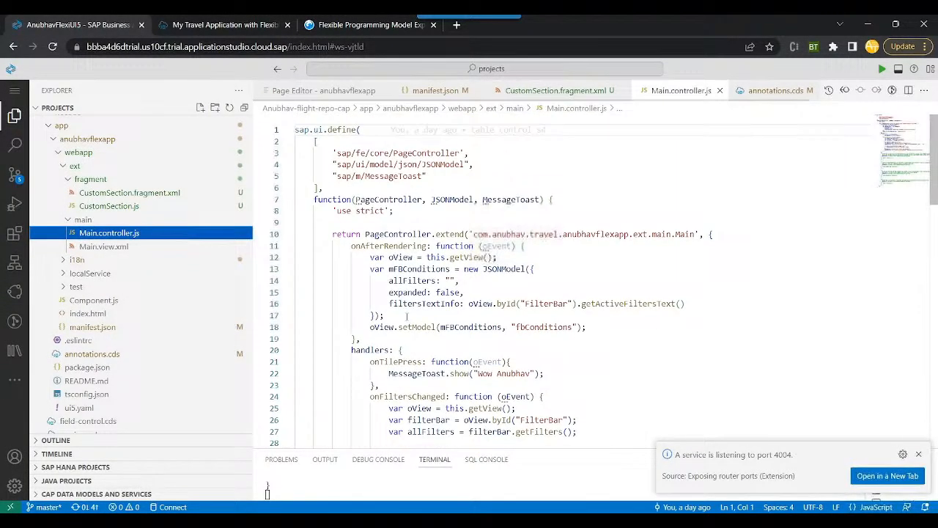
{"action": "scroll", "scroll_direction": "down", "scroll_amount": 3}
{"action": "type", "text": "//"}
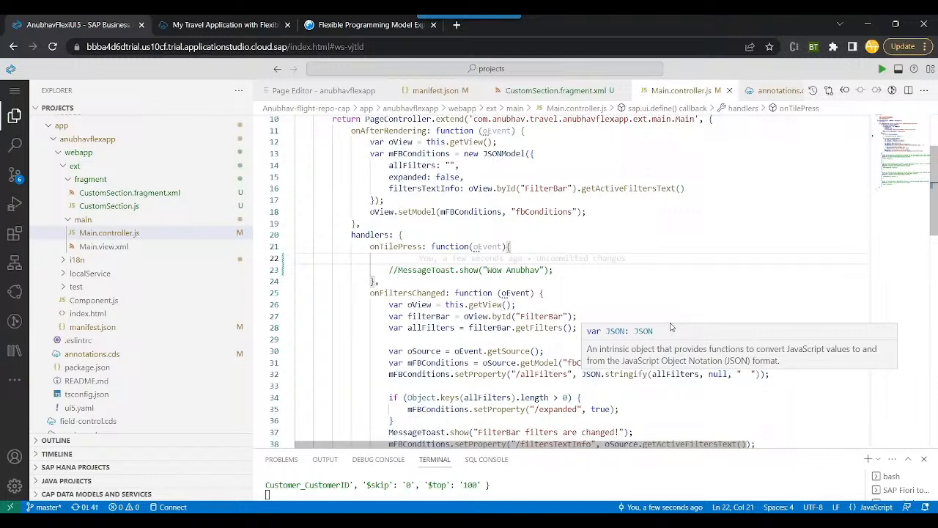
{"action": "type", "text": "var o"}
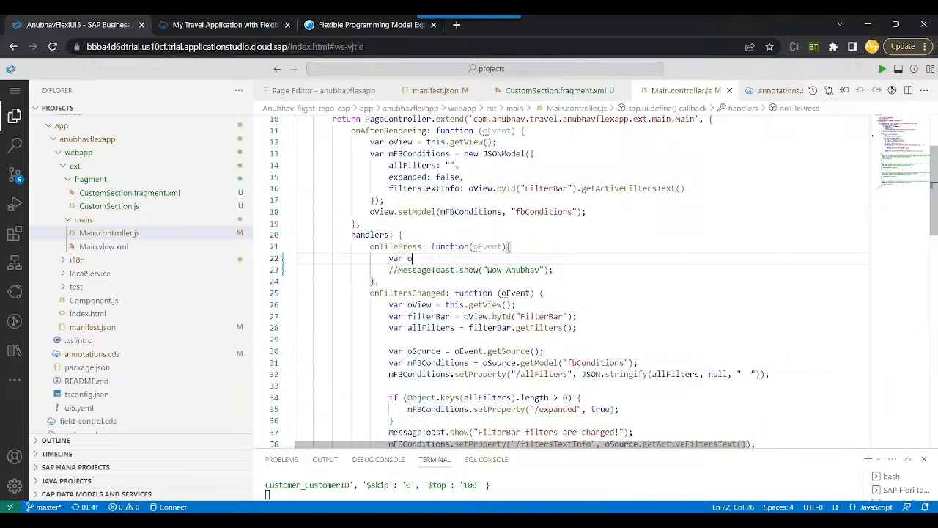
{"action": "type", "text": "oContext ="}
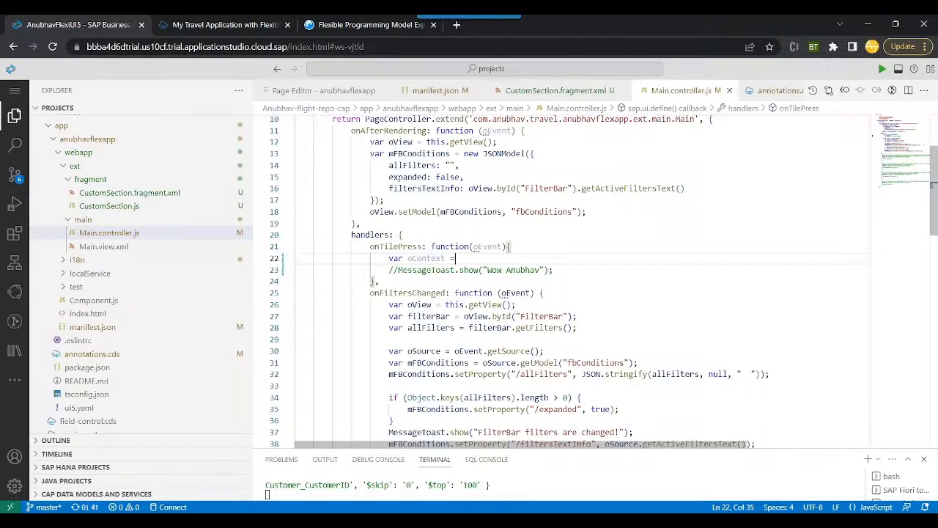
{"action": "type", "text": "oEvent."}
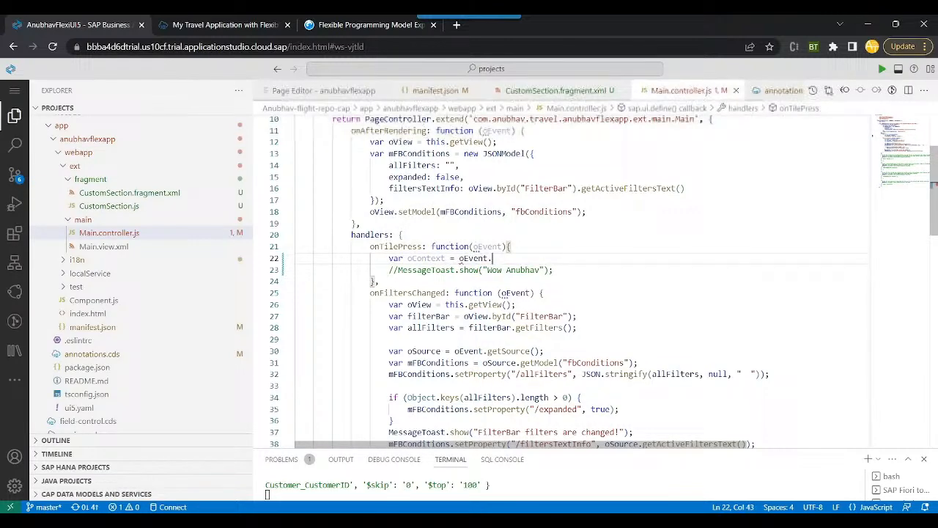
{"action": "type", "text": "getSource"}
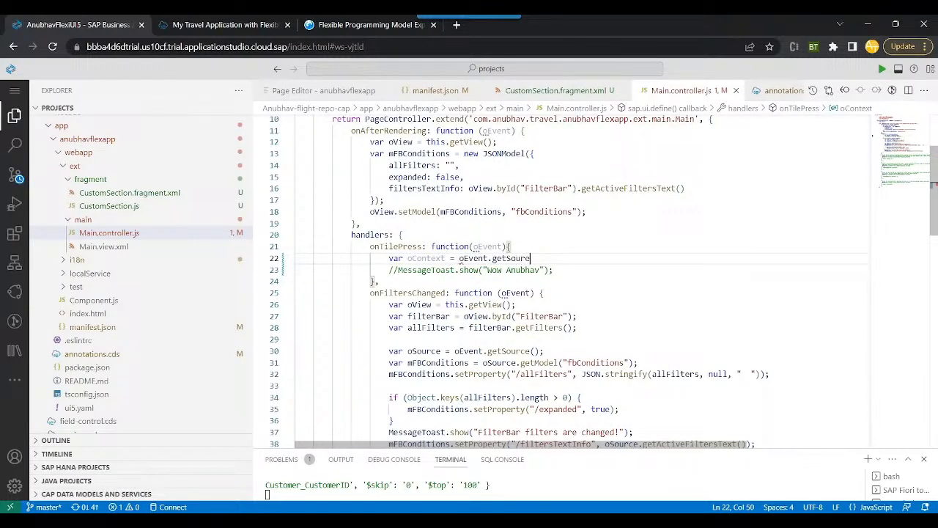
{"action": "type", "text": "()."}
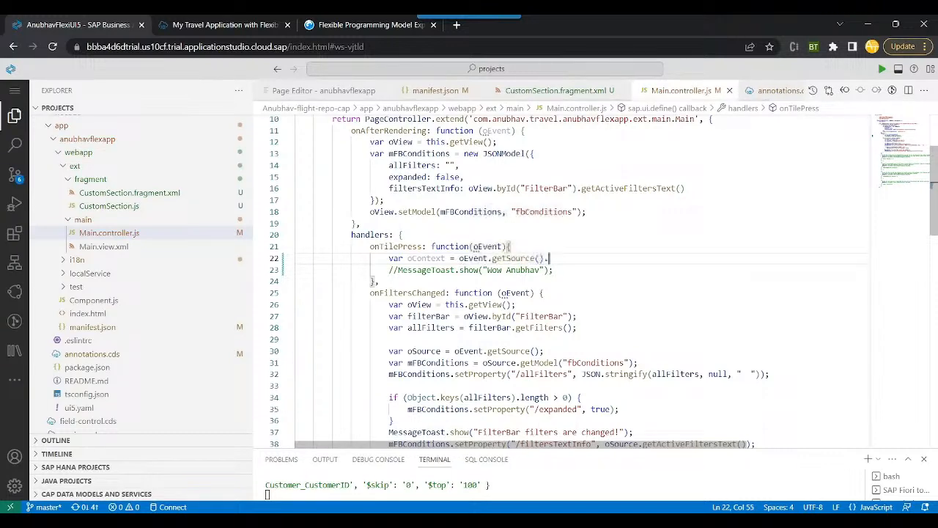
{"action": "type", "text": "getBindingConte"}
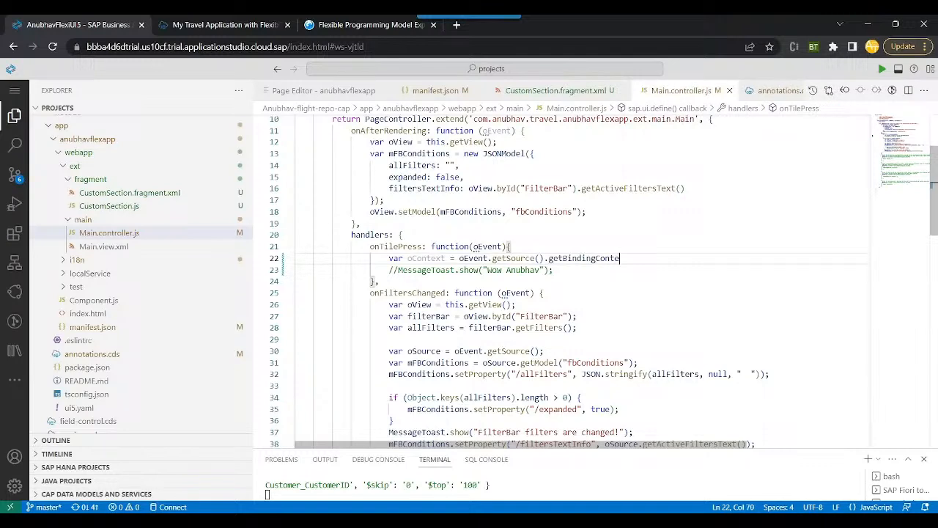
{"action": "type", "text": "xt();"}
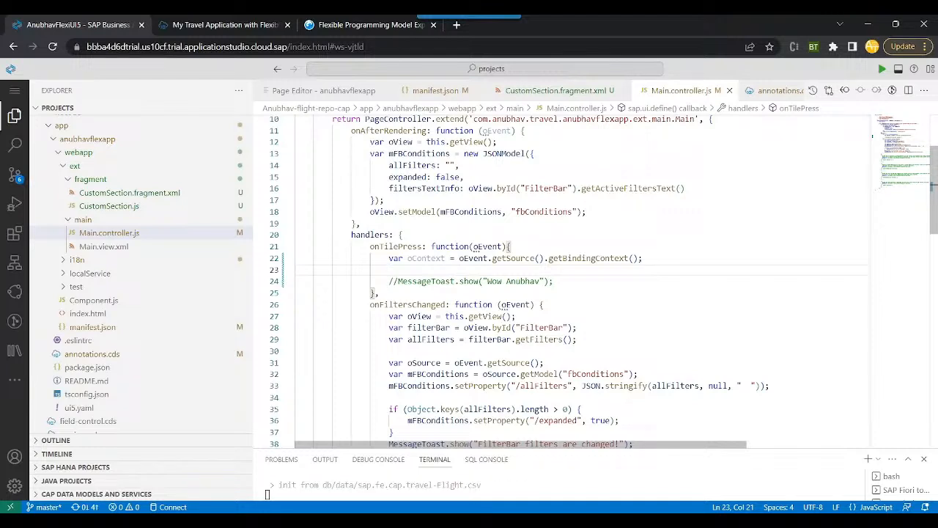
Navigate to the pressed tile's travel via this.routing.navigate(oContext).
{"action": "type", "text": "this.rout"}
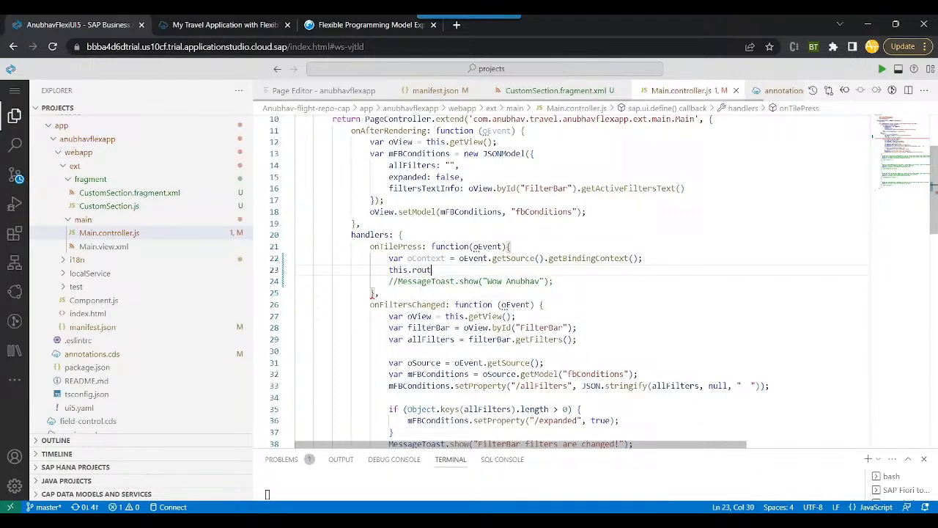
{"action": "type", "text": "ing."}
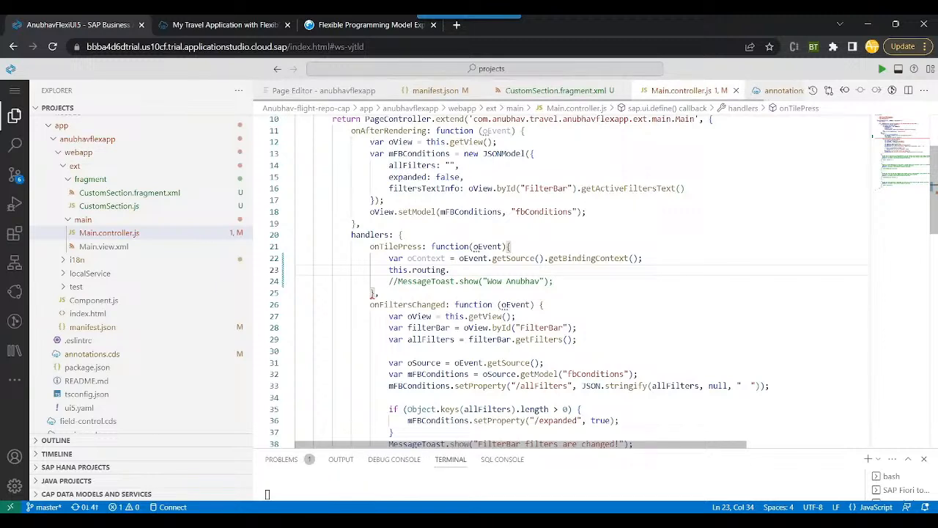
{"action": "type", "text": "navigate()"}
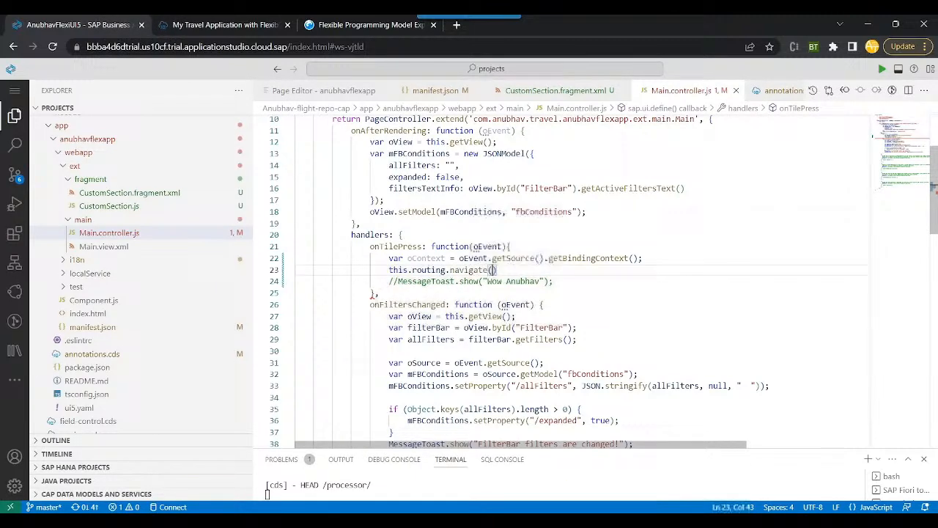
{"action": "type", "text": "oContext"}
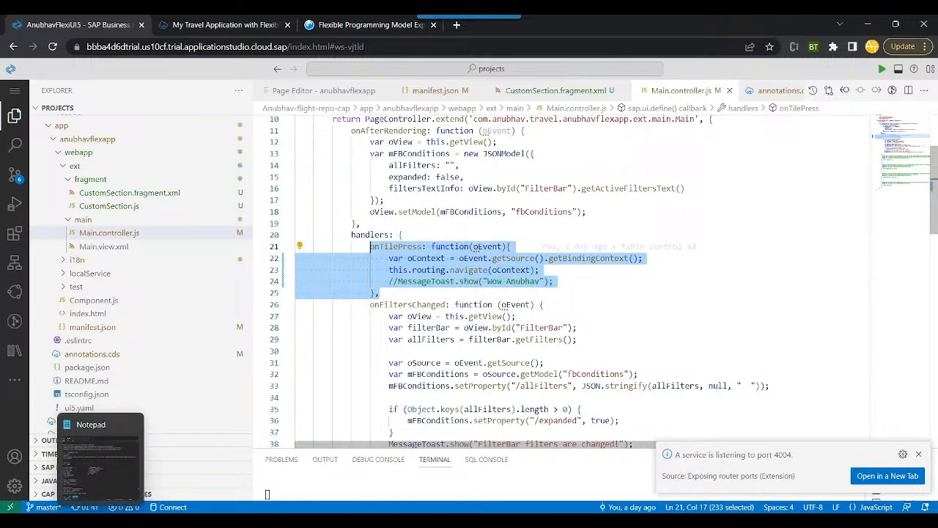
Copy the onTilePress handler and CustomSection.fragment.xml into Notepad, then return to the travel app.
{"action": "left_click", "coordinate": [91, 424]}
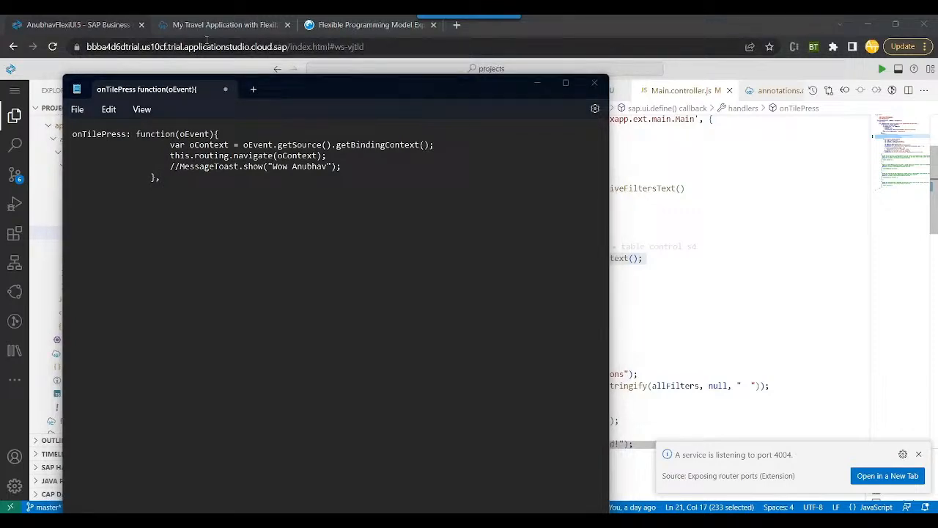
{"action": "left_click", "coordinate": [594, 82]}
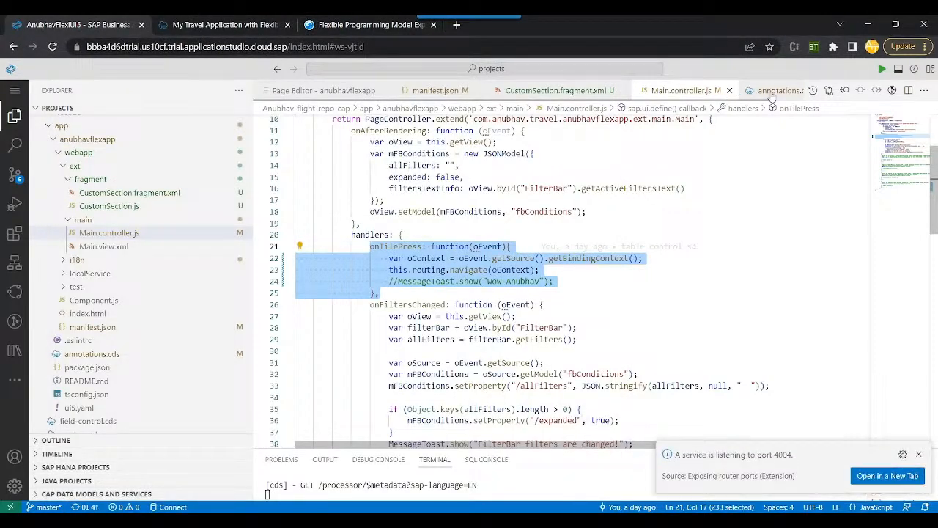
{"action": "left_click", "coordinate": [554, 91]}
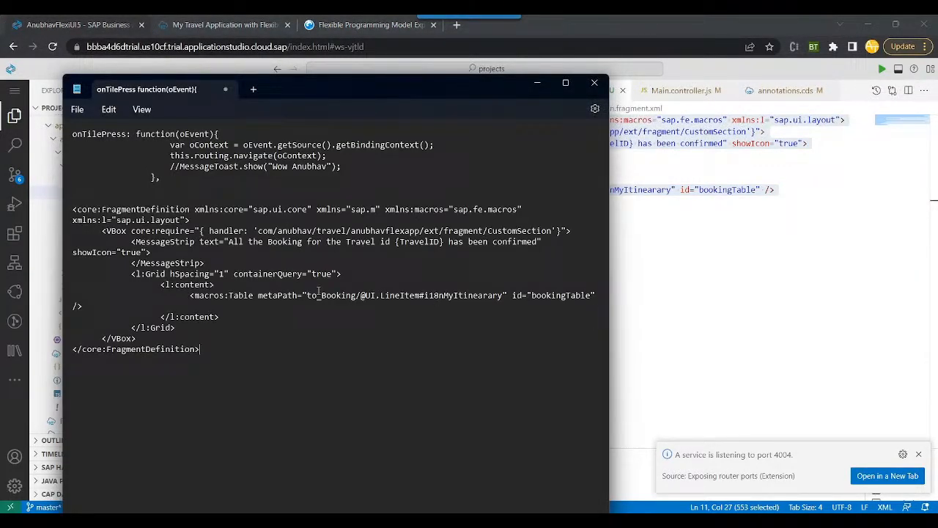
{"action": "left_click", "coordinate": [593, 82]}
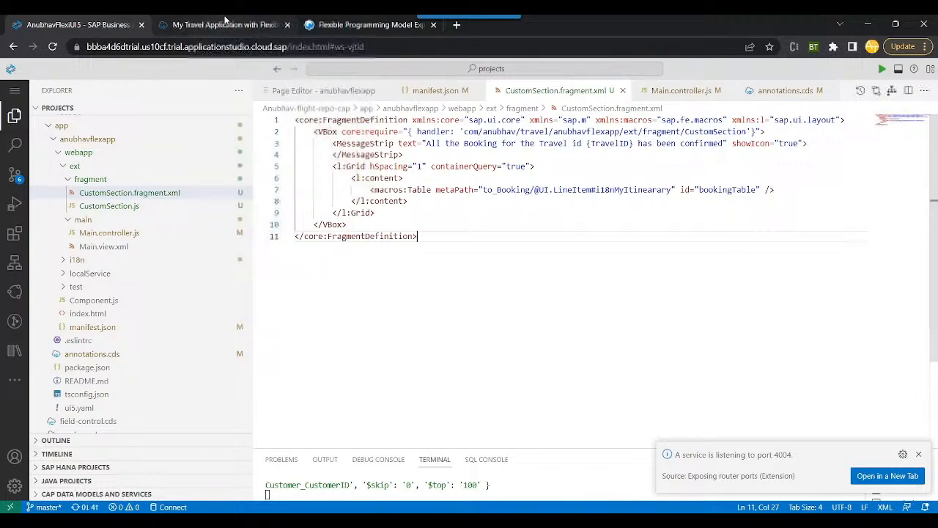
{"action": "left_click", "coordinate": [225, 23]}
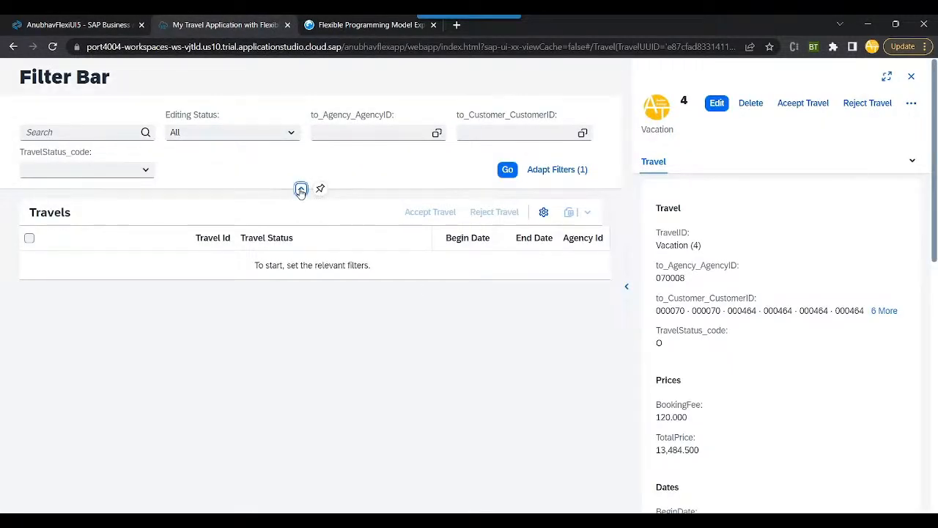
Open travel 1,409 from its Highest Price tile and reach the My Itinerary table.
{"action": "left_click", "coordinate": [300, 187]}
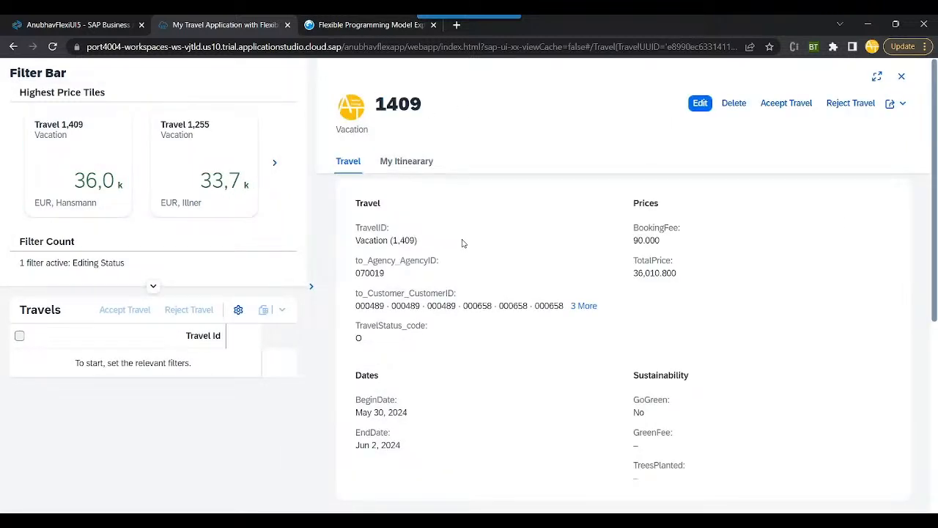
{"action": "scroll", "scroll_direction": "down", "scroll_amount": 3}
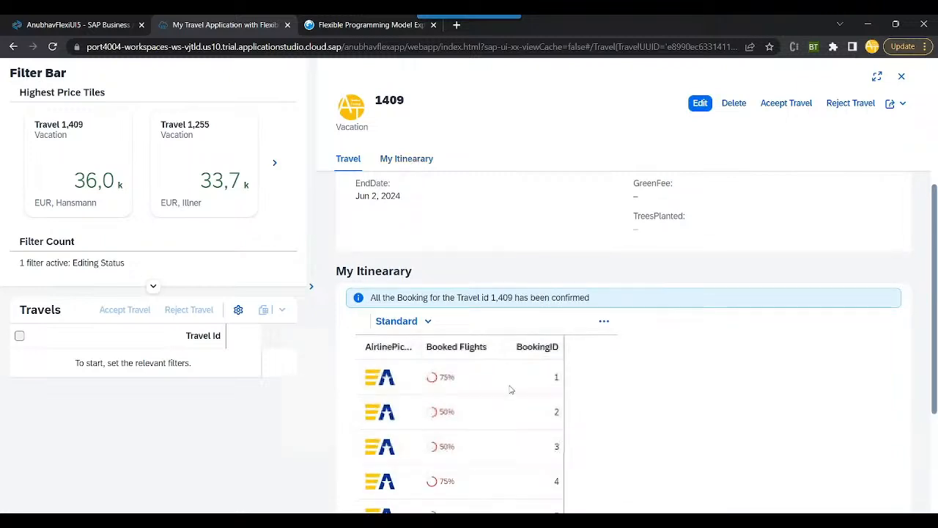
{"action": "left_click", "coordinate": [604, 311]}
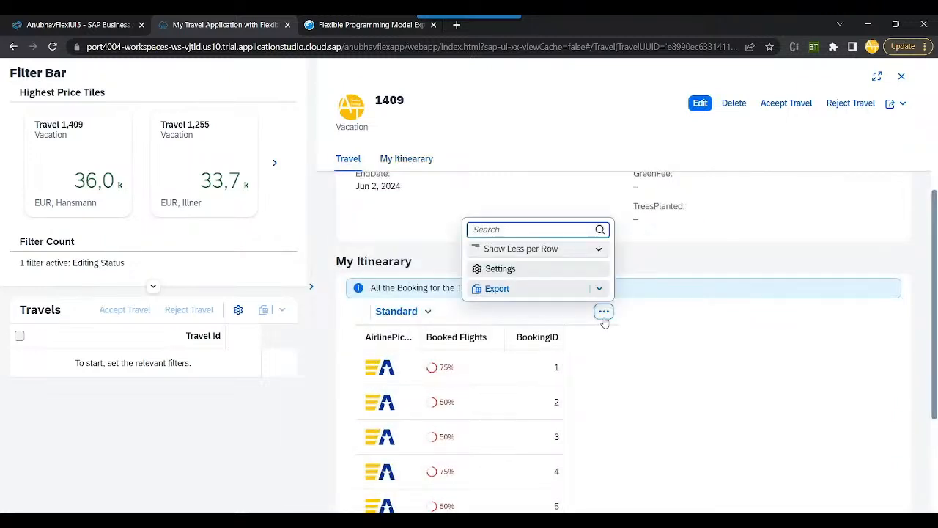
Set My Itinerary to Show More per Row and put travel 1409 into edit mode.
{"action": "left_click", "coordinate": [598, 248]}
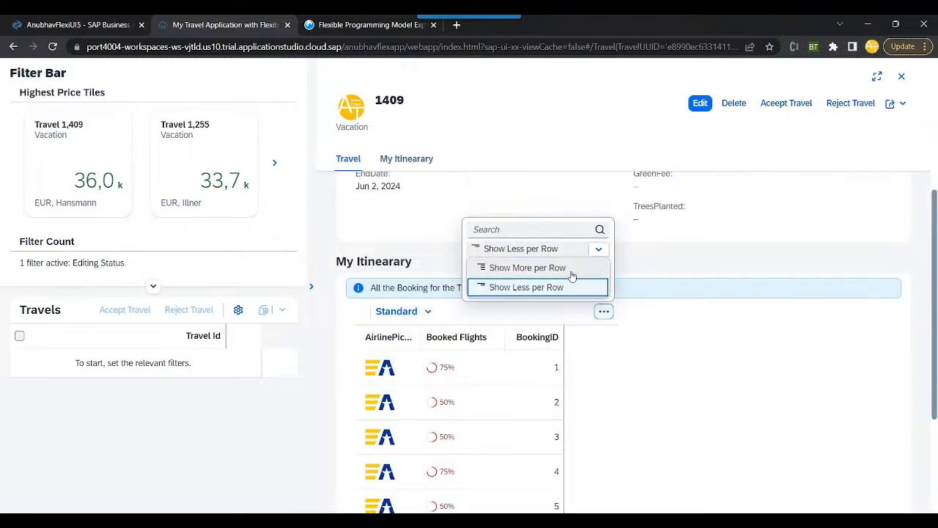
{"action": "left_click", "coordinate": [527, 267]}
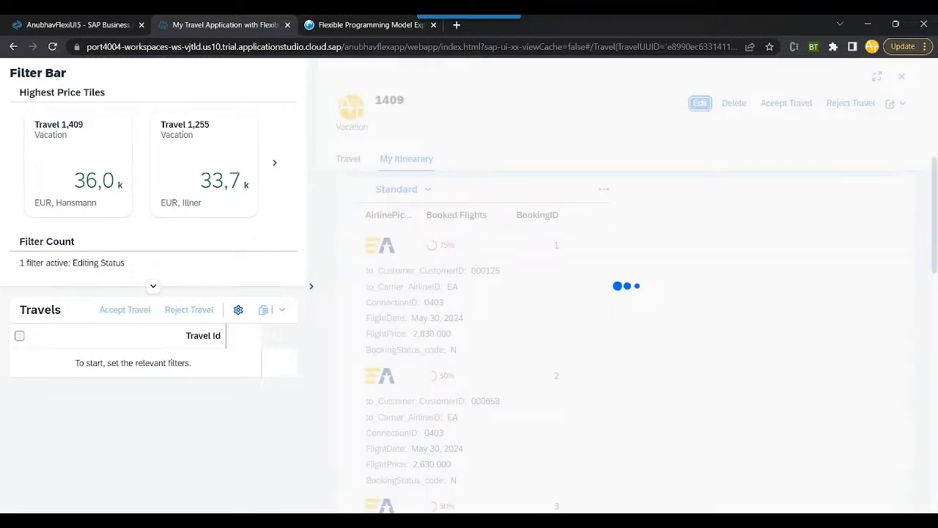
{"action": "left_click", "coordinate": [699, 103]}
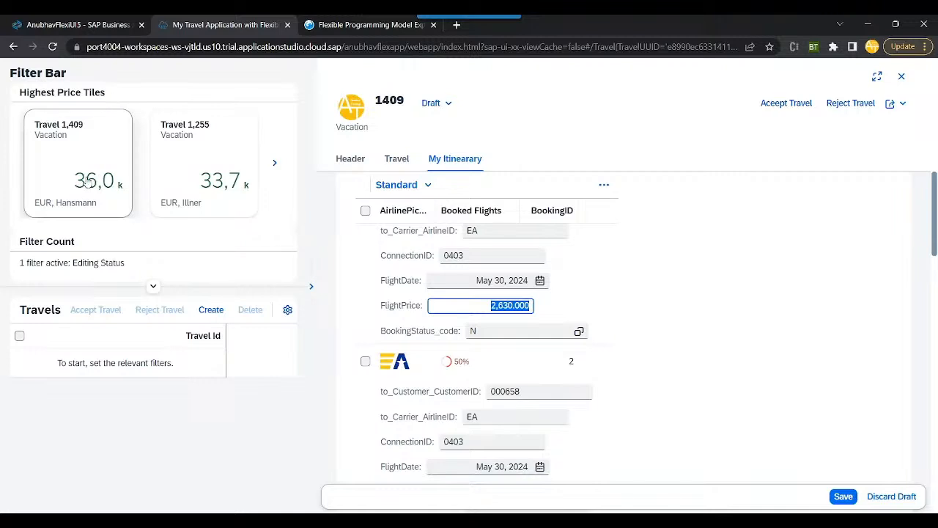
Replace the first booking's FlightPrice with 30000.
{"action": "left_click", "coordinate": [506, 305]}
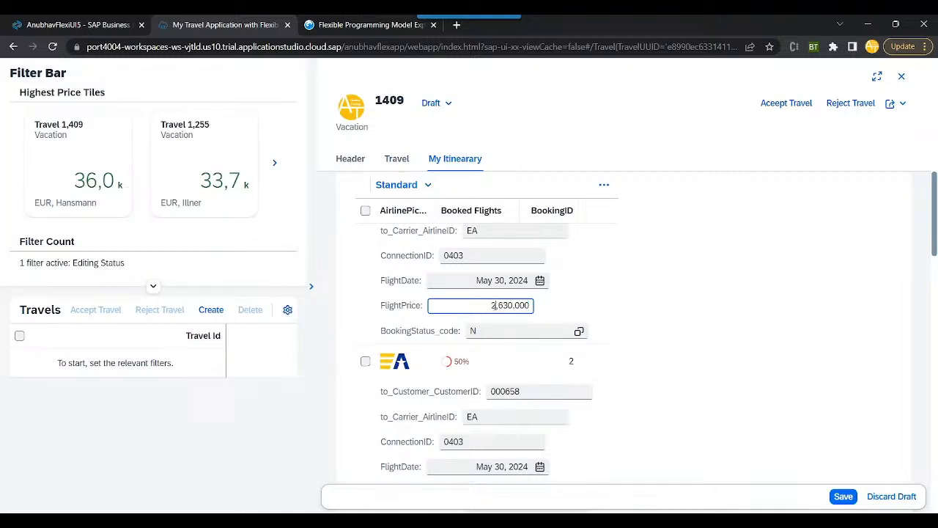
{"action": "triple_click", "coordinate": [481, 304]}
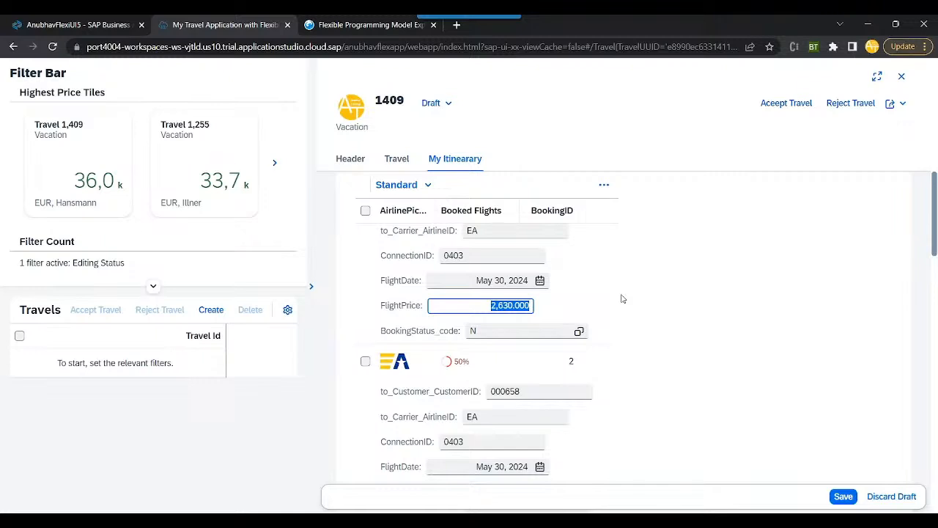
{"action": "type", "text": "30000"}
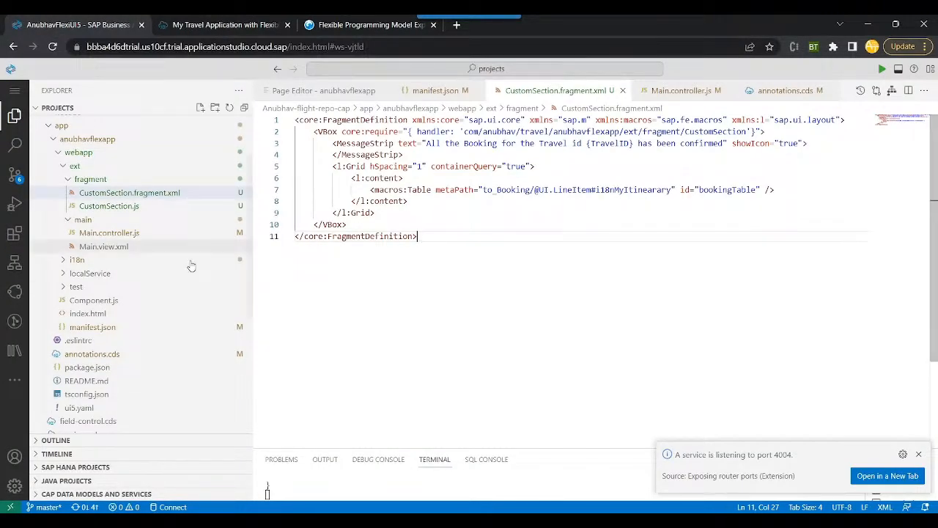
Open field-control.cds at the Common.SideEffects annotation on TravelService.Travel.
{"action": "scroll", "scroll_direction": "down", "scroll_amount": 3}
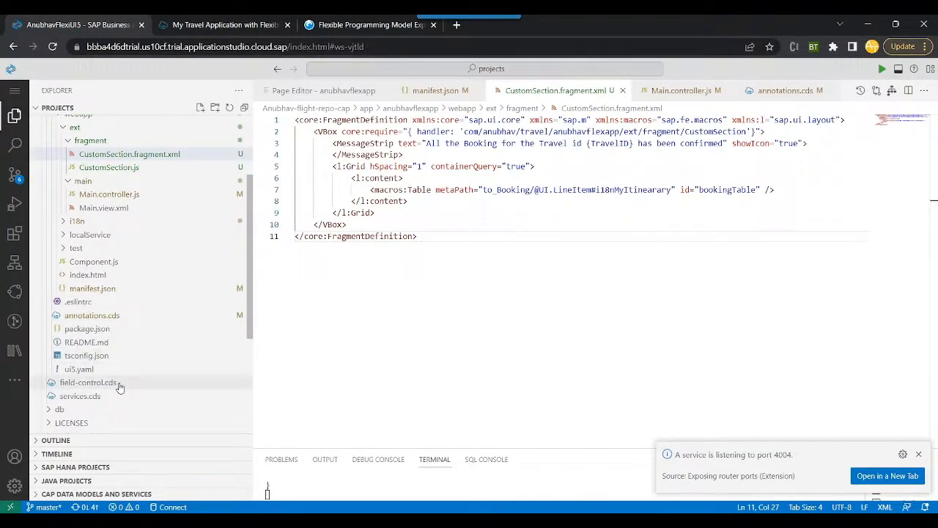
{"action": "left_click", "coordinate": [88, 381]}
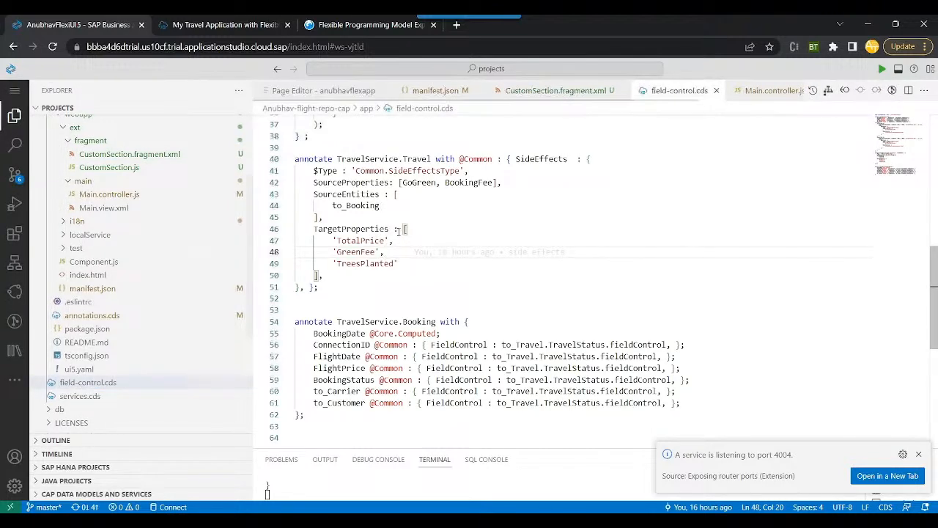
{"action": "double_click", "coordinate": [539, 158]}
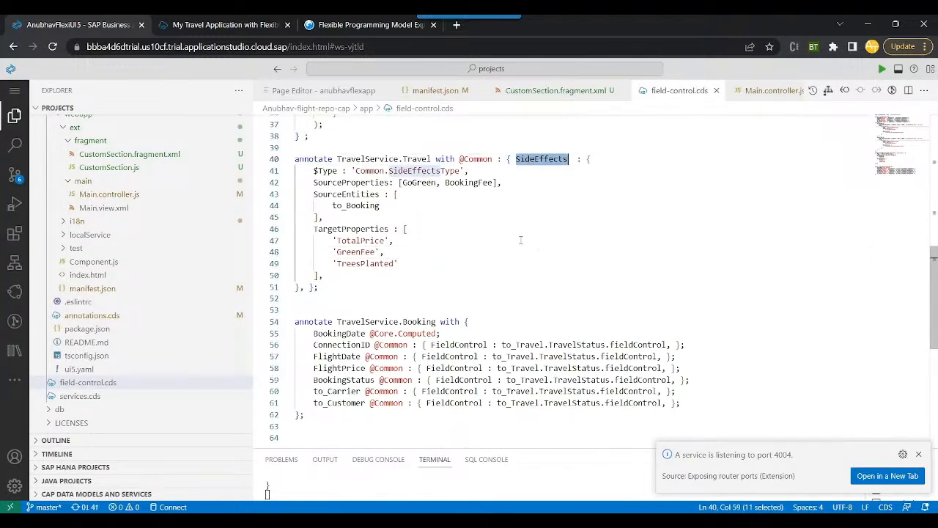
{"action": "double_click", "coordinate": [416, 158]}
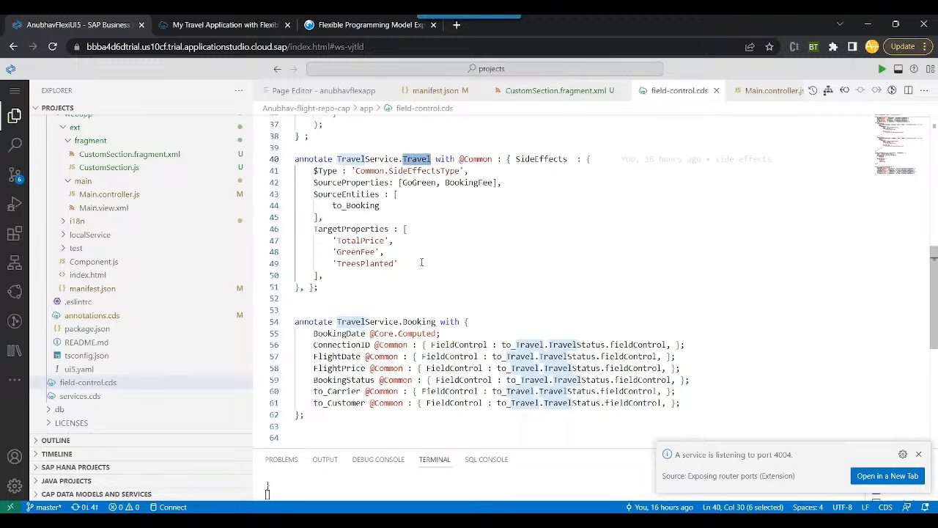
{"action": "left_click", "coordinate": [378, 252]}
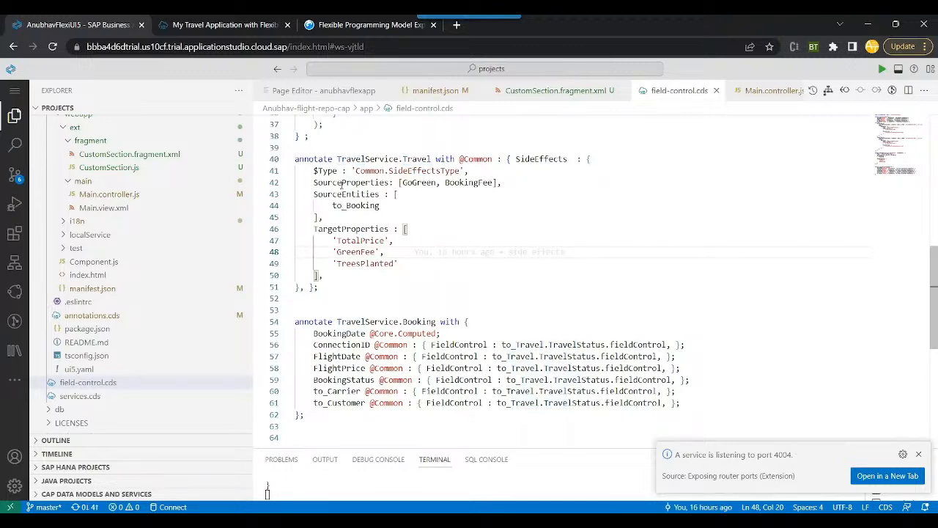
Review the side effects' target properties TotalPrice, GreenFee and TreesPlanted.
{"action": "scroll", "scroll_direction": "up", "scroll_amount": 3}
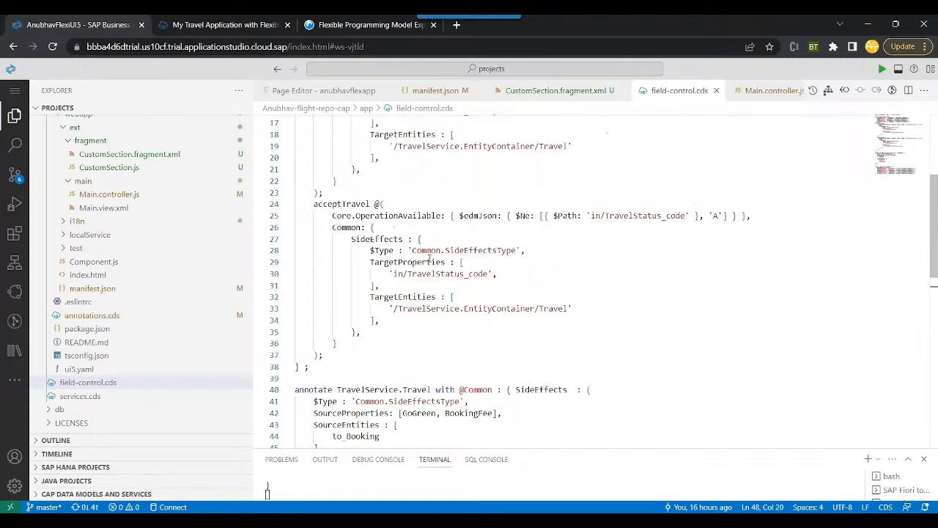
{"action": "scroll", "scroll_direction": "down", "scroll_amount": 3}
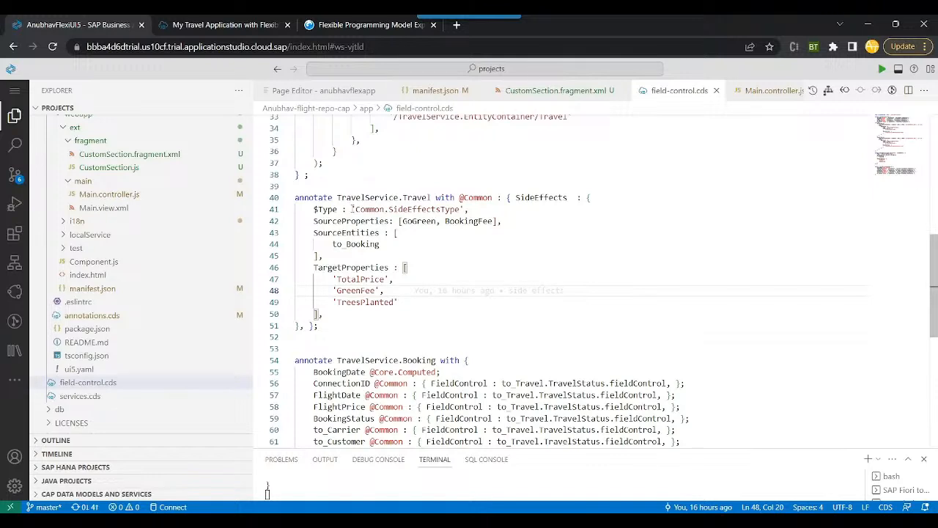
{"action": "double_click", "coordinate": [469, 220]}
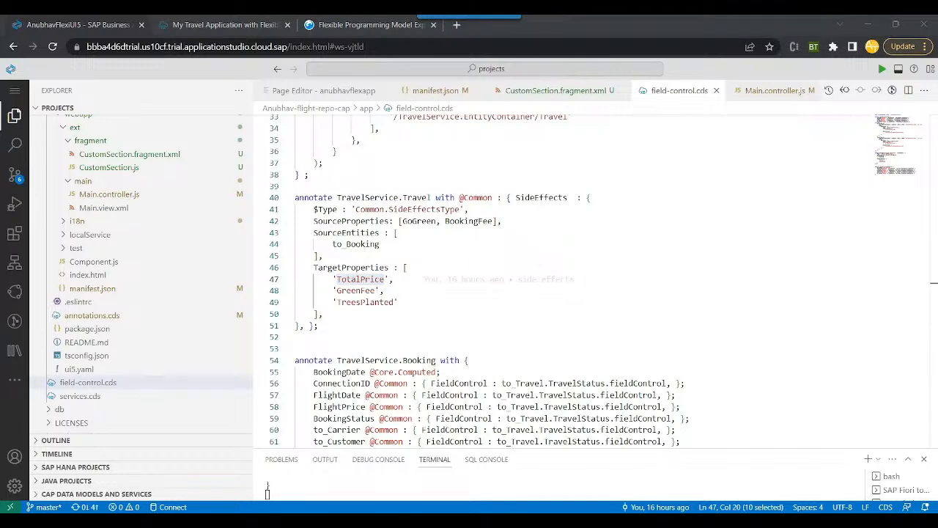
{"action": "left_click", "coordinate": [322, 255]}
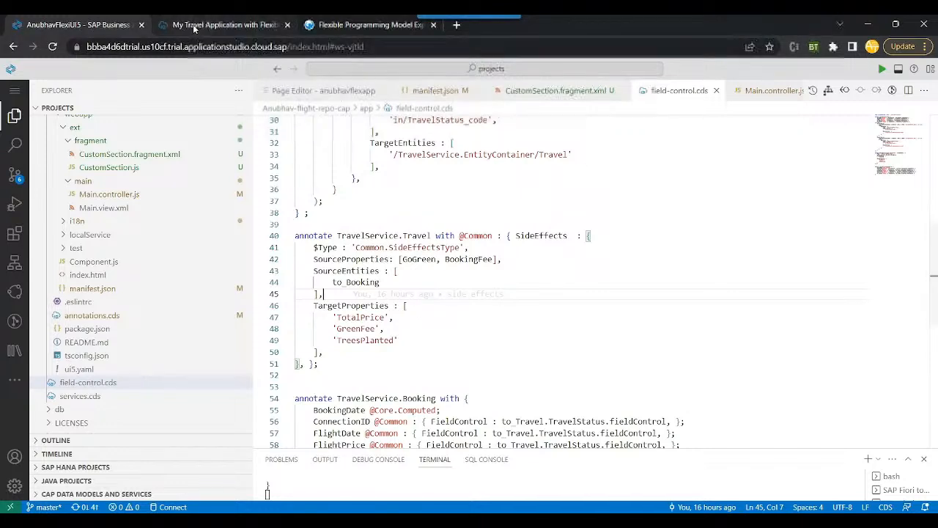
Set the first booking's FlightPrice to 1,020 so the Travel 1,409 tile drops to 34,4 k.
{"action": "left_click", "coordinate": [223, 23]}
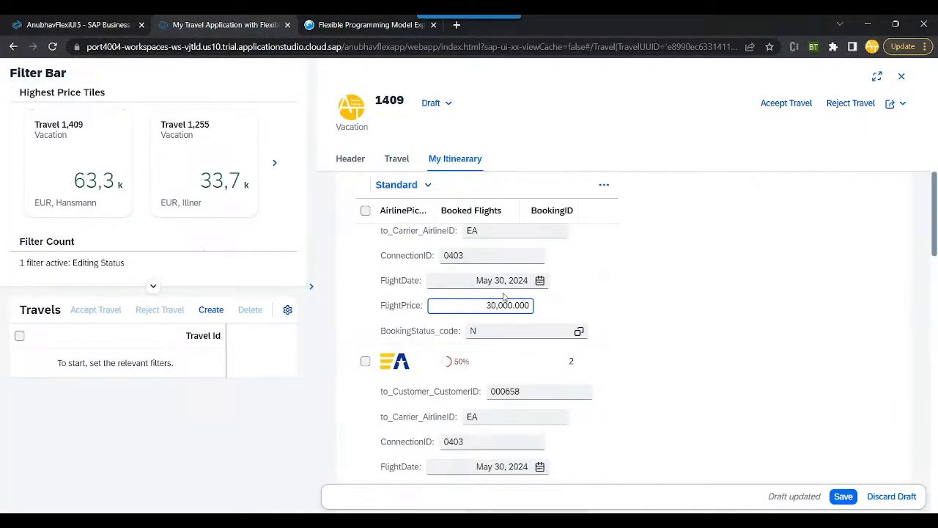
{"action": "type", "text": "10"}
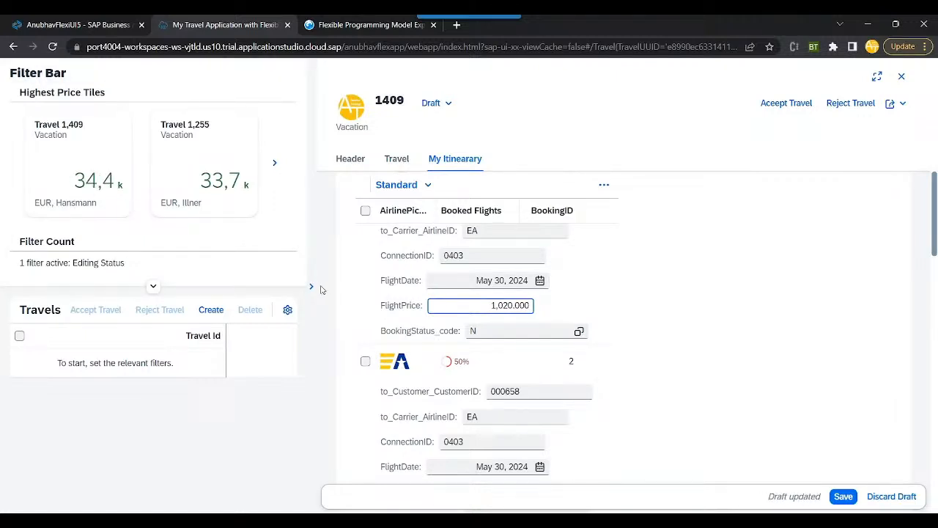
{"action": "mouse_move", "coordinate": [310, 285]}
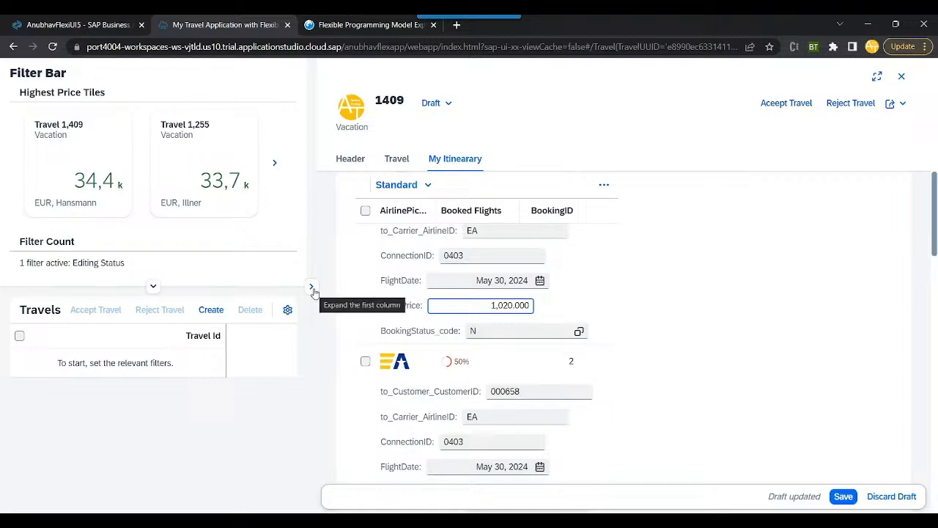
{"action": "left_click", "coordinate": [311, 285]}
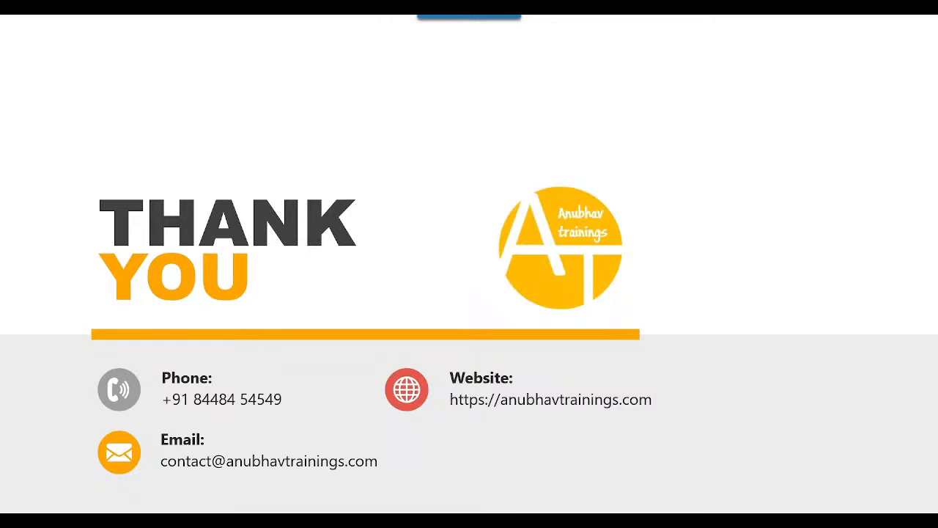
{"action": "mouse_move", "coordinate": [884, 44]}
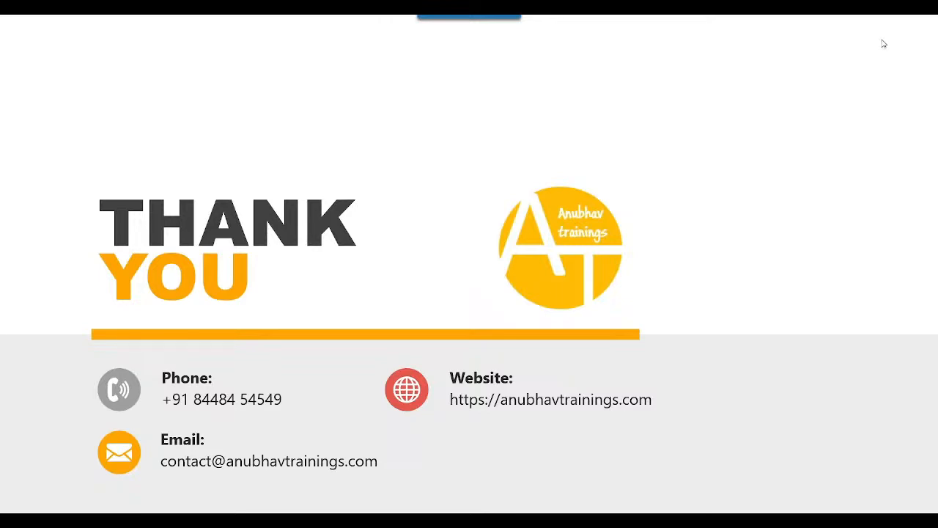